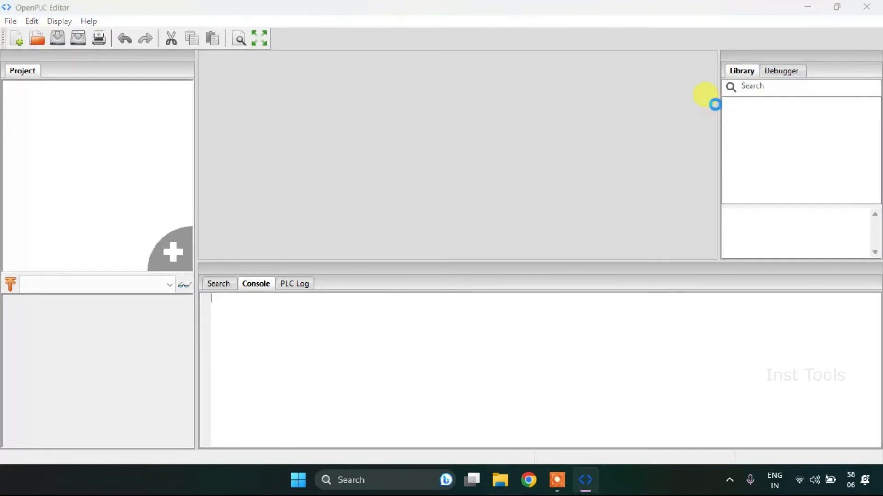
# - Create a new project in a fresh empty folder named Industrial Ex_16
pyautogui.click(15, 38)
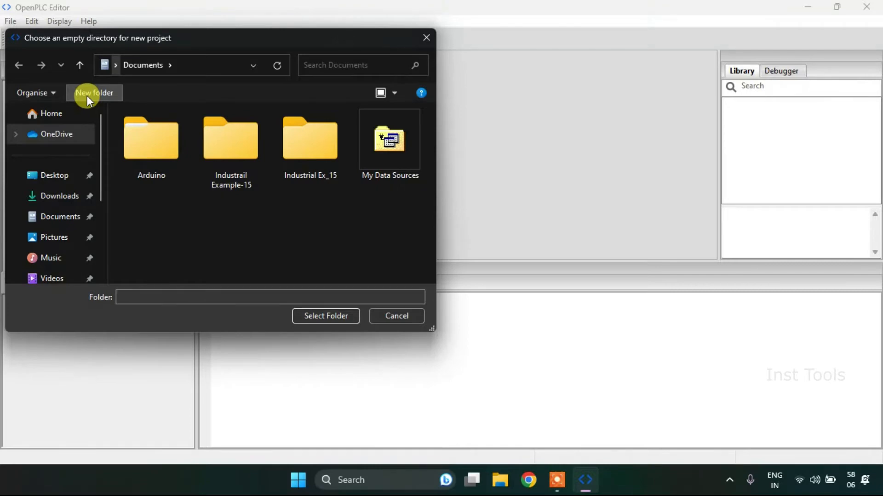
pyautogui.click(94, 93)
pyautogui.write('Industrial Ex_16')
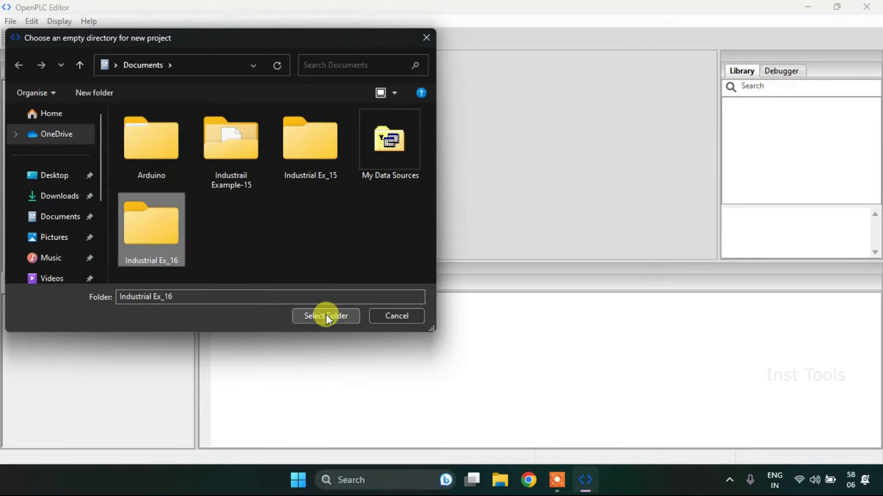
pyautogui.click(325, 316)
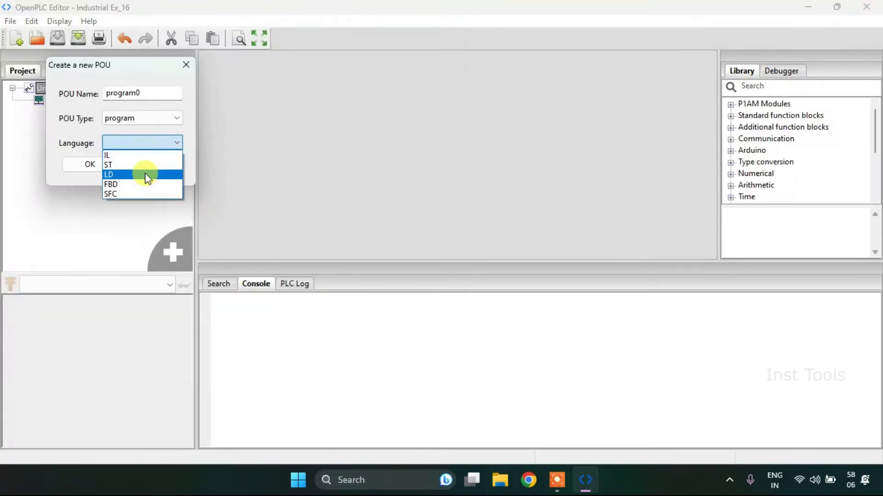
# - Create program0 as an LD (ladder diagram) POU and confirm
pyautogui.click(109, 173)
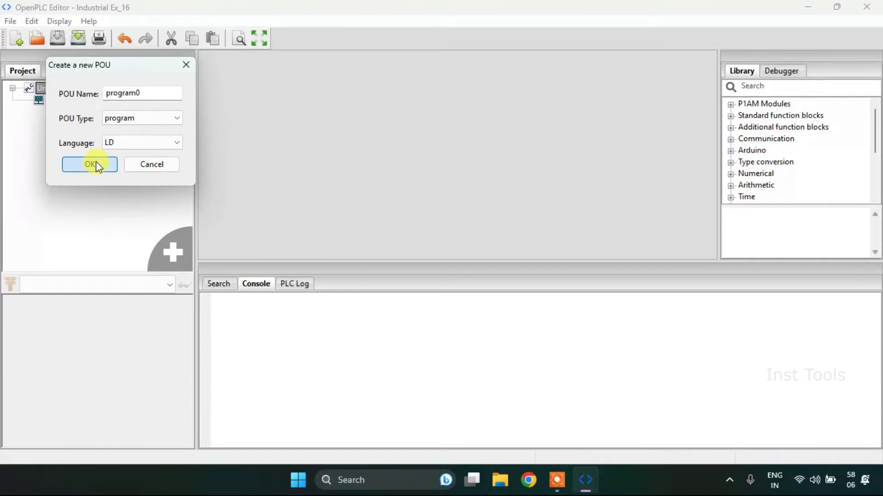
pyautogui.click(89, 164)
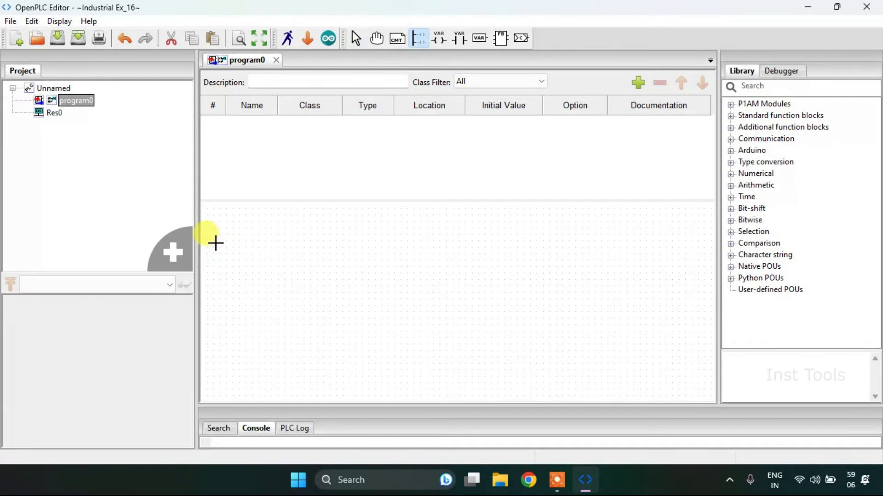
# - Add a left power rail, then a right power rail with pin number 100
pyautogui.click(418, 39)
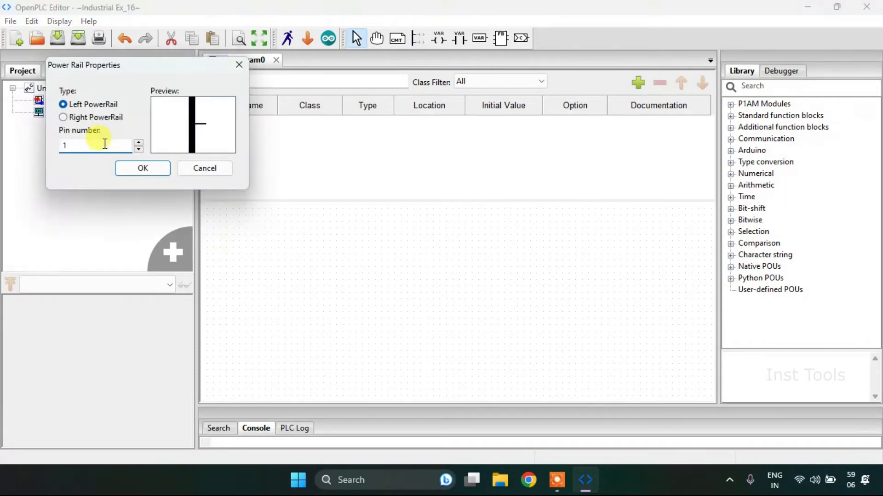
pyautogui.click(142, 169)
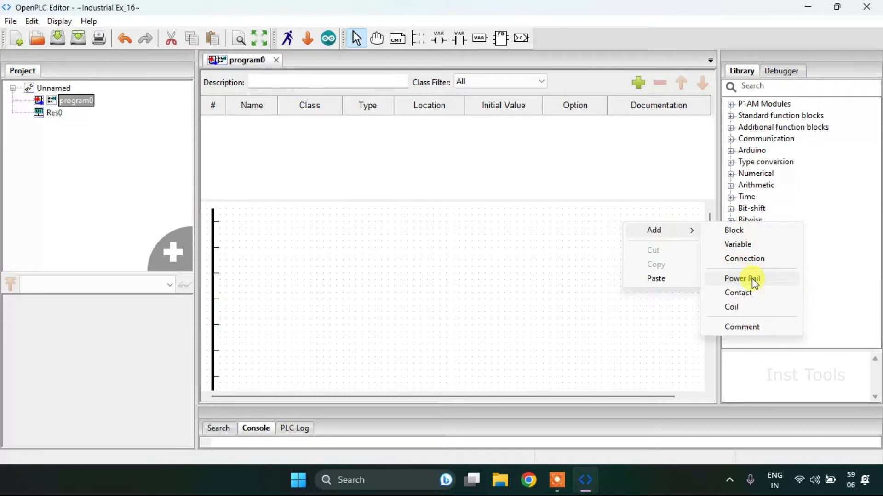
pyautogui.click(741, 278)
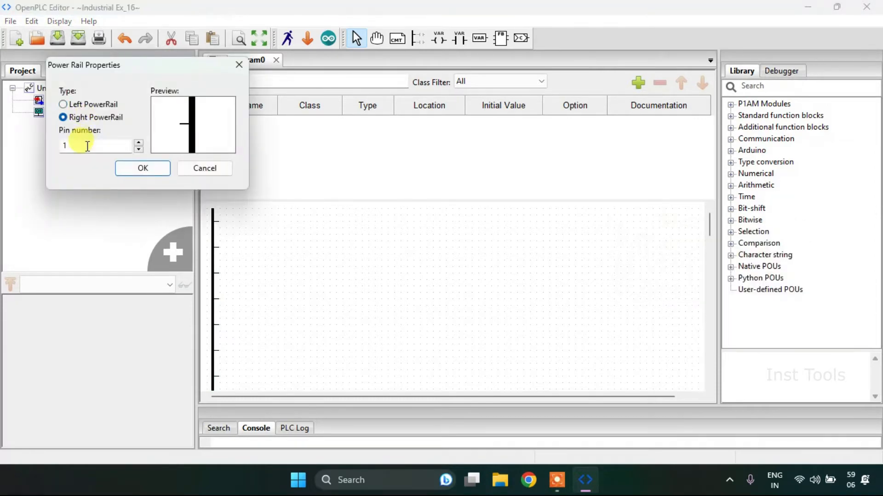
pyautogui.write('100')
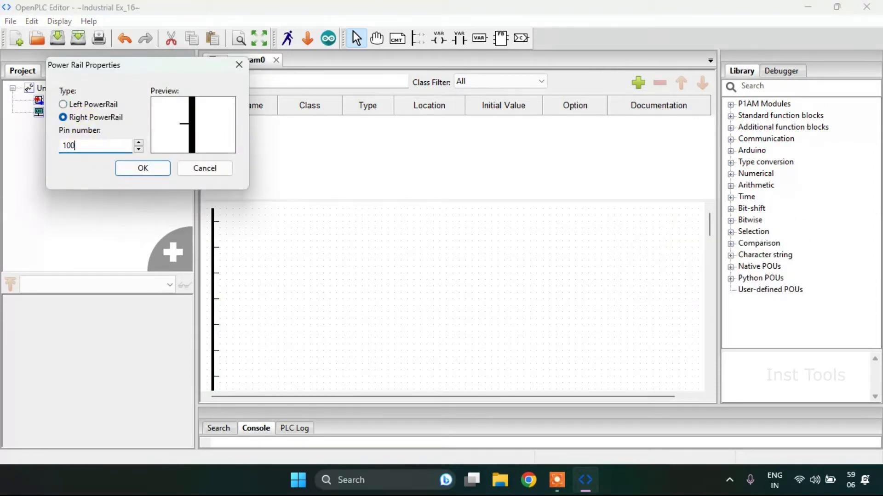
pyautogui.click(142, 168)
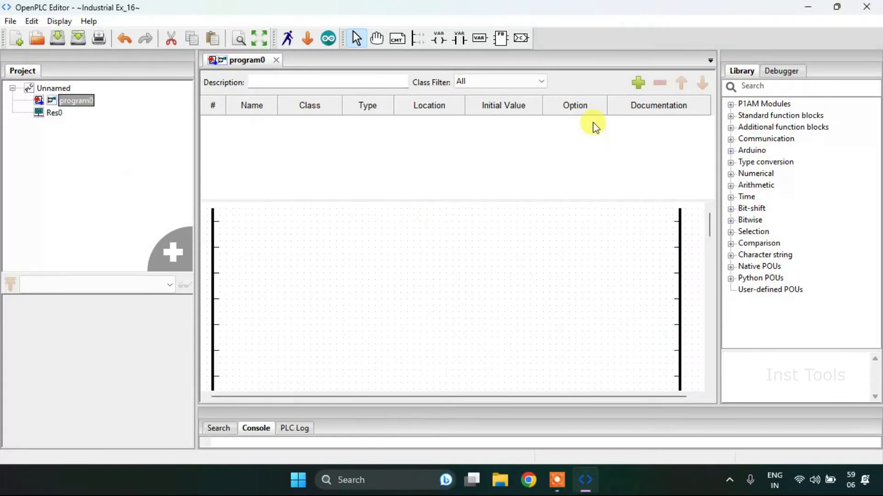
# - Add the first variable, correct its name to Start and set its type to BOOL
pyautogui.click(637, 83)
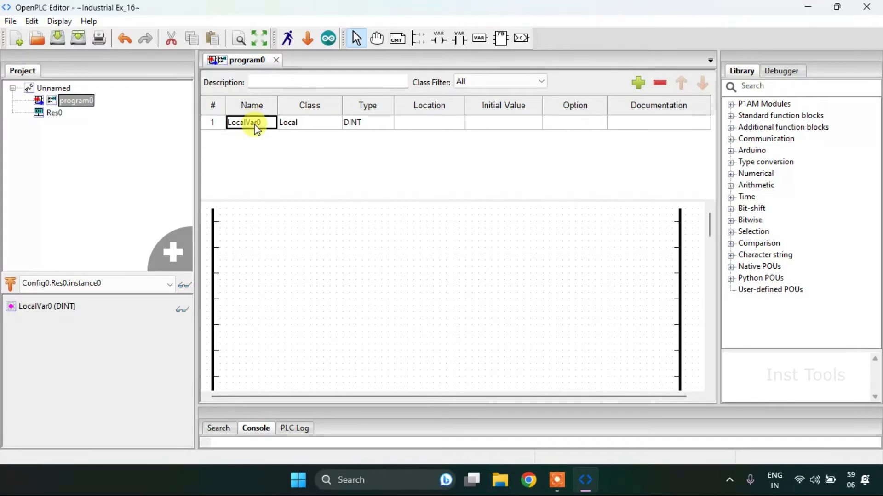
pyautogui.write('Strart')
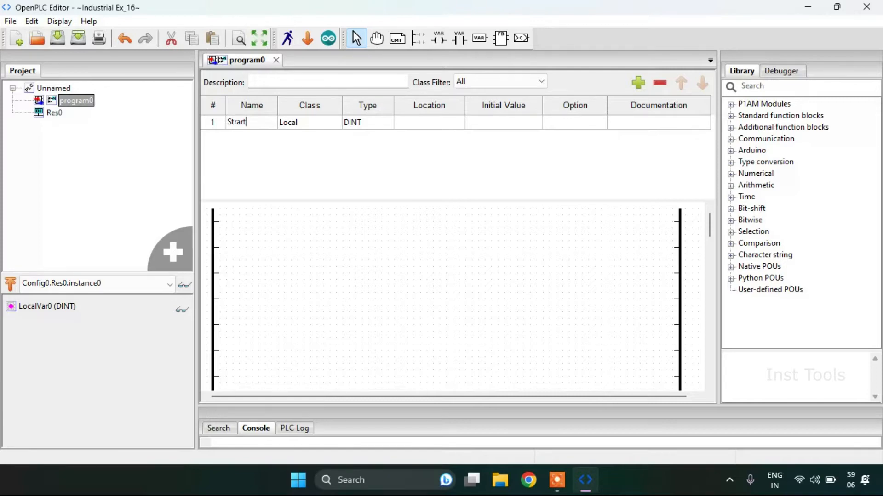
pyautogui.click(366, 122)
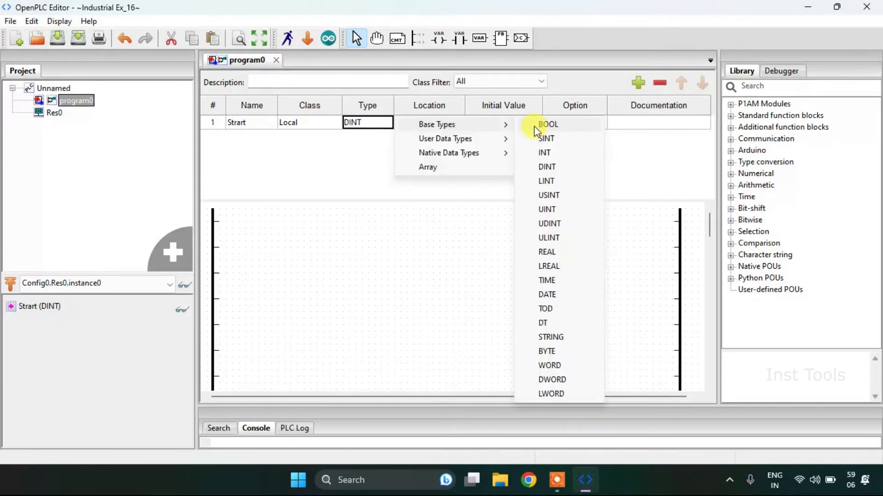
pyautogui.click(547, 125)
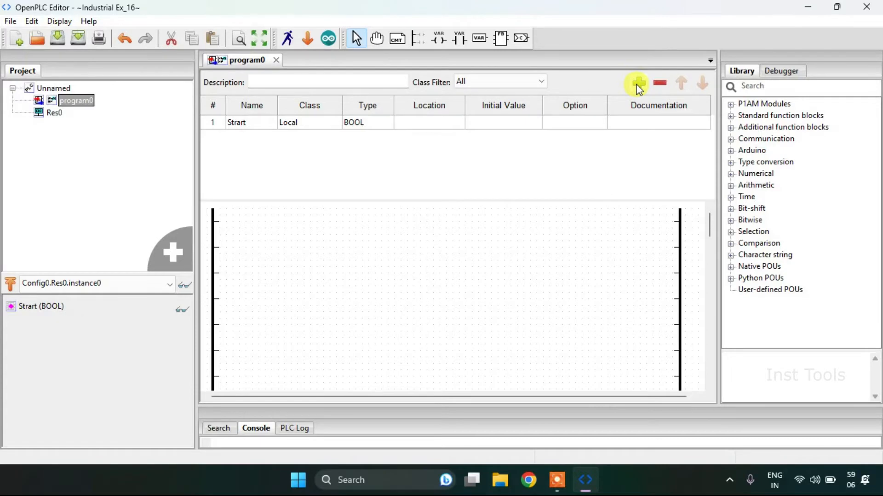
pyautogui.click(637, 83)
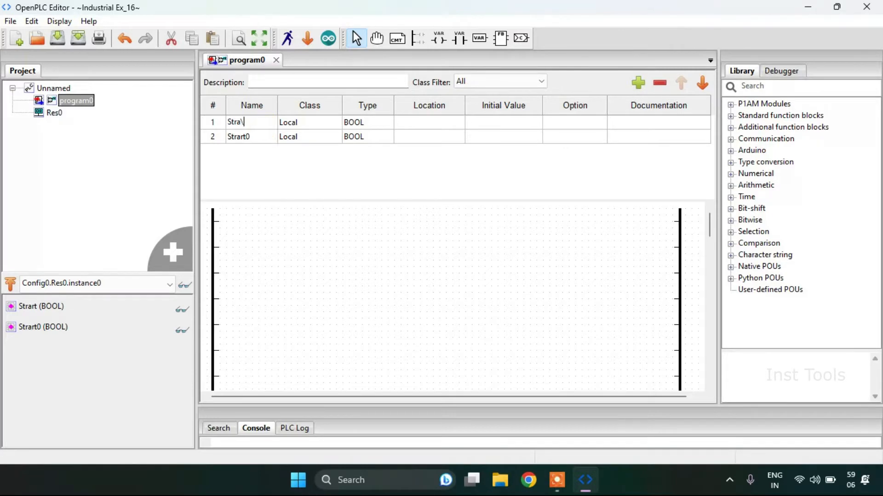
pyautogui.write('Start')
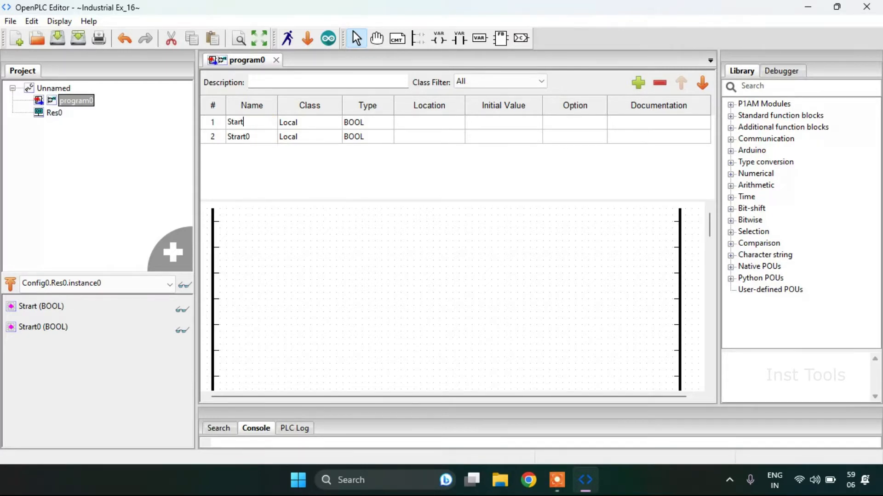
pyautogui.moveTo(260, 140)
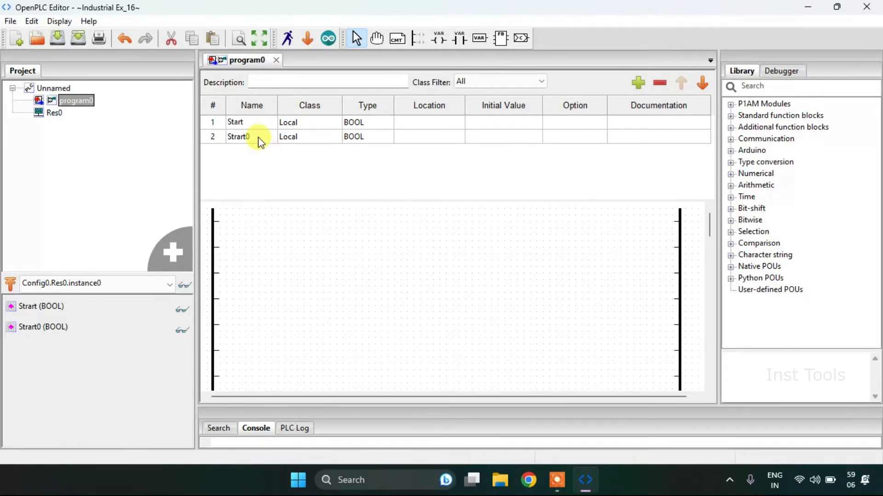
# - Add further BOOL variables named Reset and Machine_A
pyautogui.write('Reset')
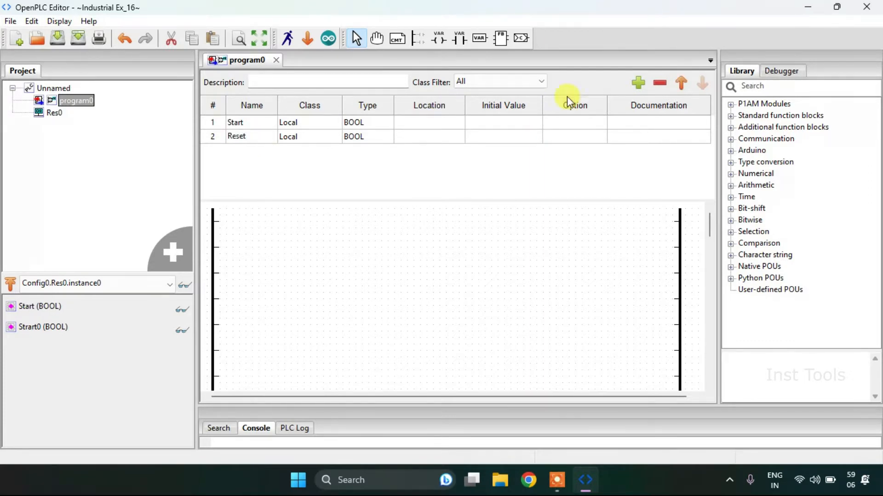
pyautogui.moveTo(638, 84)
pyautogui.write('Ma')
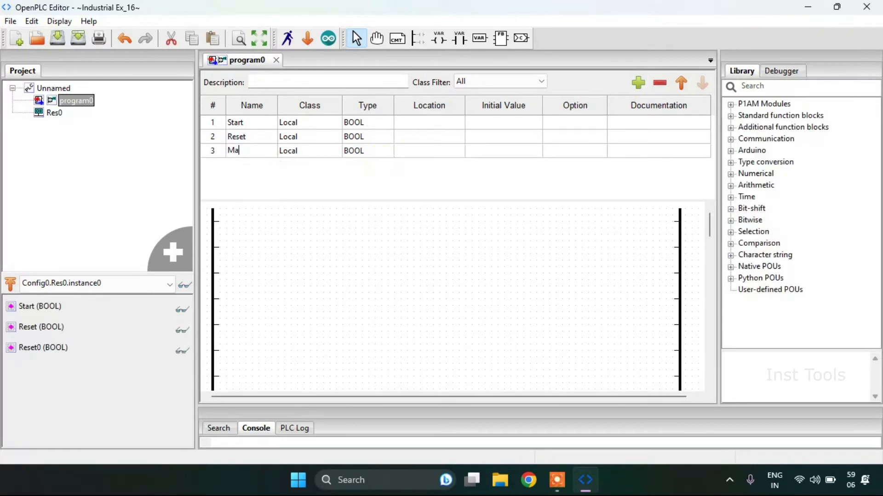
pyautogui.write('chine_')
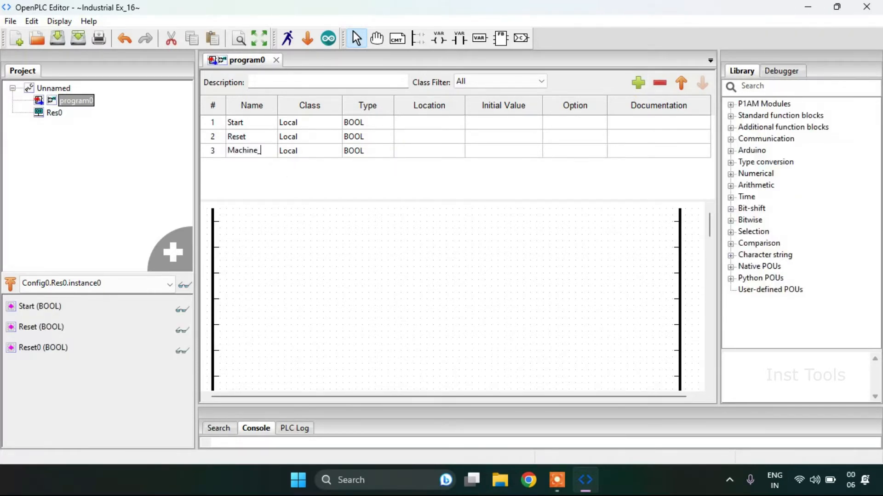
pyautogui.write('A')
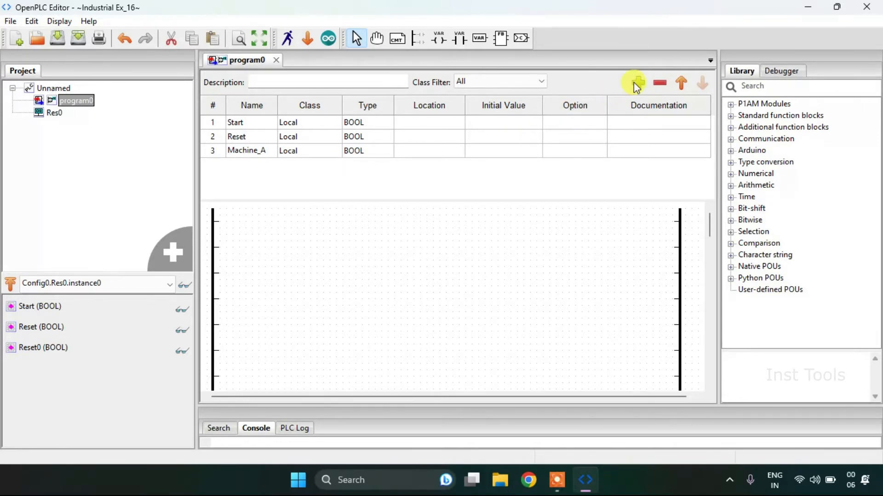
pyautogui.moveTo(268, 169)
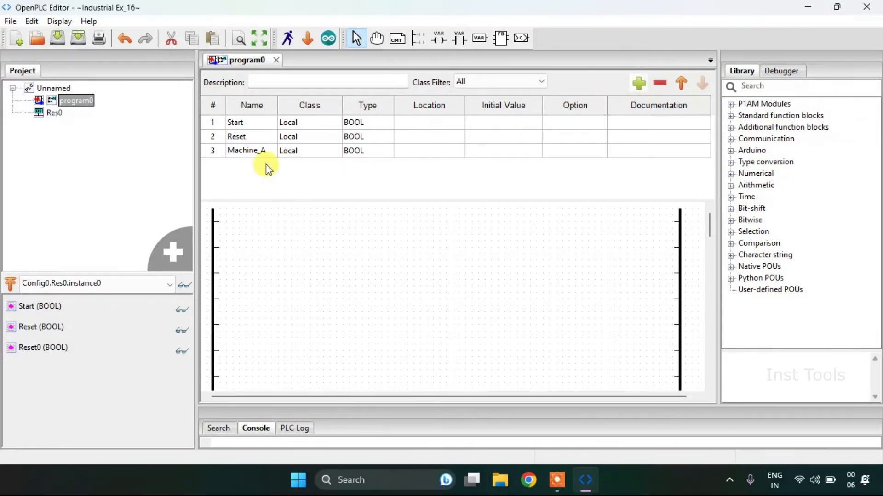
pyautogui.click(638, 83)
pyautogui.write('Machine_B')
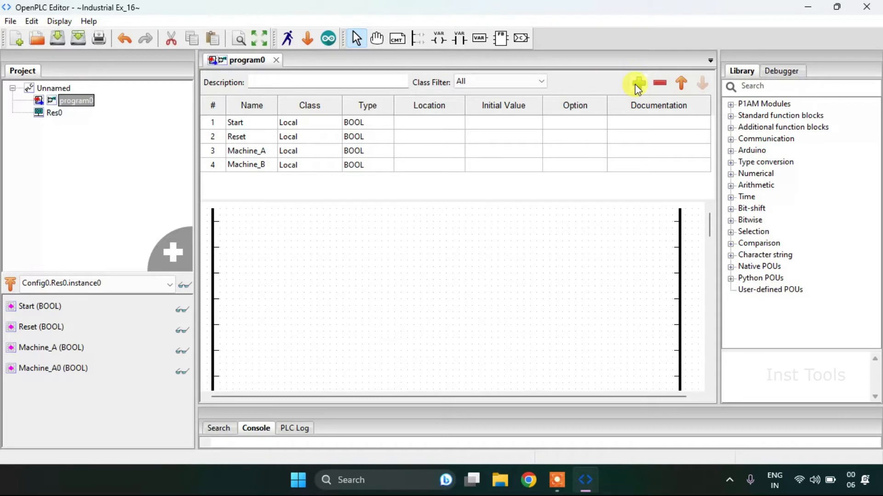
# - Add more variable rows for M_0 and the Q outputs
pyautogui.click(636, 82)
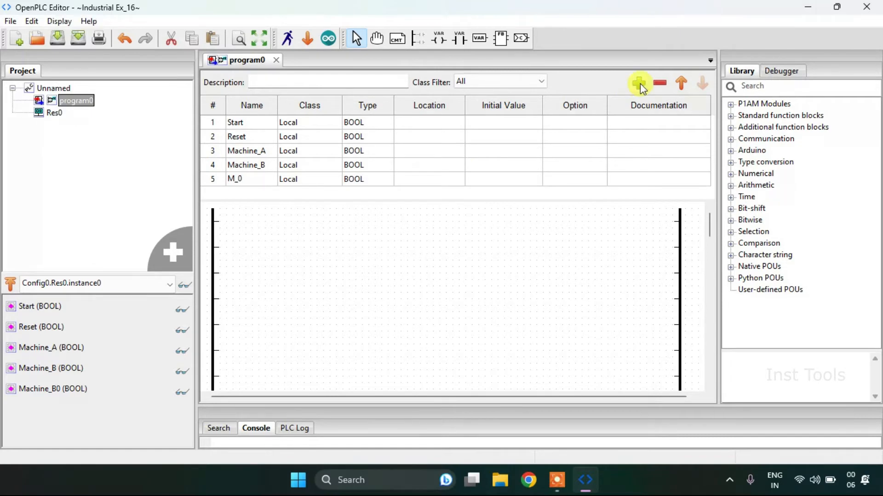
pyautogui.click(639, 83)
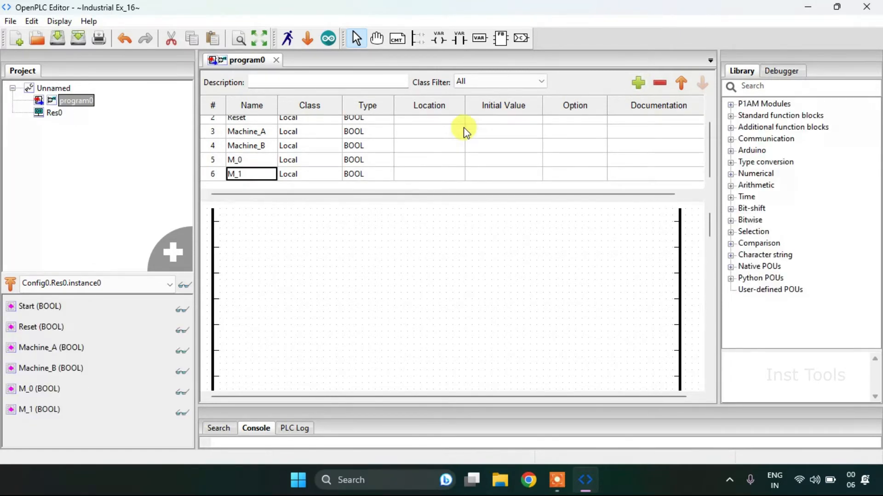
pyautogui.write('Q')
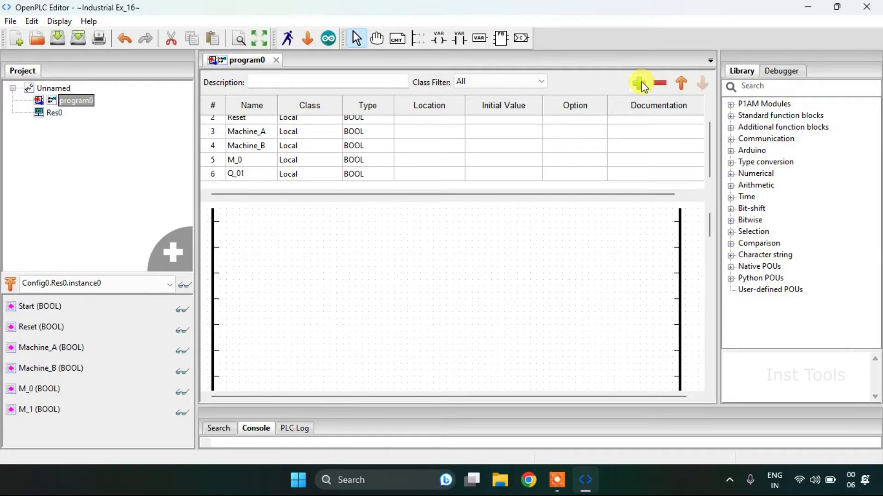
pyautogui.click(641, 83)
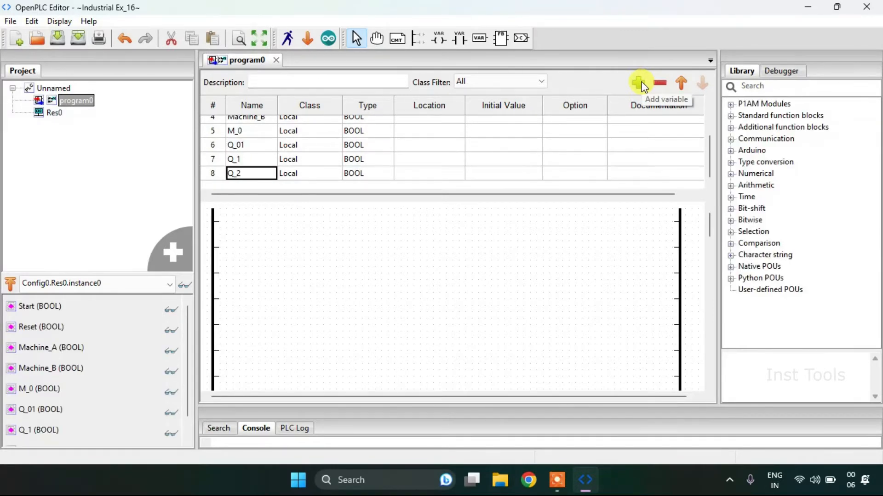
pyautogui.moveTo(641, 82)
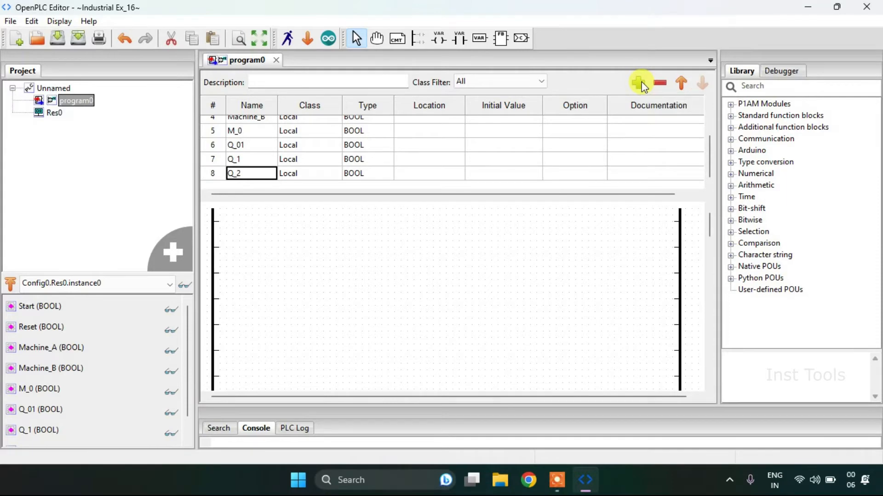
pyautogui.moveTo(570, 106)
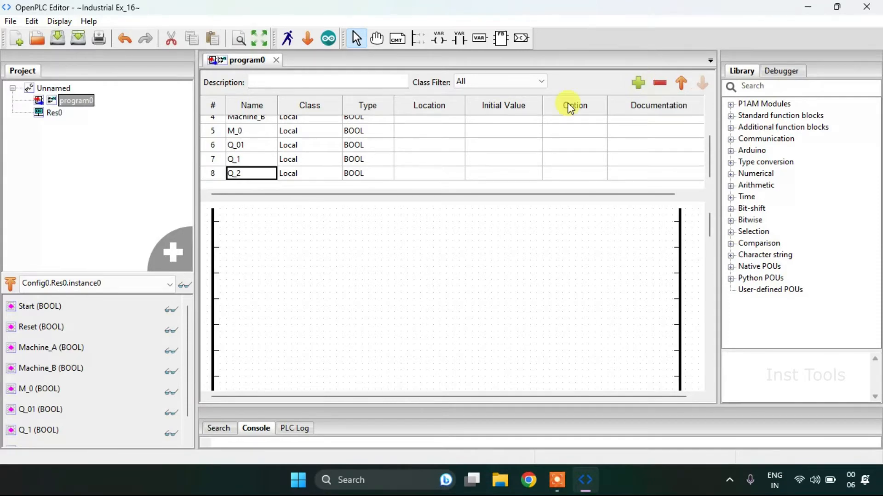
pyautogui.moveTo(247, 149)
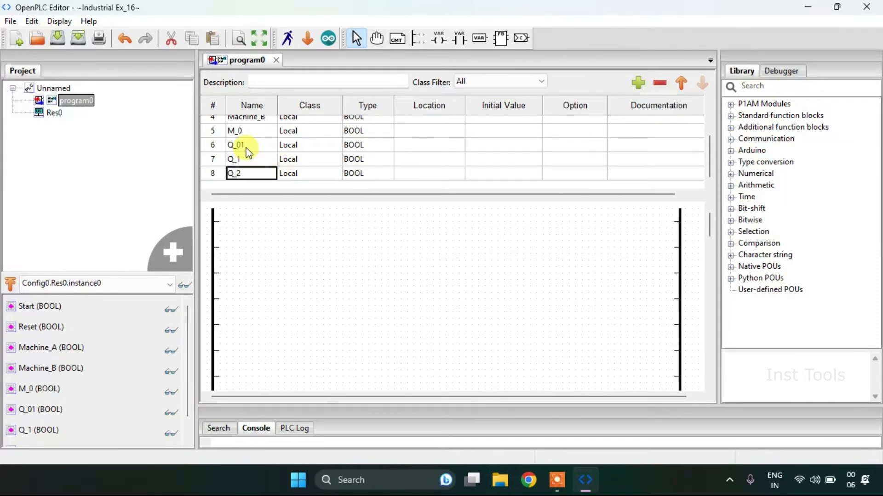
# - Rename the outputs to Q_01, Q_02, Q_03 and add another Q_0 row
pyautogui.click(235, 144)
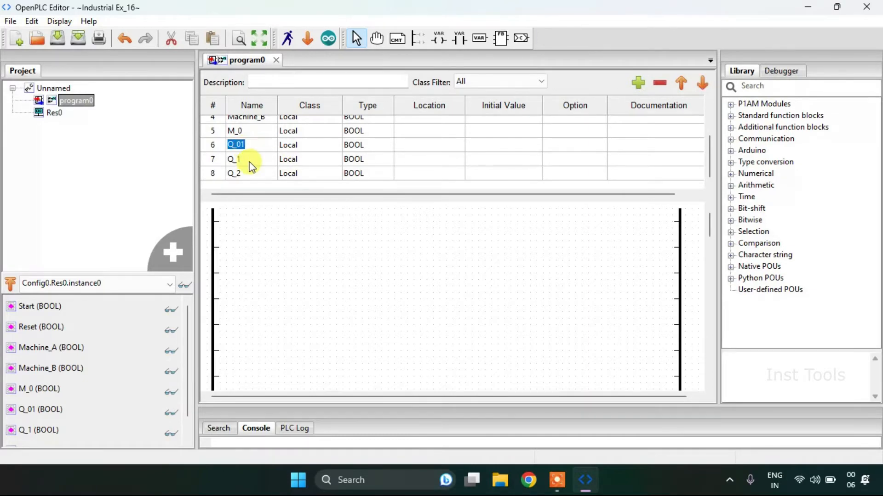
pyautogui.click(236, 159)
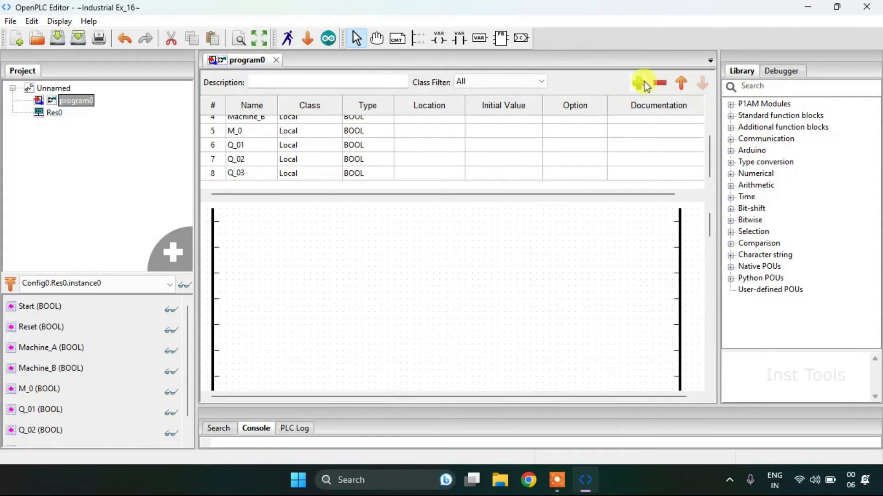
pyautogui.click(638, 83)
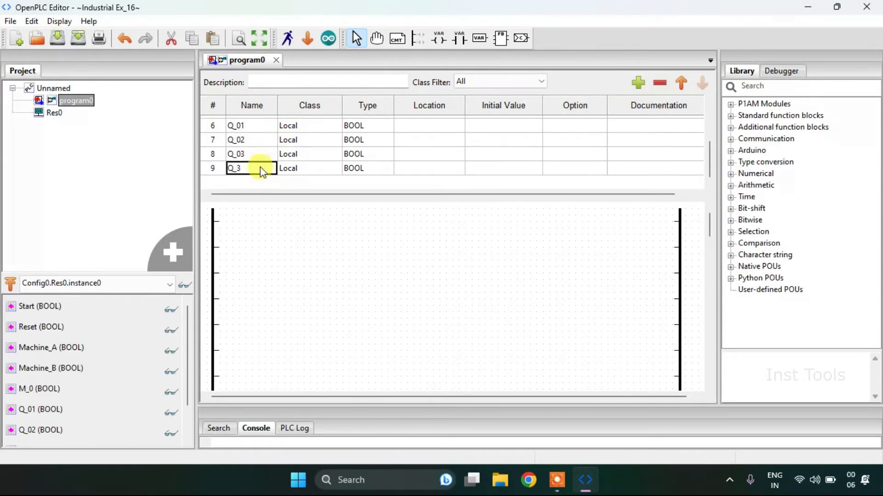
pyautogui.write('Q_0')
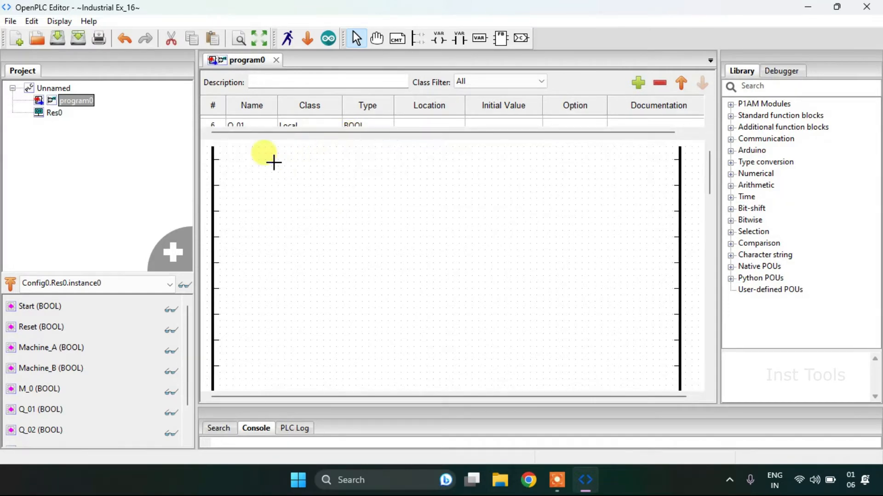
# - Add a normally open contact assigned to Start on the first rung
pyautogui.rightClick(273, 164)
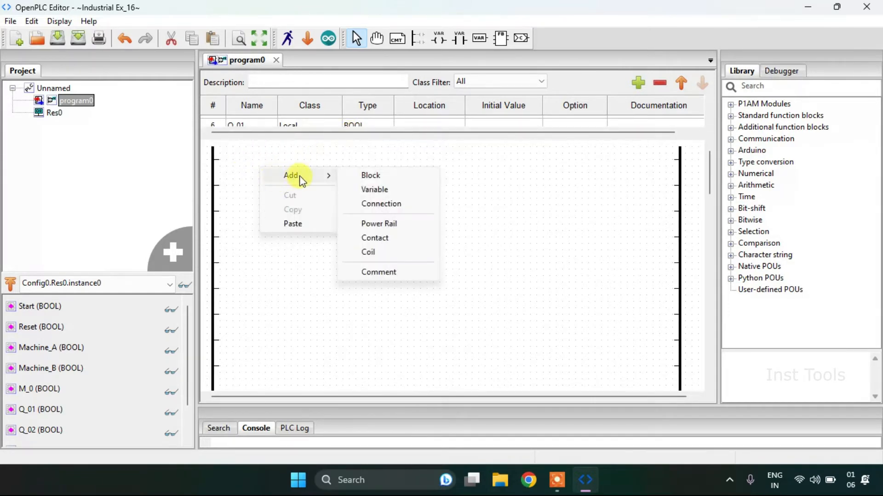
pyautogui.click(374, 237)
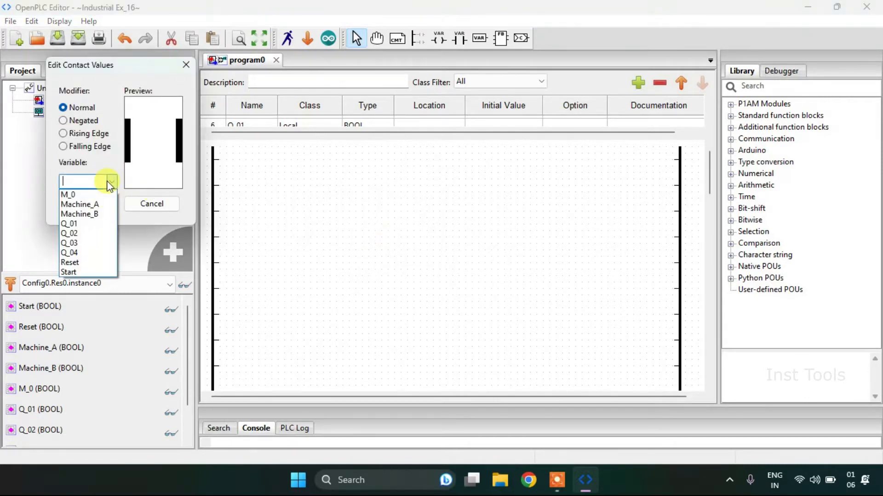
pyautogui.moveTo(69, 272)
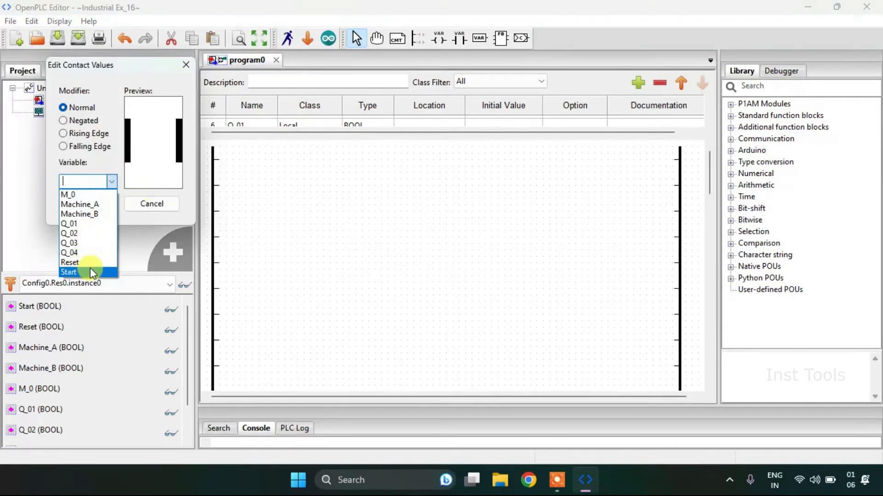
pyautogui.click(68, 273)
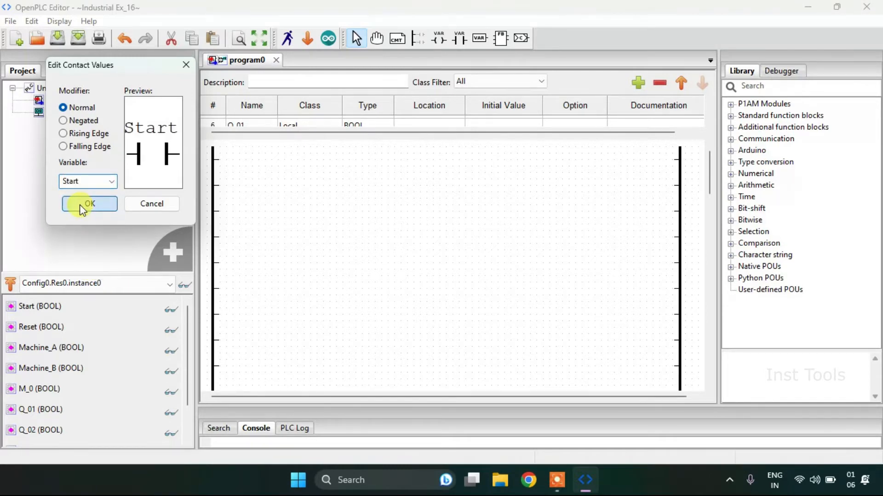
pyautogui.click(89, 204)
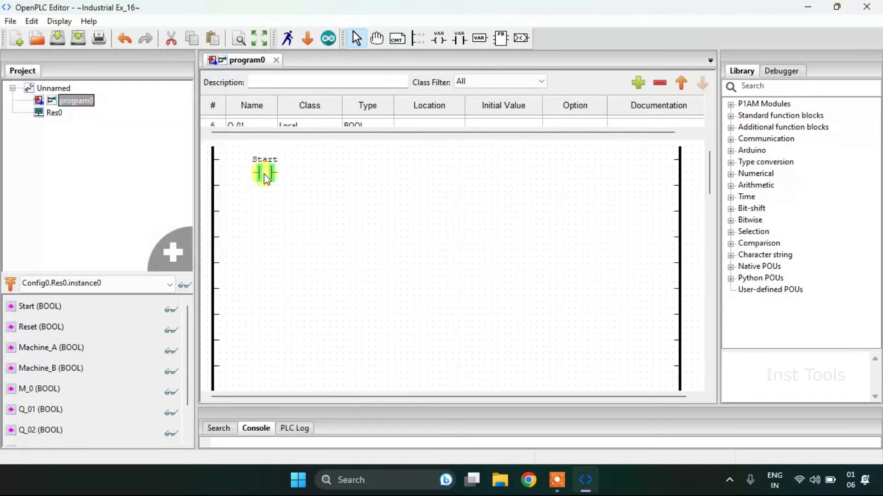
# - Adjust the Start contact's block size and wire it to the left rail
pyautogui.rightClick(264, 173)
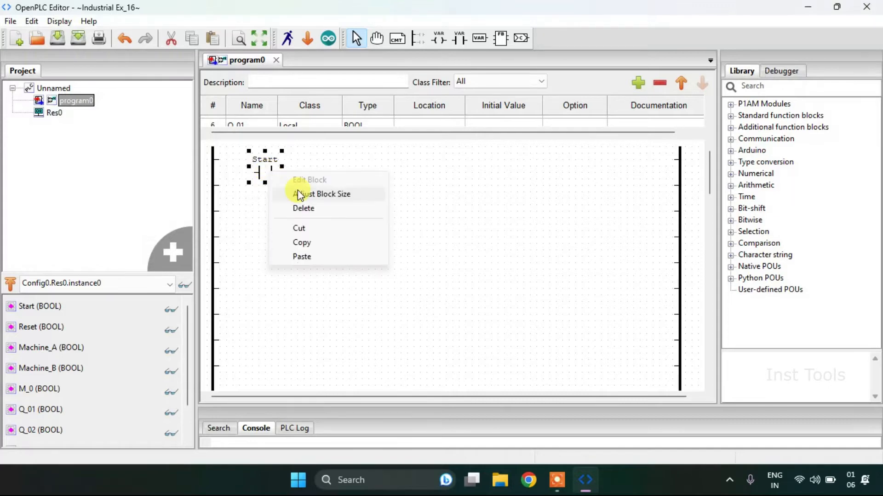
pyautogui.click(322, 194)
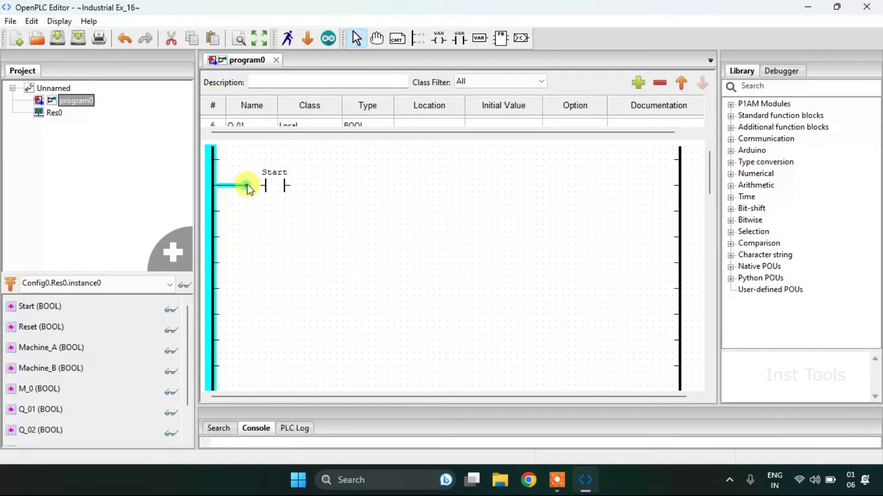
pyautogui.rightClick(355, 180)
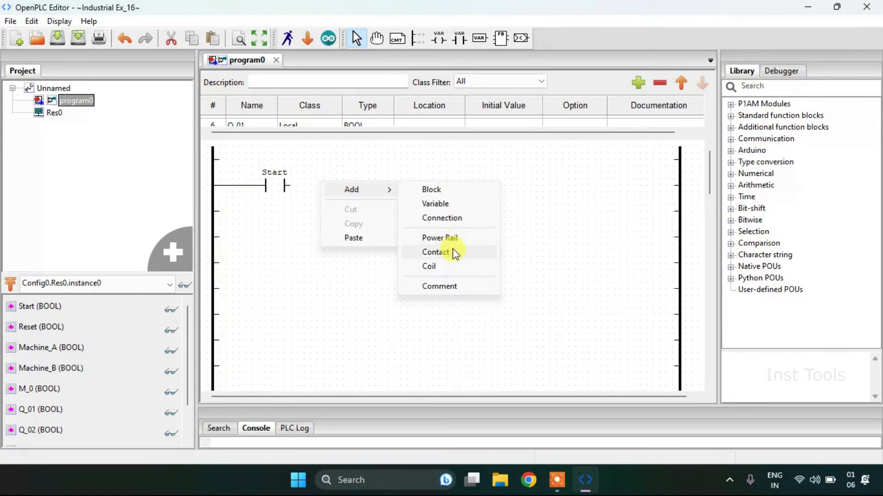
# - Add a negated Reset contact after Start, resize it and wire them in series
pyautogui.click(434, 252)
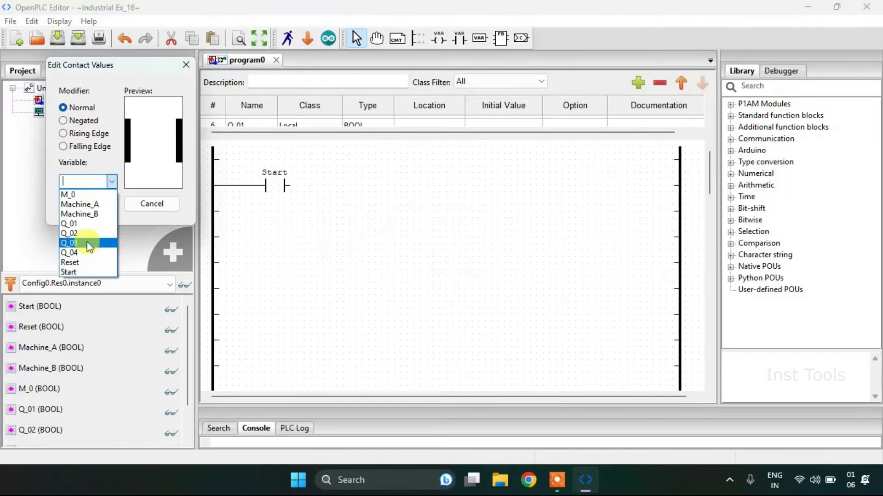
pyautogui.click(69, 262)
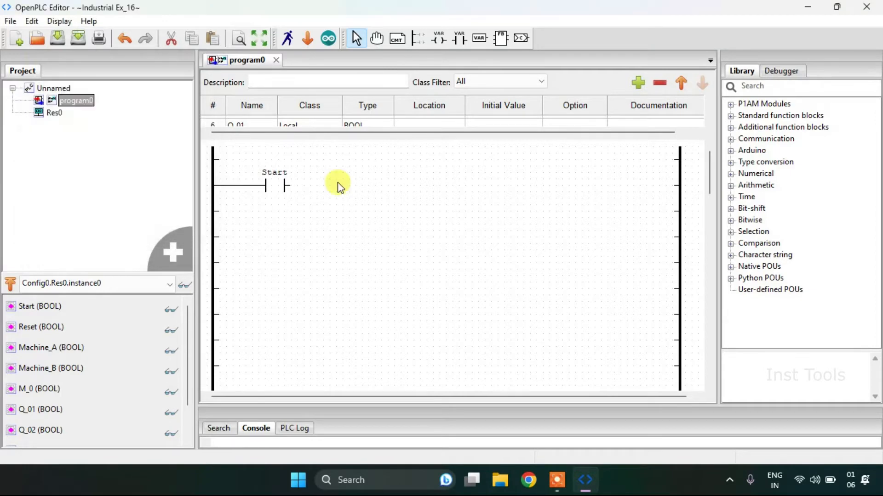
pyautogui.rightClick(322, 185)
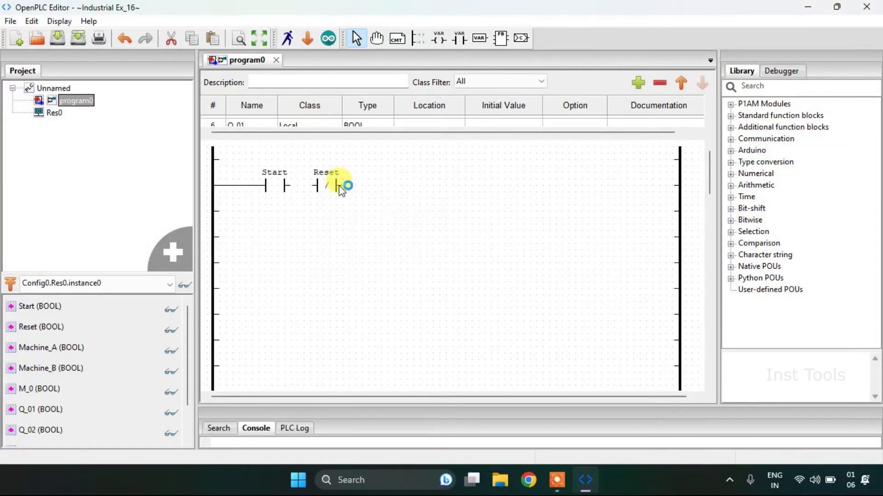
pyautogui.click(352, 183)
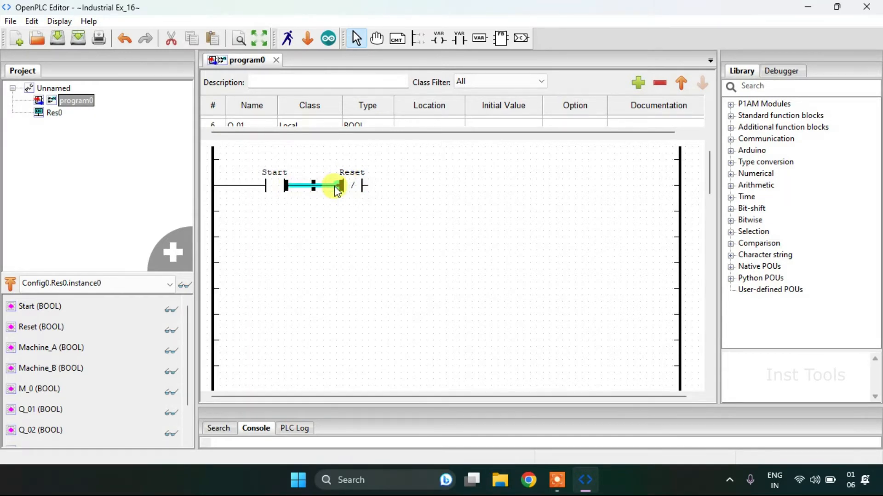
pyautogui.rightClick(335, 188)
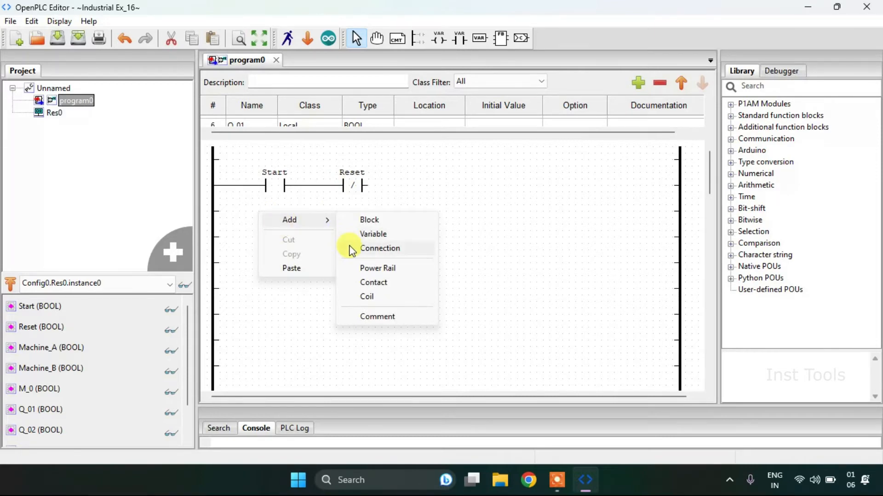
# - Add an M_0 contact in a parallel latch branch beneath Start and resize it
pyautogui.click(373, 282)
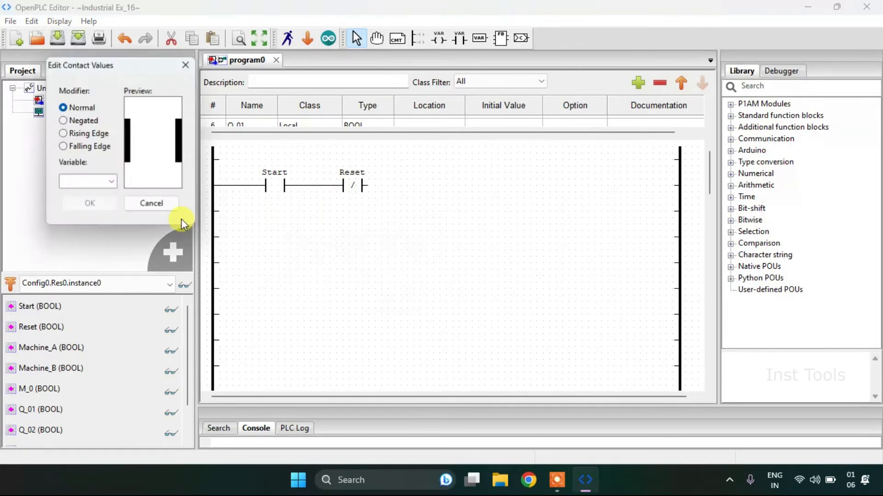
pyautogui.click(111, 182)
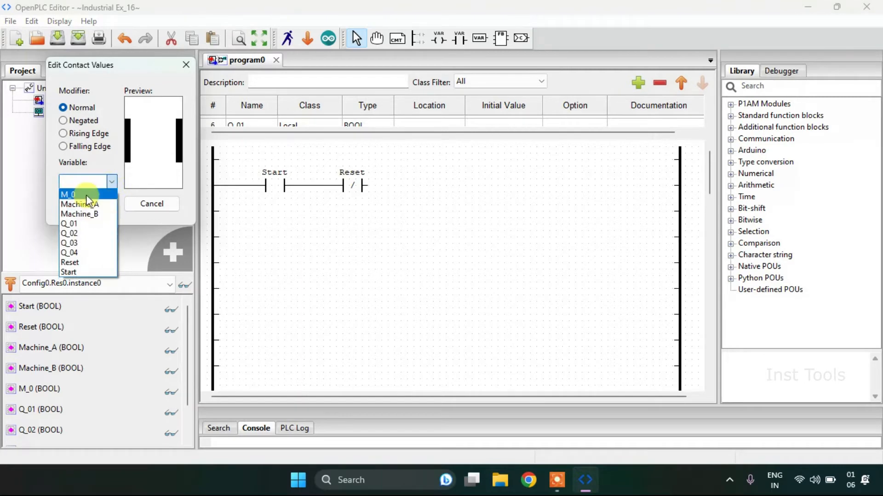
pyautogui.click(67, 194)
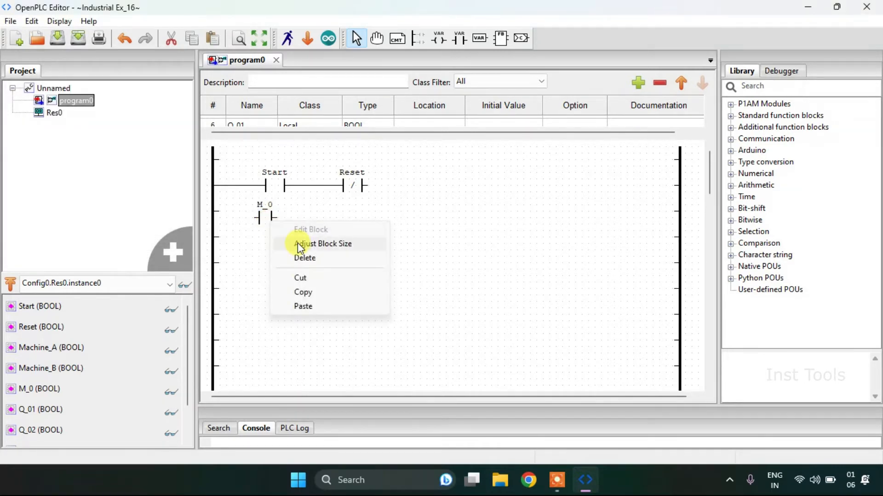
pyautogui.click(323, 244)
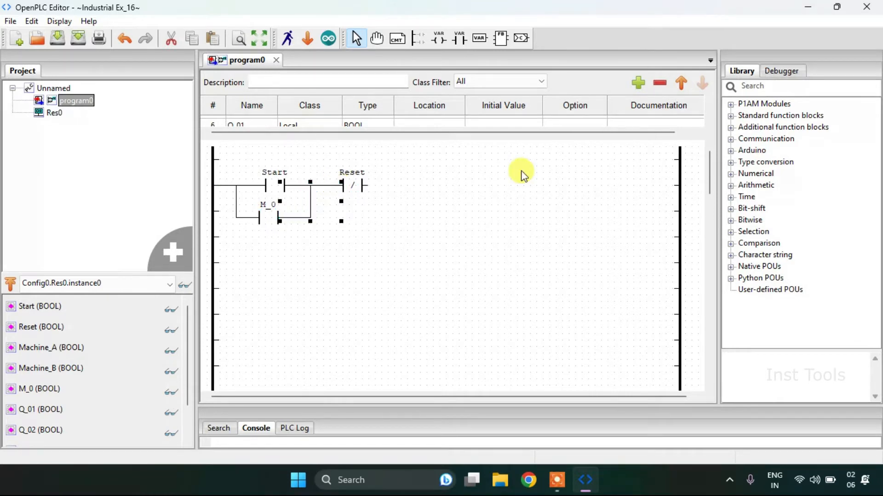
# - Add a coil at the right end of the first rung and choose its M_0 variable
pyautogui.rightClick(520, 172)
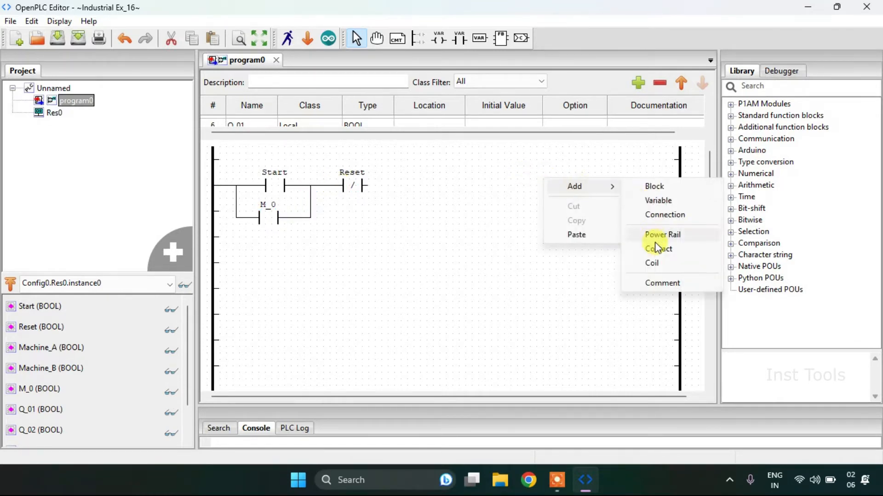
pyautogui.click(651, 263)
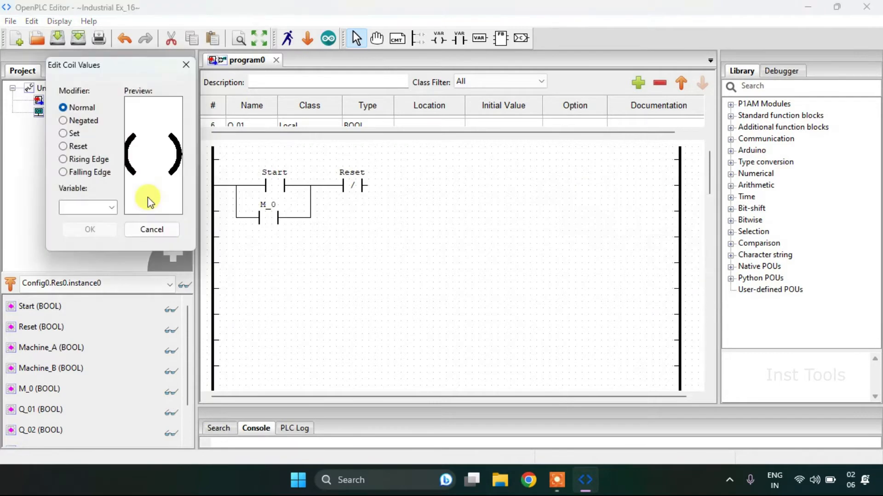
pyautogui.click(111, 207)
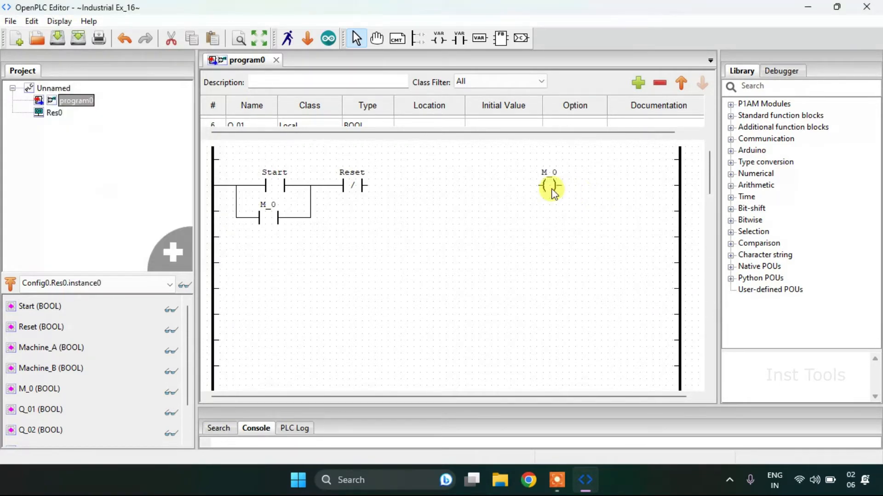
pyautogui.moveTo(560, 185)
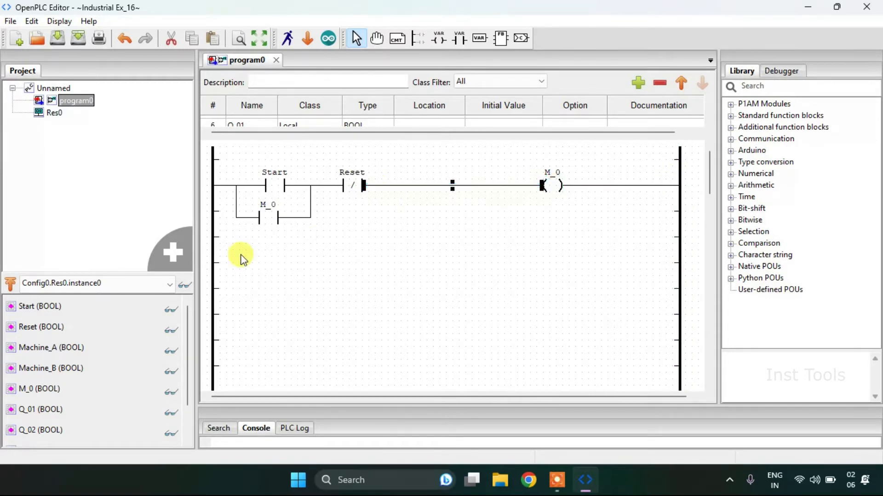
# - Place a normally open M_0 contact starting the second rung below the latch
pyautogui.rightClick(241, 255)
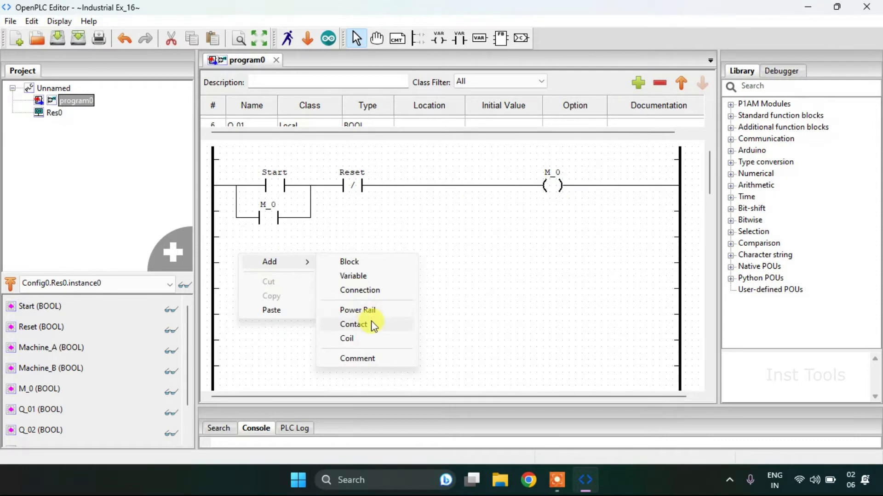
pyautogui.click(353, 324)
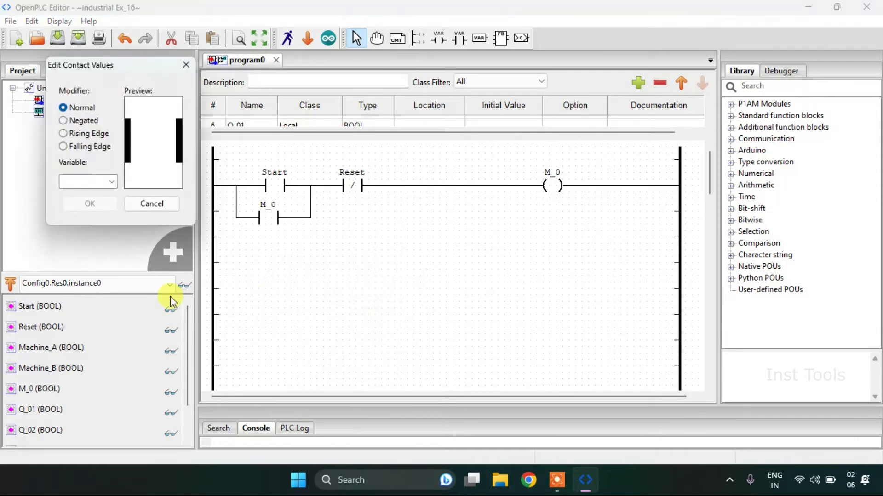
pyautogui.click(111, 181)
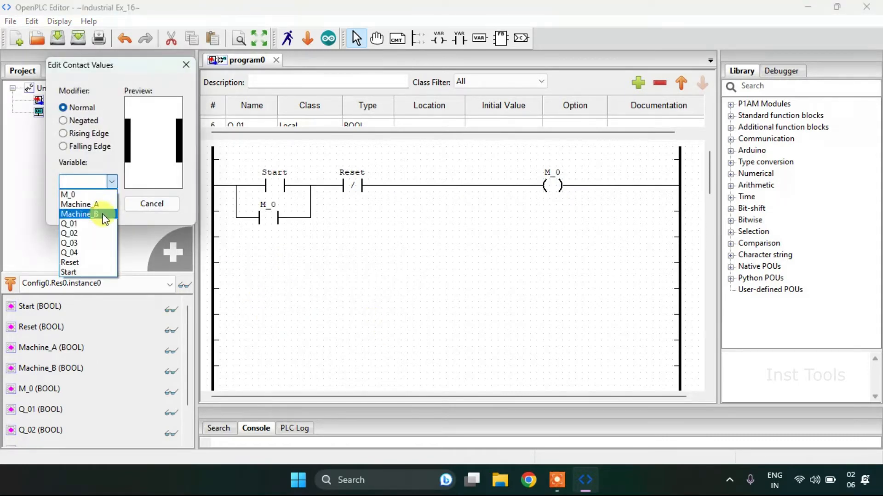
pyautogui.click(67, 194)
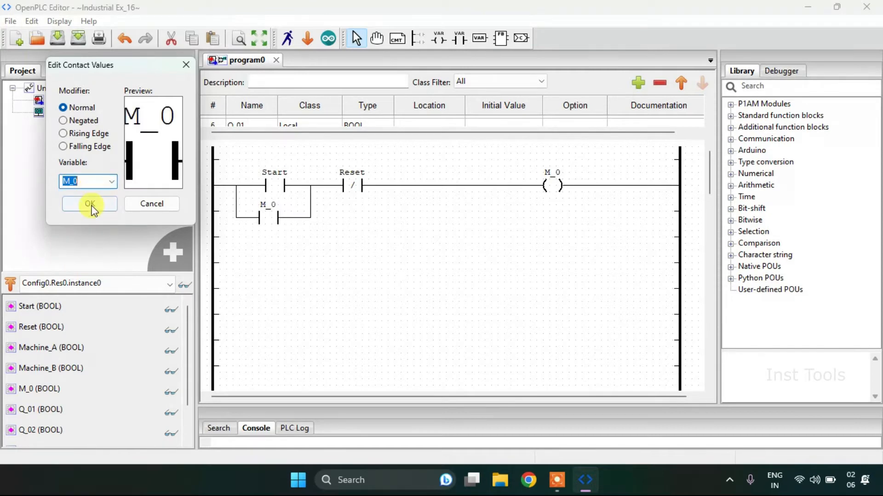
pyautogui.click(89, 204)
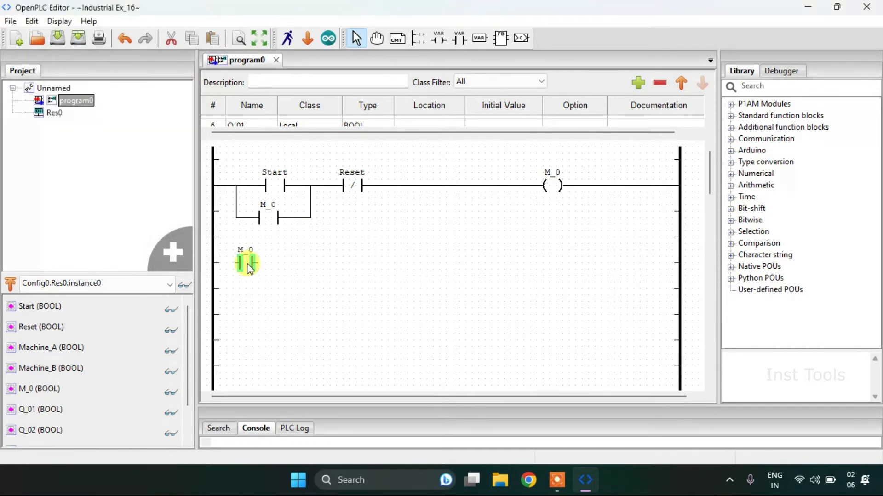
pyautogui.click(315, 248)
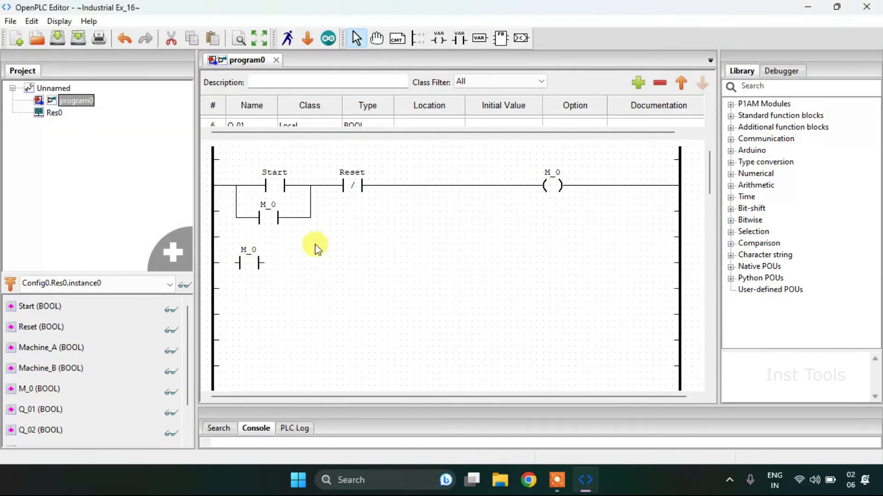
pyautogui.rightClick(315, 247)
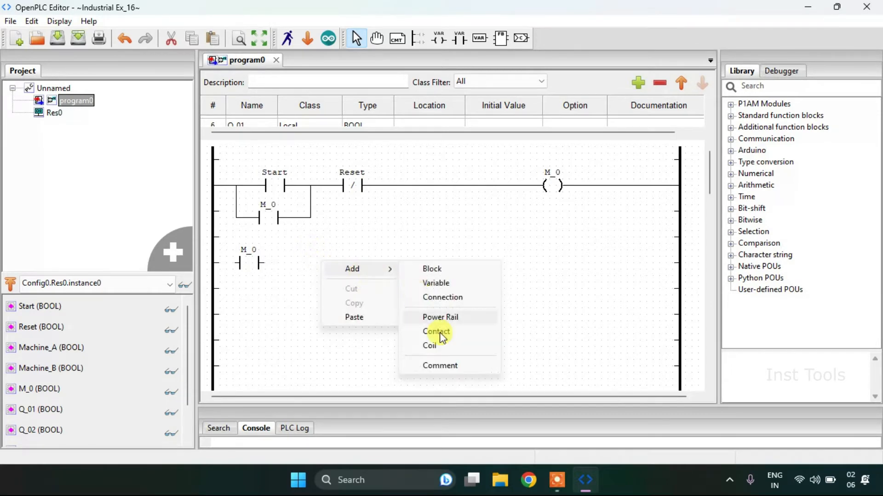
pyautogui.moveTo(187, 178)
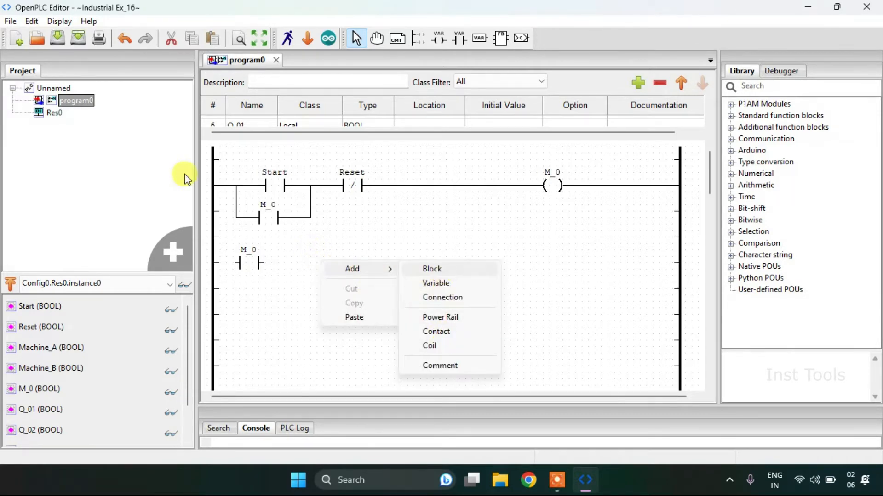
# - Insert a TP pulse timer (TP0) from the Standard function blocks beside the M_0 contact
pyautogui.click(432, 269)
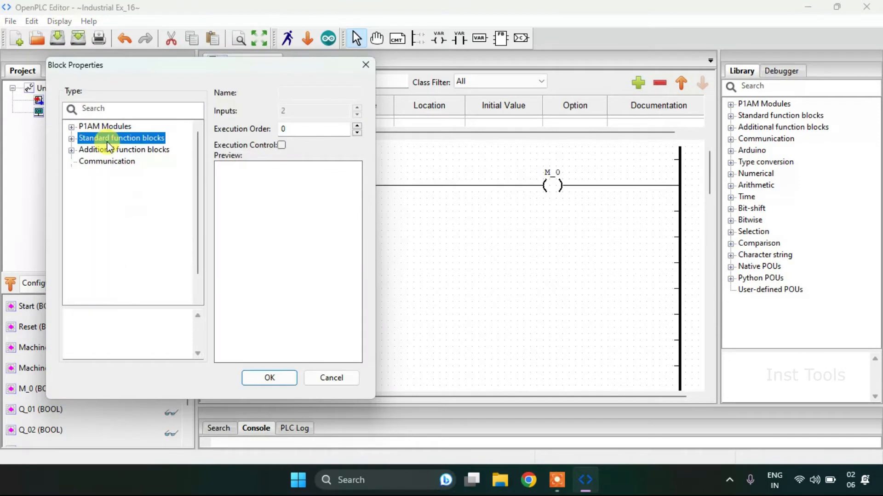
pyautogui.click(72, 138)
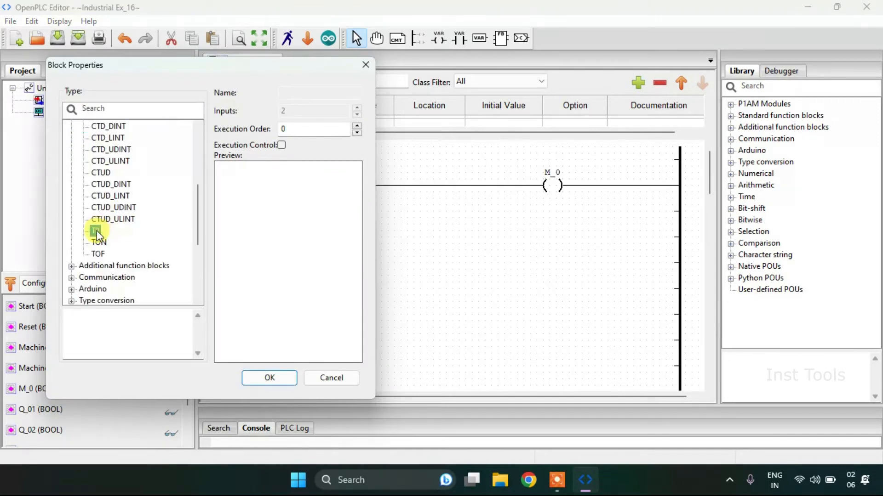
pyautogui.click(94, 230)
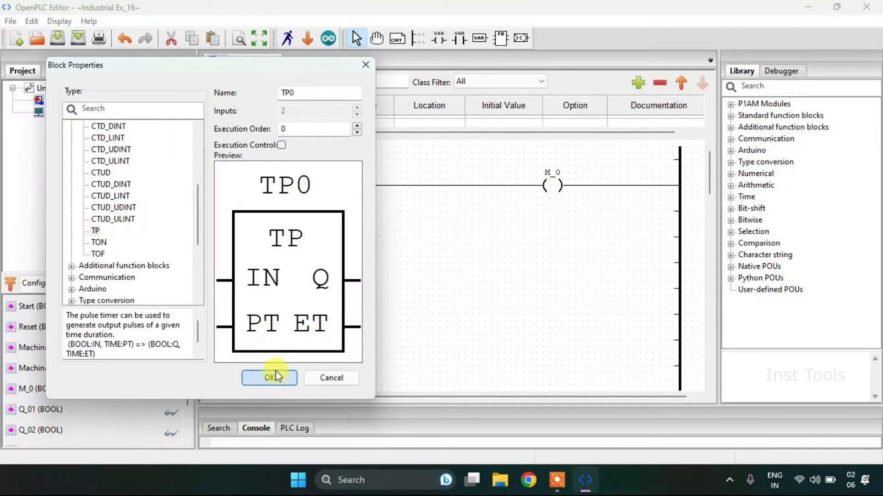
pyautogui.click(269, 377)
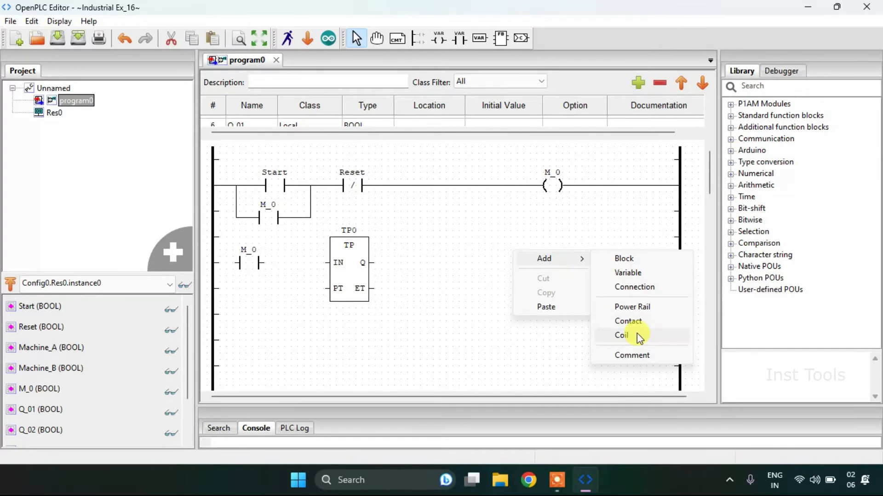
# - Add a Machine_A output coil at the right of the second rung
pyautogui.click(622, 335)
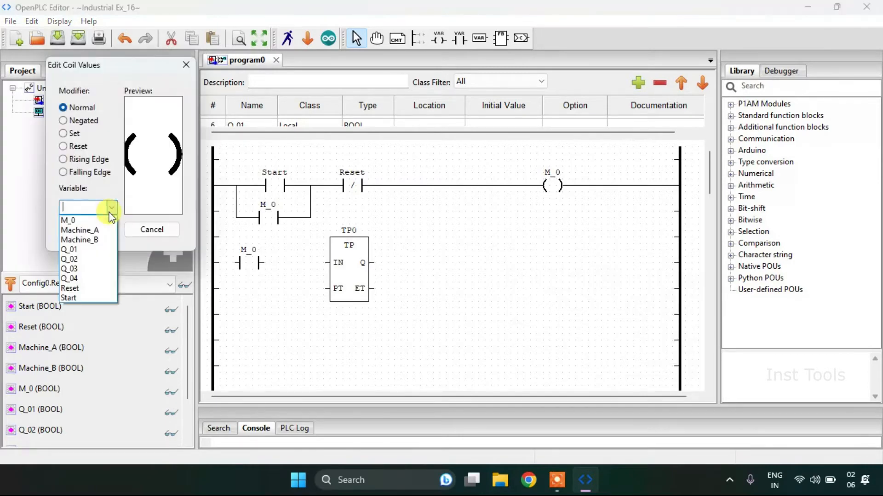
pyautogui.click(79, 229)
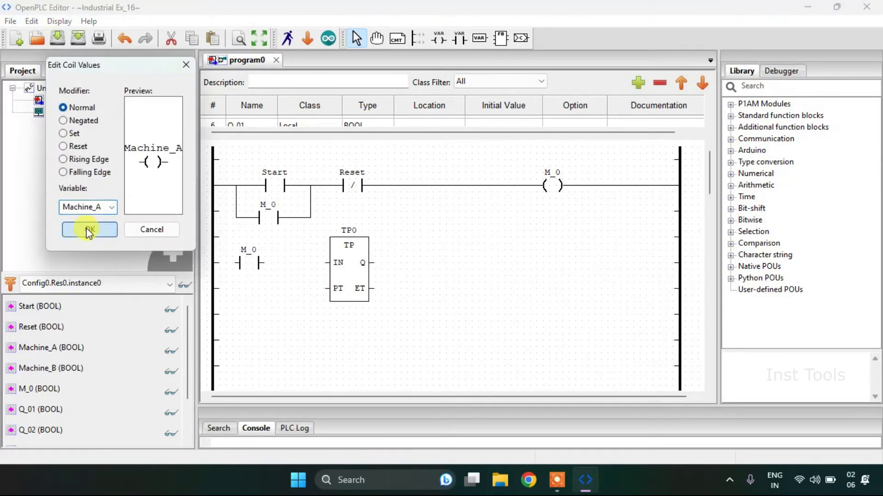
pyautogui.click(88, 230)
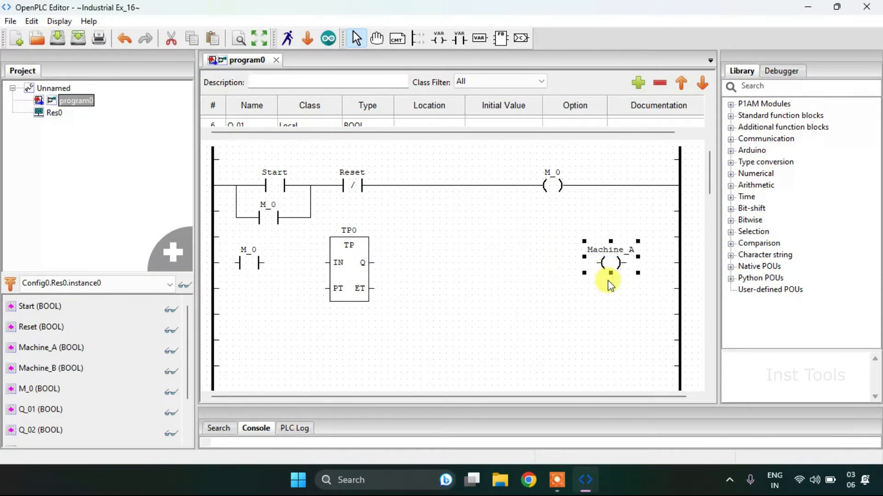
# - Add a Q_01 output coil below the Machine_A coil
pyautogui.rightClick(610, 263)
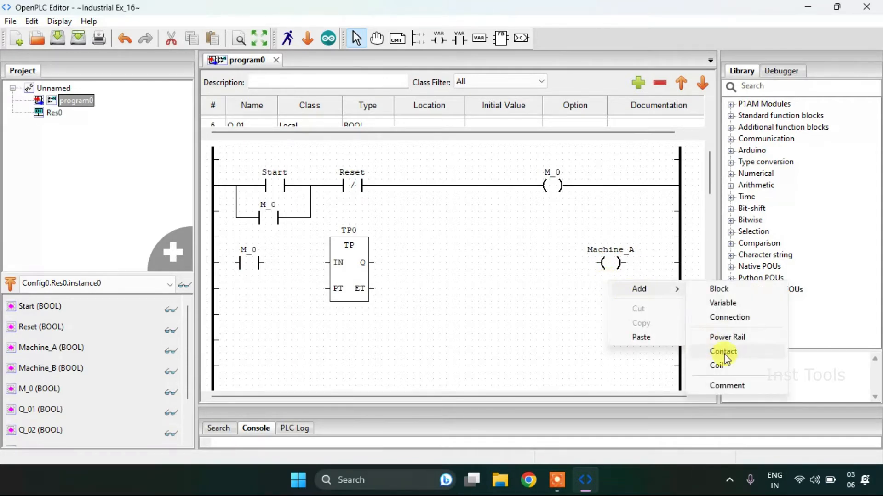
pyautogui.moveTo(732, 372)
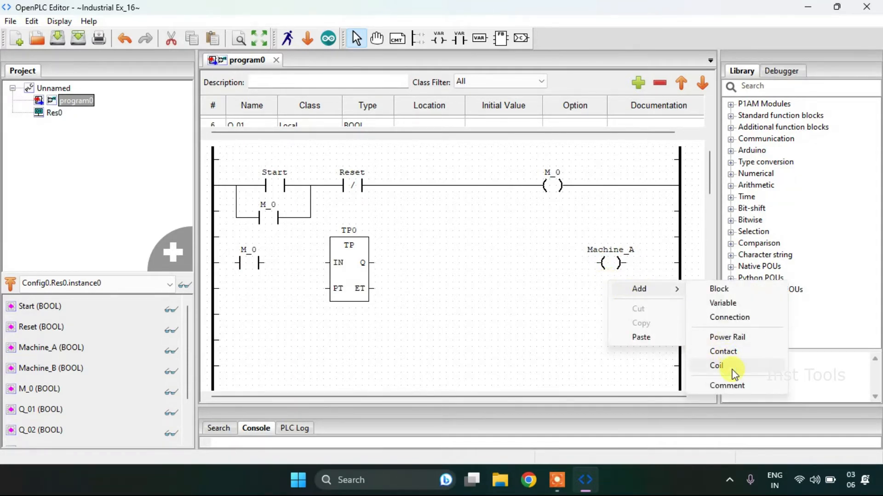
pyautogui.click(716, 365)
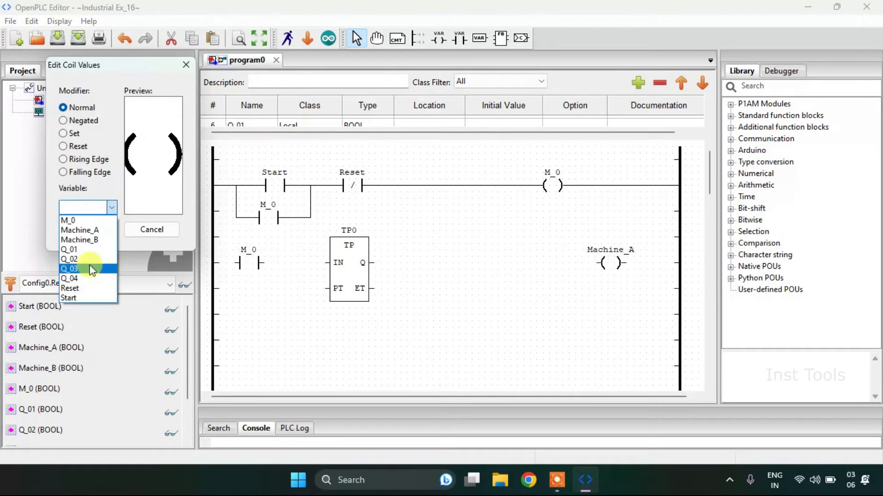
pyautogui.click(69, 249)
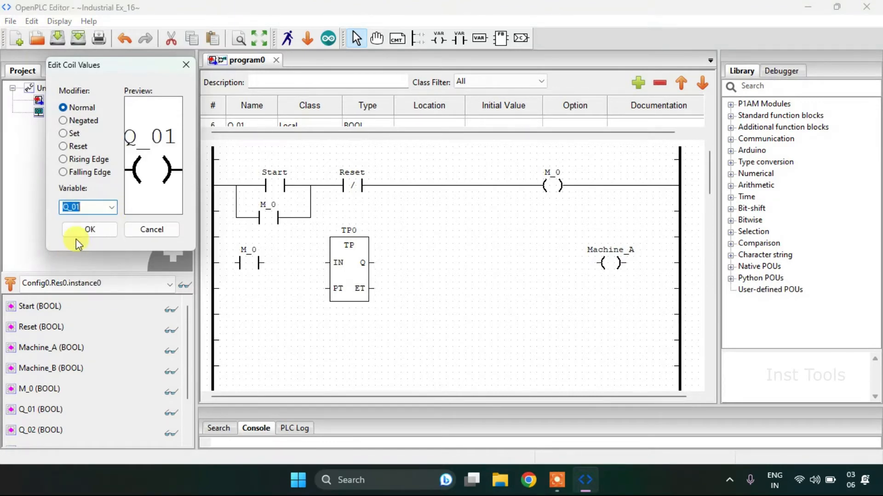
pyautogui.click(89, 229)
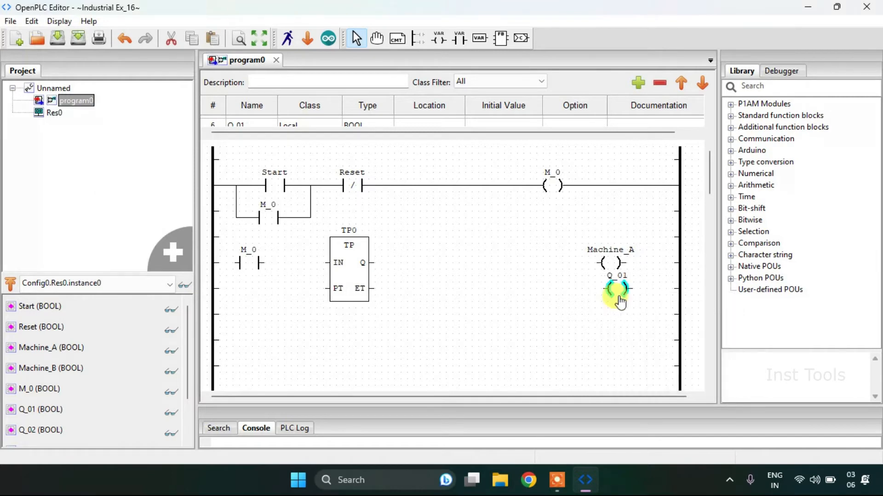
pyautogui.click(610, 293)
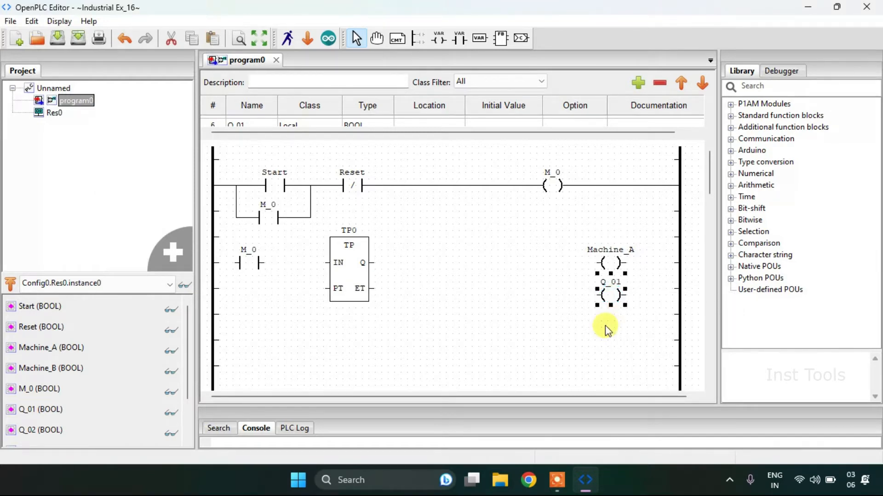
# - Add a third coil, Q_02, below Q_01 and nudge Machine_A toward the right rail
pyautogui.rightClick(605, 326)
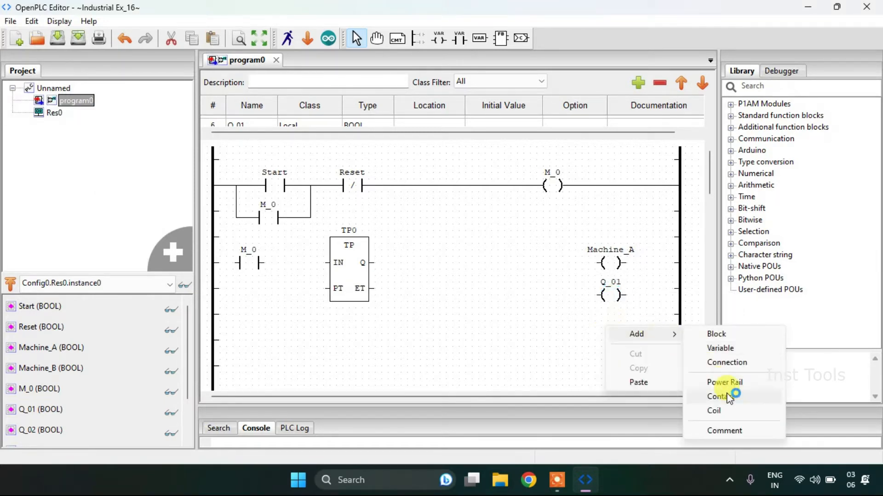
pyautogui.moveTo(739, 411)
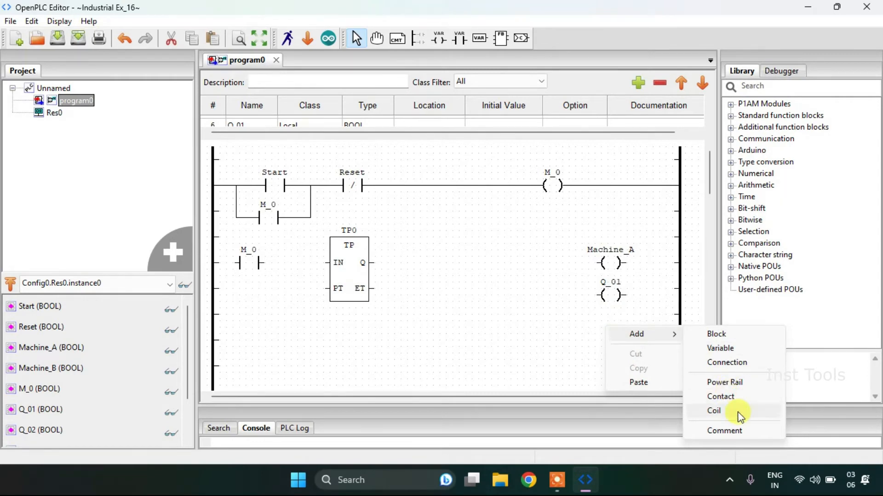
pyautogui.click(713, 410)
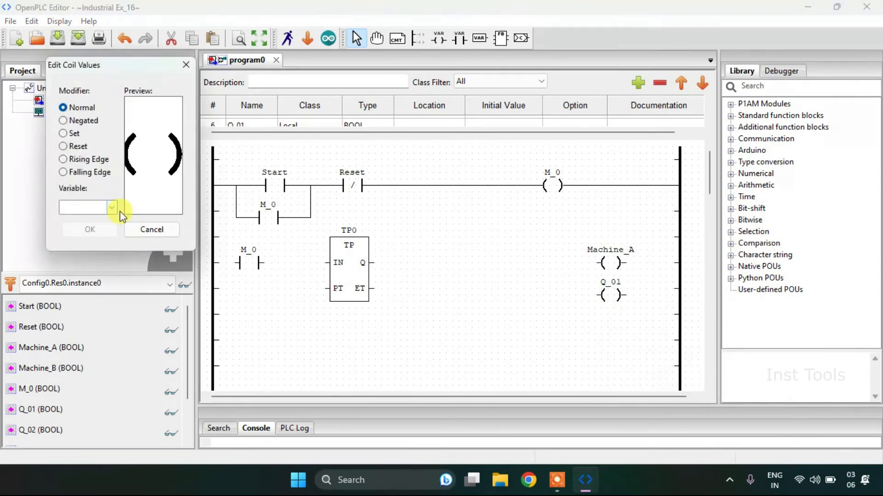
pyautogui.click(111, 208)
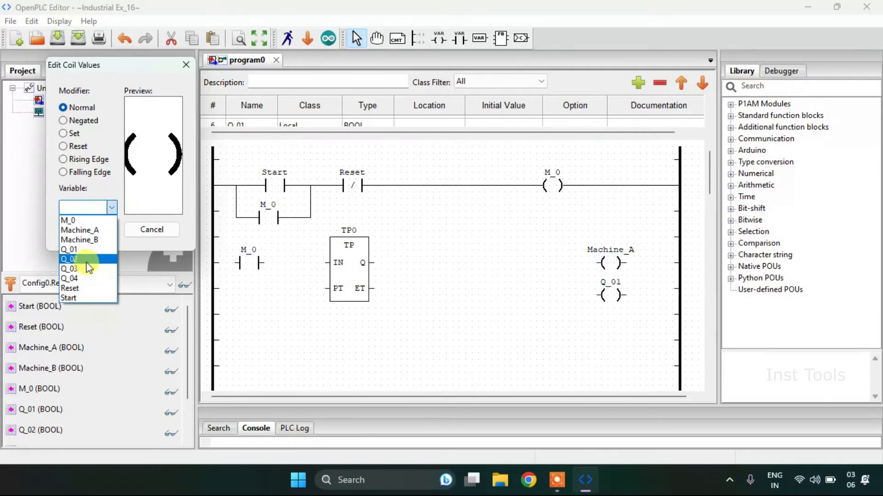
pyautogui.click(69, 260)
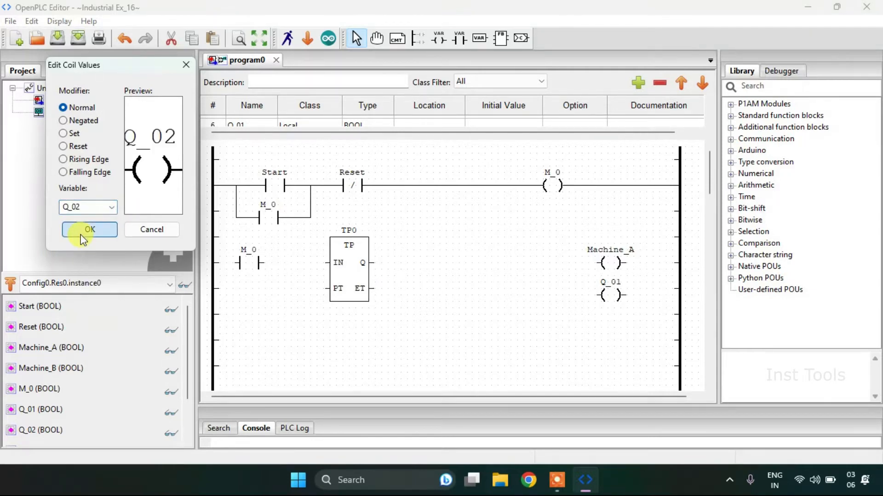
pyautogui.click(89, 229)
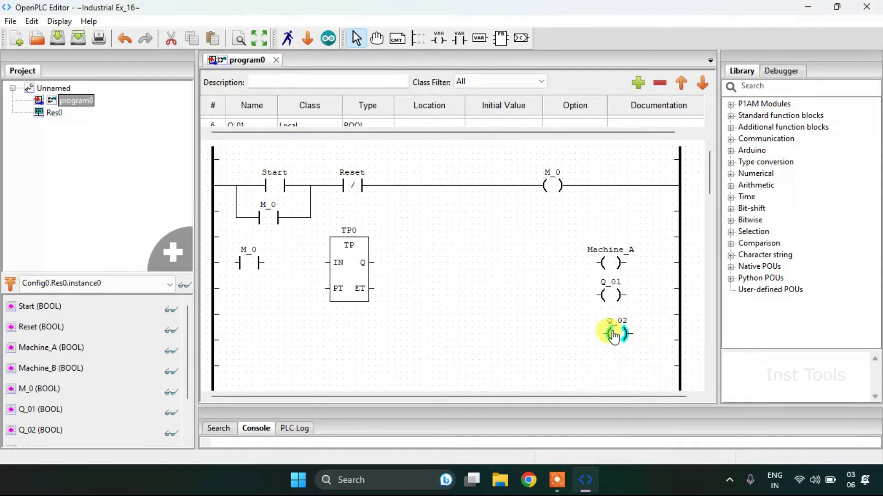
pyautogui.click(610, 329)
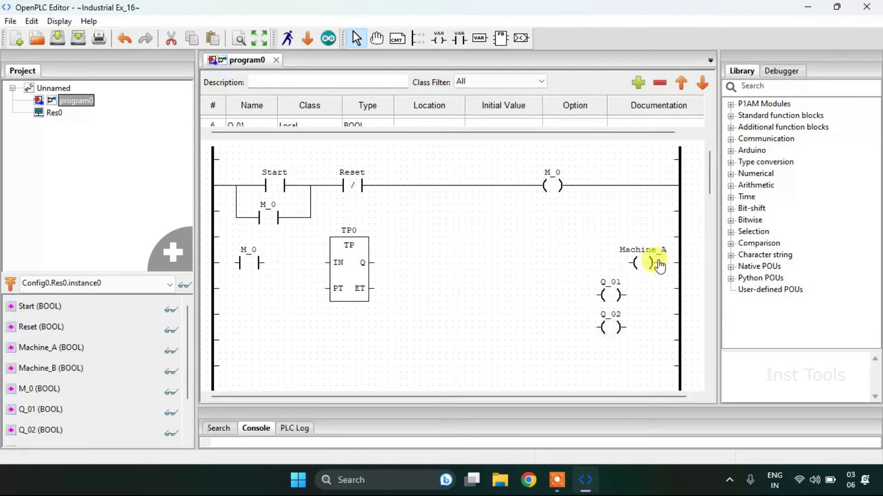
pyautogui.click(604, 263)
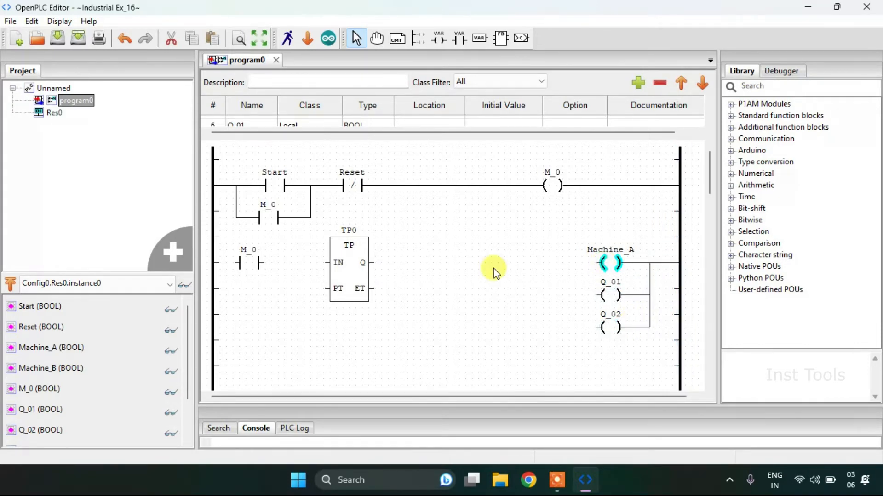
# - Wire TP0's Q output to the parallel coils and the M_0 contact to the left rail
pyautogui.click(348, 270)
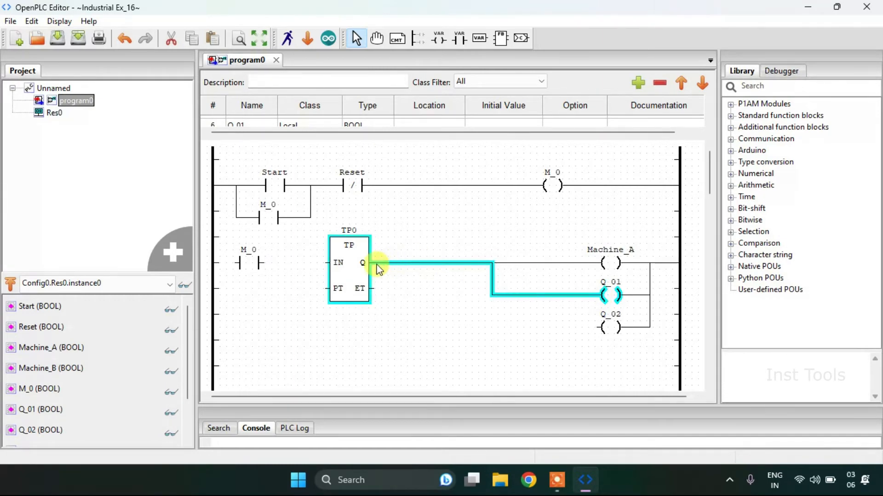
pyautogui.click(591, 329)
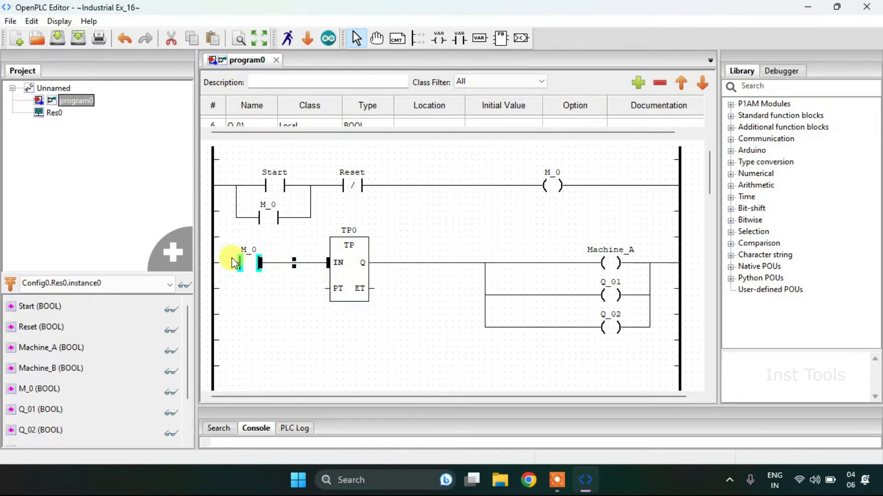
pyautogui.click(231, 262)
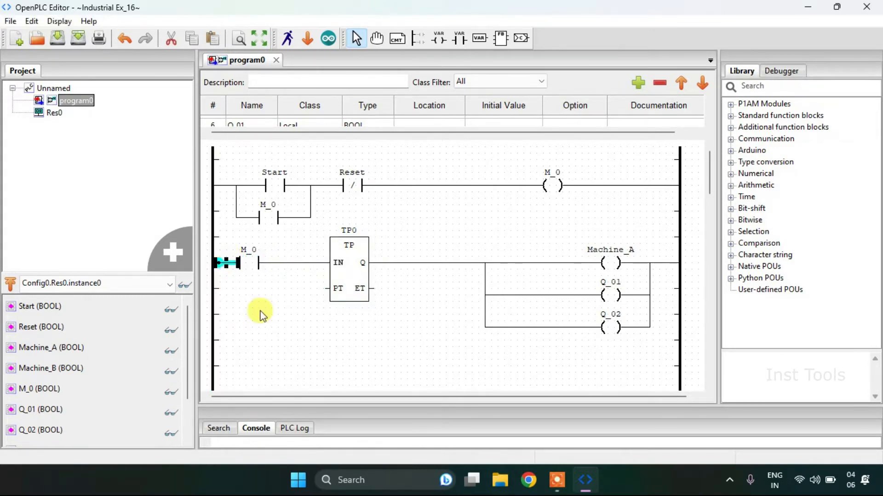
# - Place an M_0 contact on a new third rung and drag it into position
pyautogui.scroll(-3)
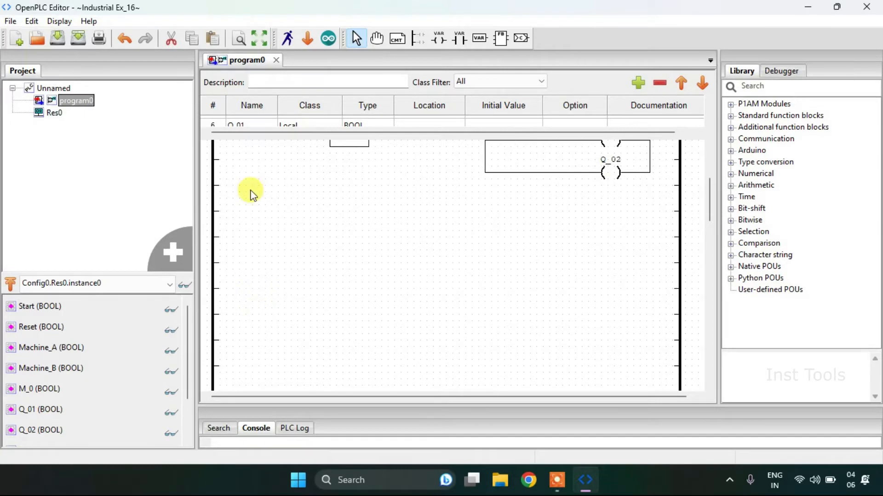
pyautogui.rightClick(250, 191)
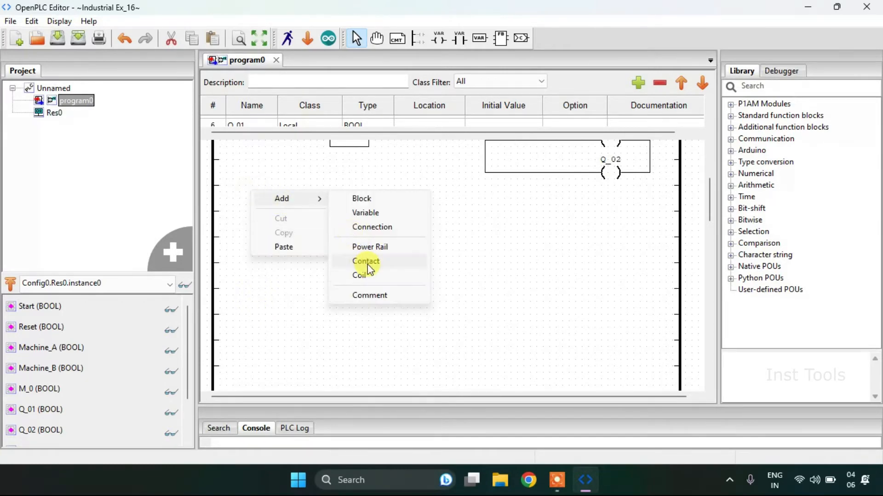
pyautogui.click(365, 260)
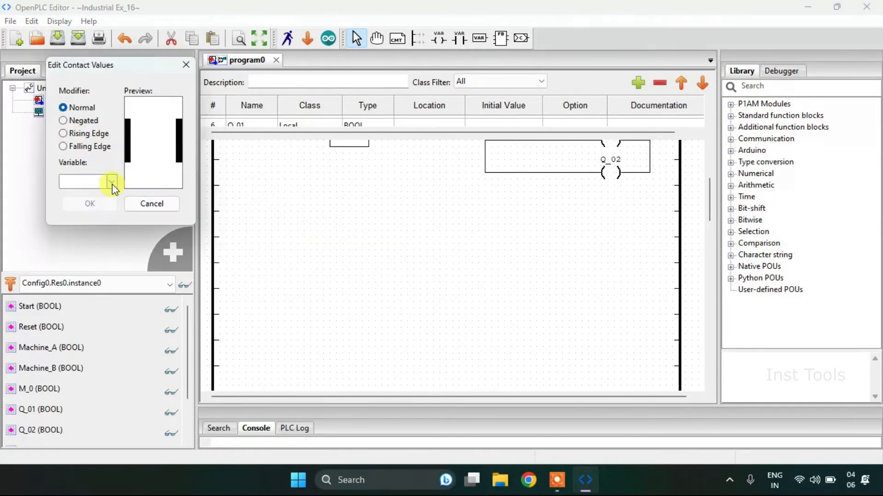
pyautogui.click(112, 181)
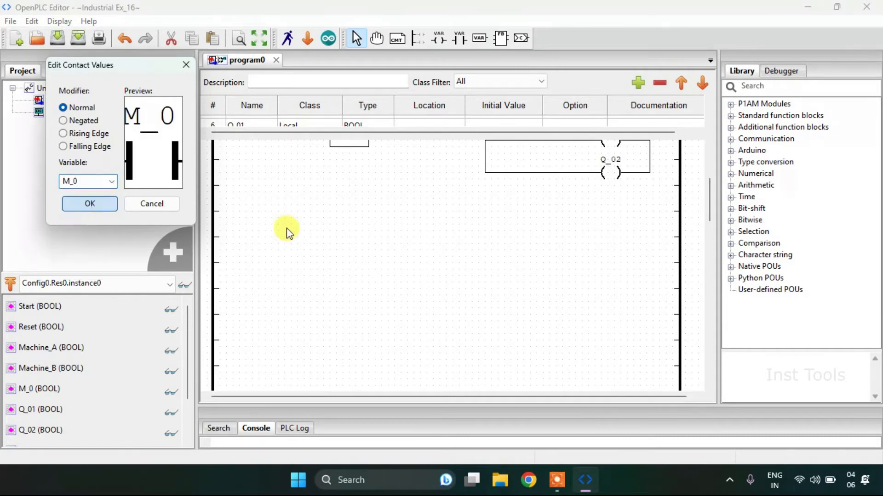
pyautogui.click(89, 204)
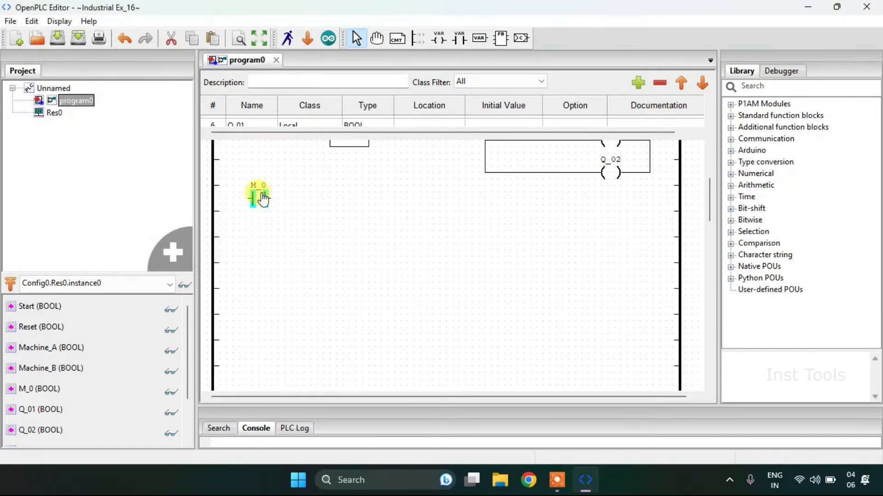
pyautogui.rightClick(257, 196)
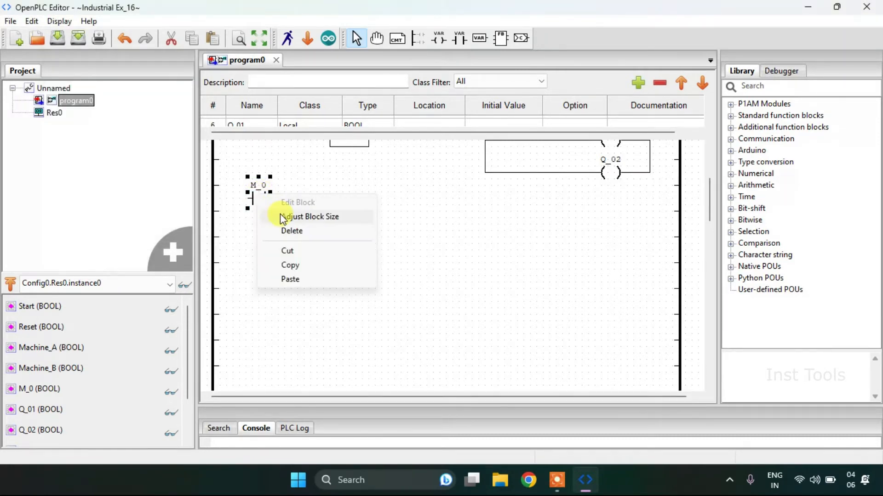
pyautogui.click(313, 217)
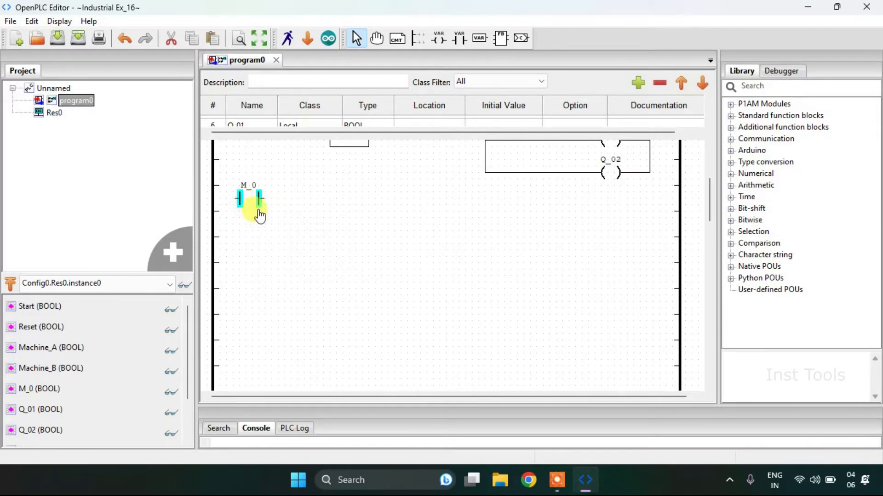
pyautogui.moveTo(248, 200); pyautogui.dragTo(267, 231)
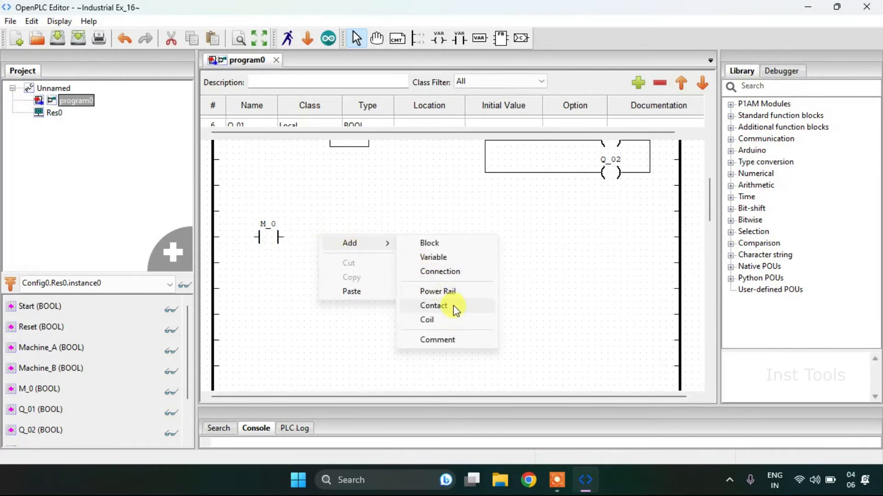
# - Add a negated Q_01 contact in series after the M_0 contact
pyautogui.click(433, 306)
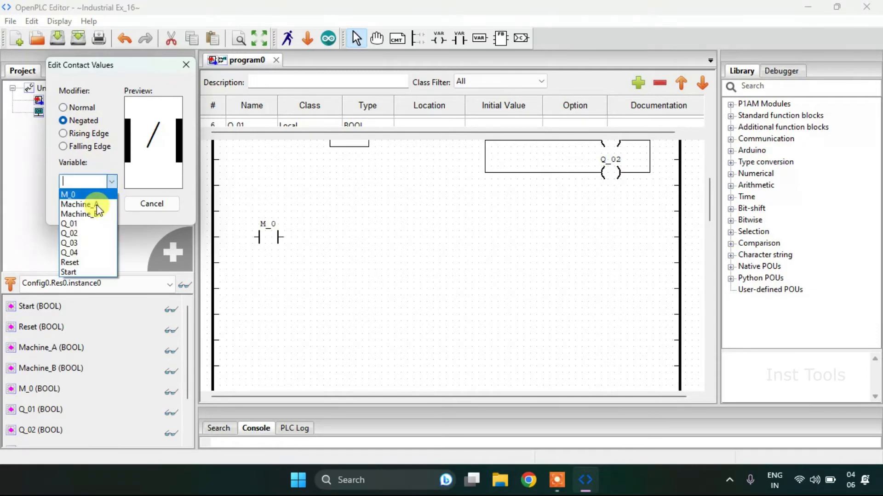
pyautogui.moveTo(82, 242)
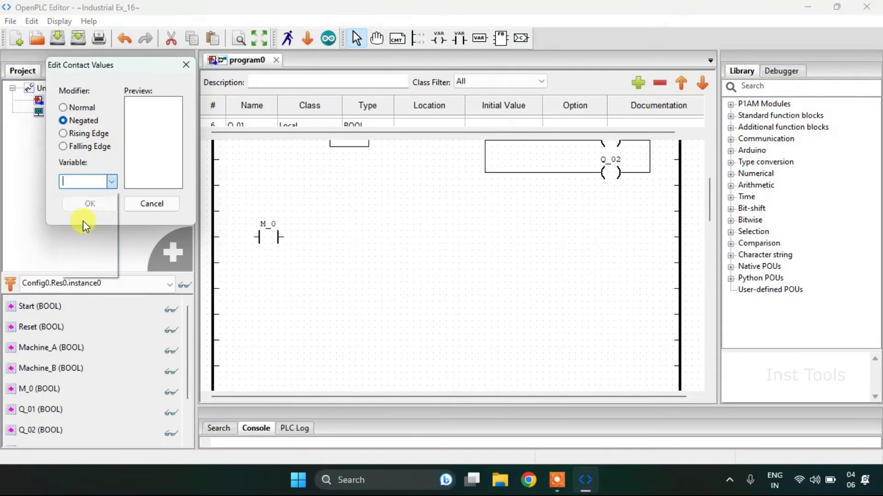
pyautogui.click(152, 203)
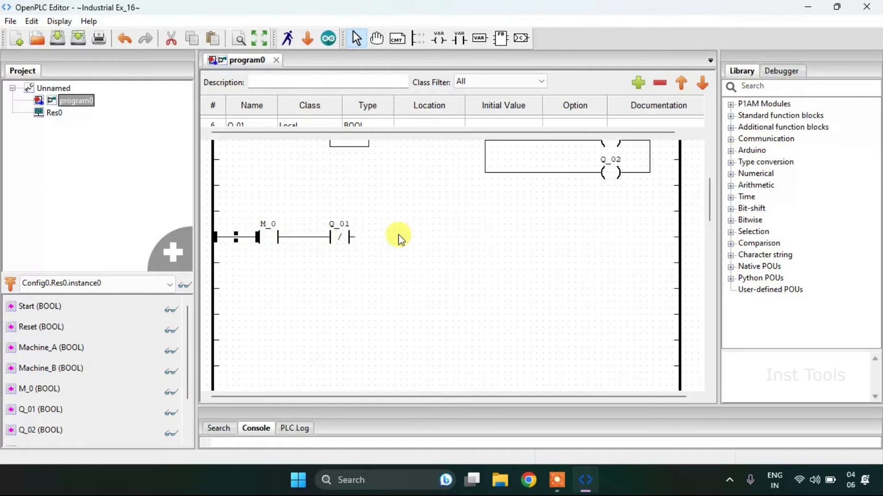
# - Insert a second TP pulse timer, TP1, after the negated Q_01 contact
pyautogui.rightClick(398, 236)
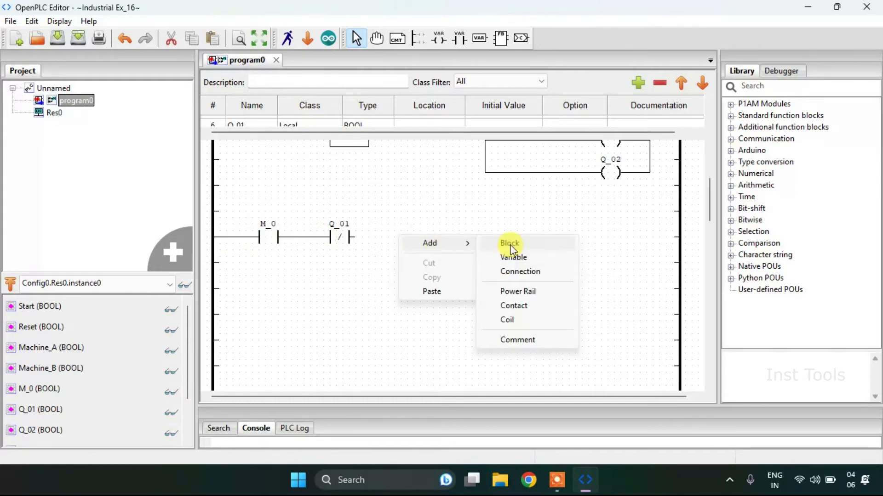
pyautogui.click(508, 242)
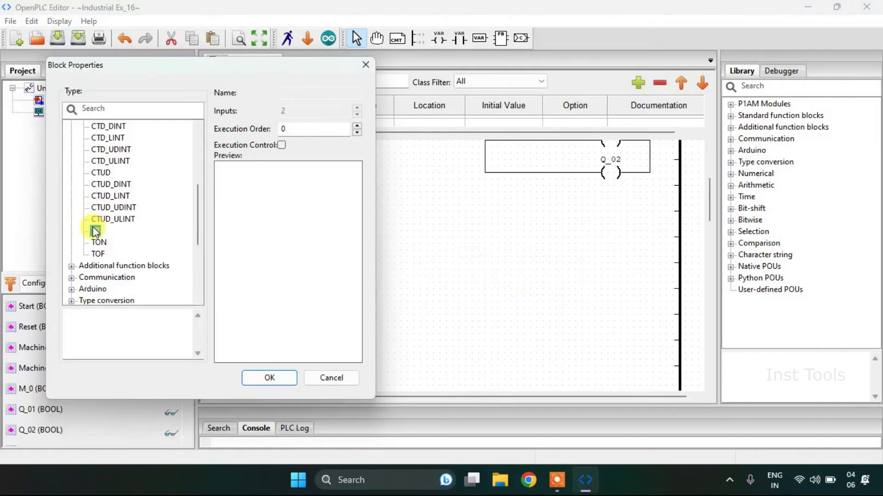
pyautogui.click(95, 231)
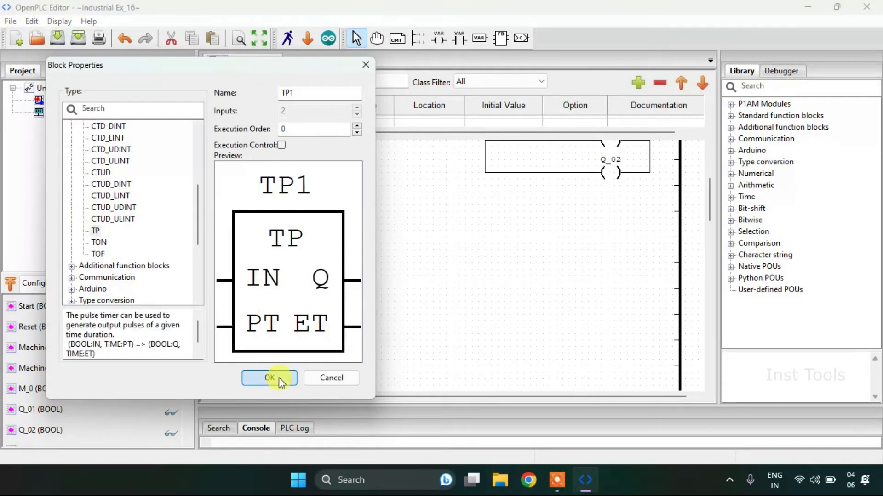
pyautogui.click(270, 378)
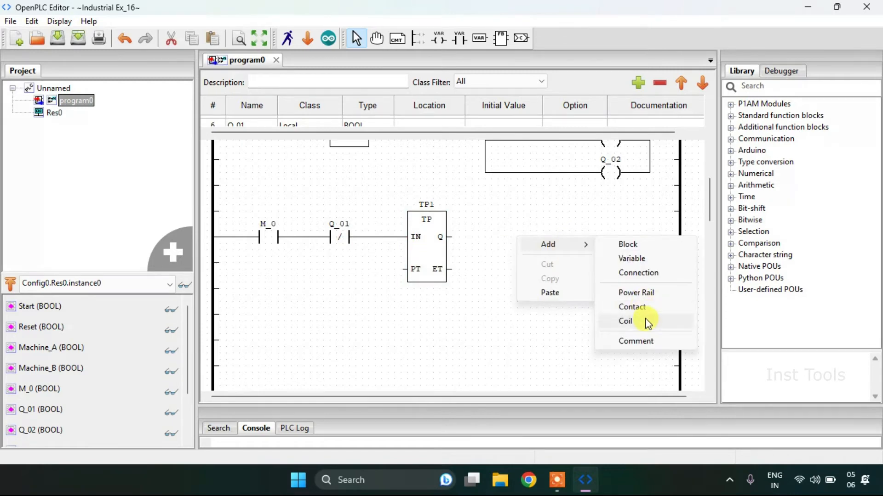
# - Add a Machine_B output coil on the TP1 timer rung
pyautogui.click(626, 321)
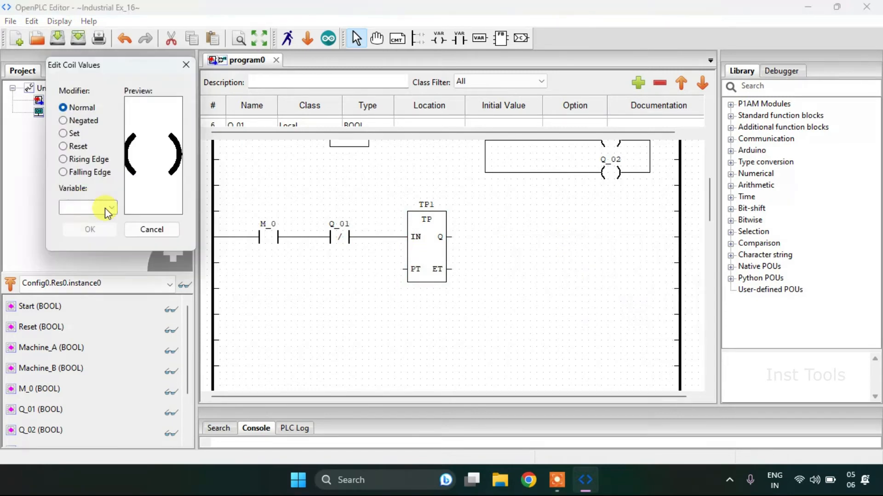
pyautogui.click(111, 208)
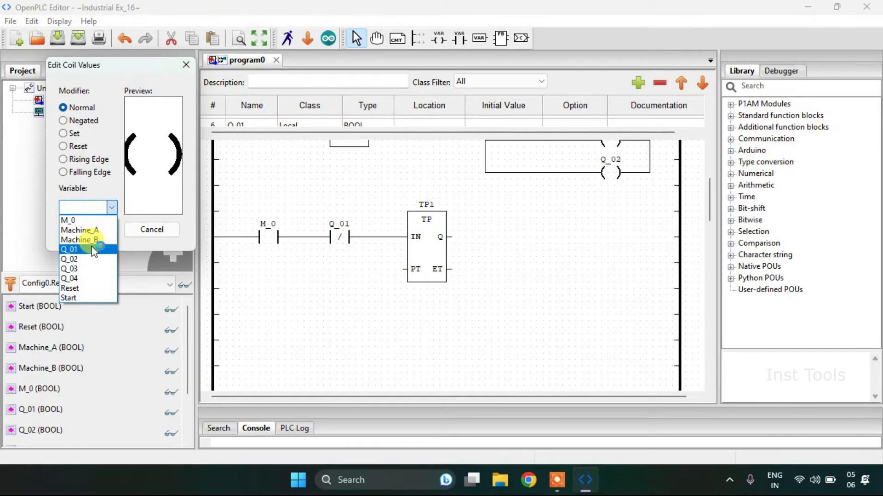
pyautogui.click(69, 249)
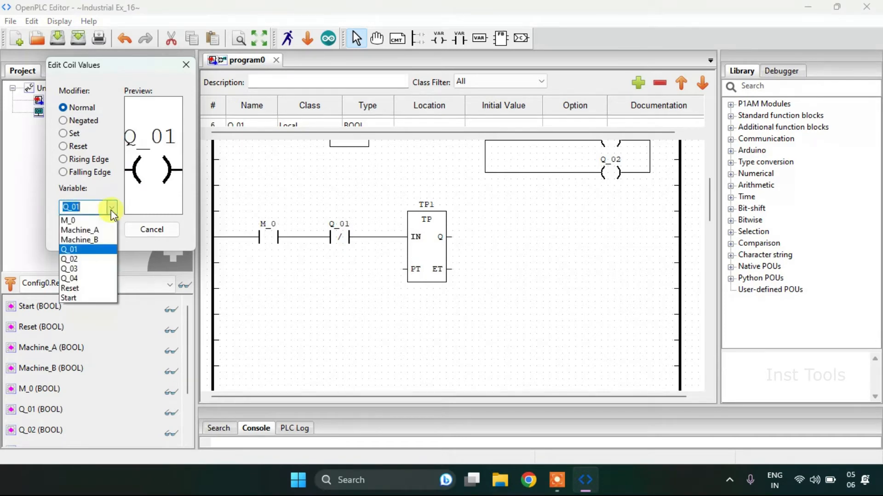
pyautogui.click(81, 239)
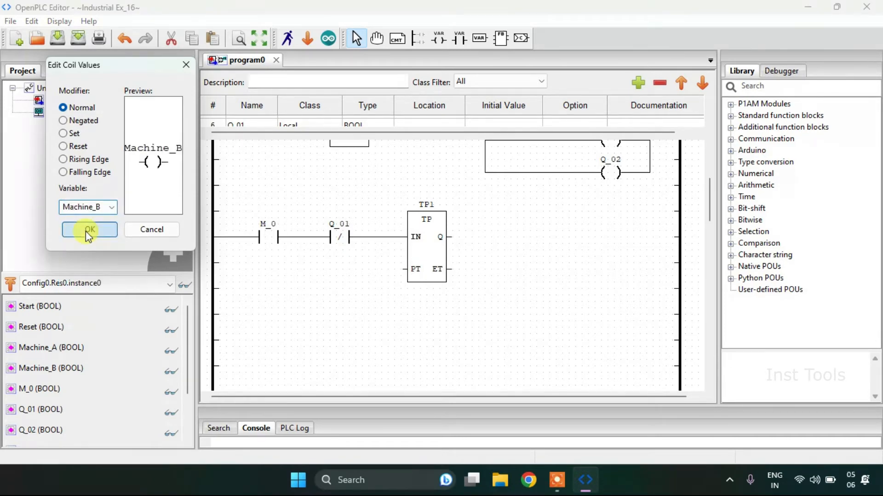
pyautogui.click(88, 231)
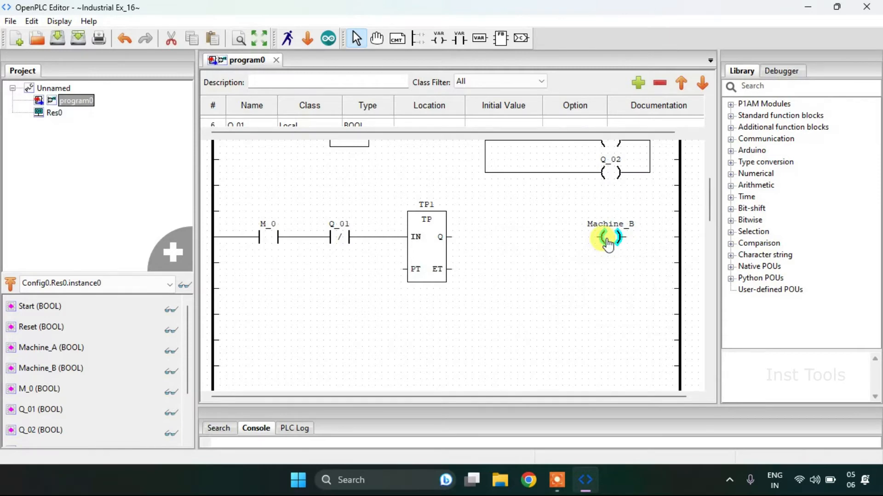
# - Add Q_03 and Q_04 coils below Machine_B to form a parallel branch
pyautogui.rightClick(610, 236)
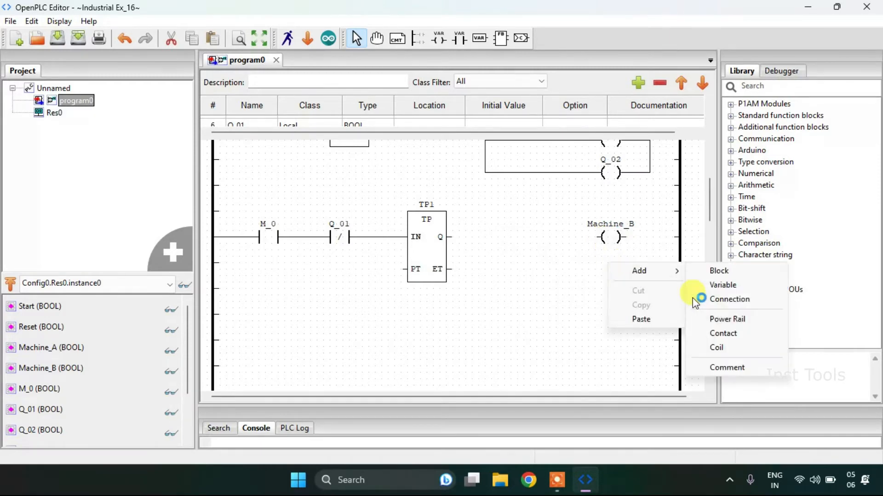
pyautogui.click(716, 348)
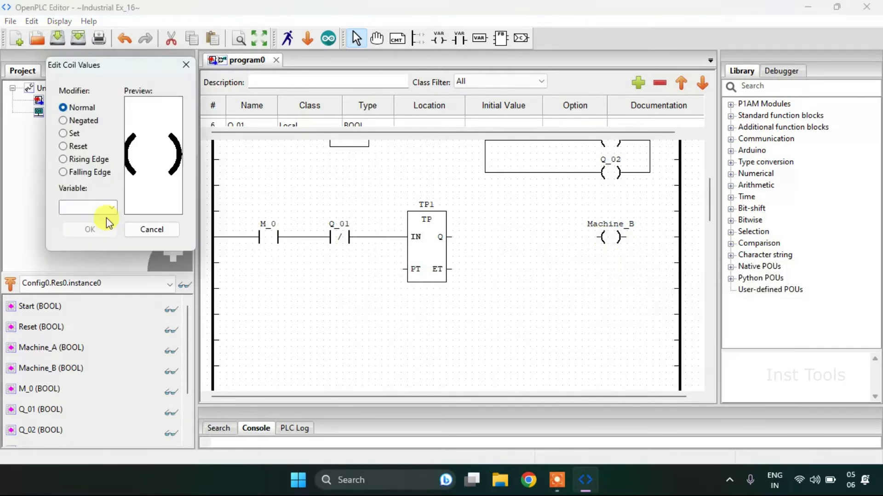
pyautogui.click(111, 207)
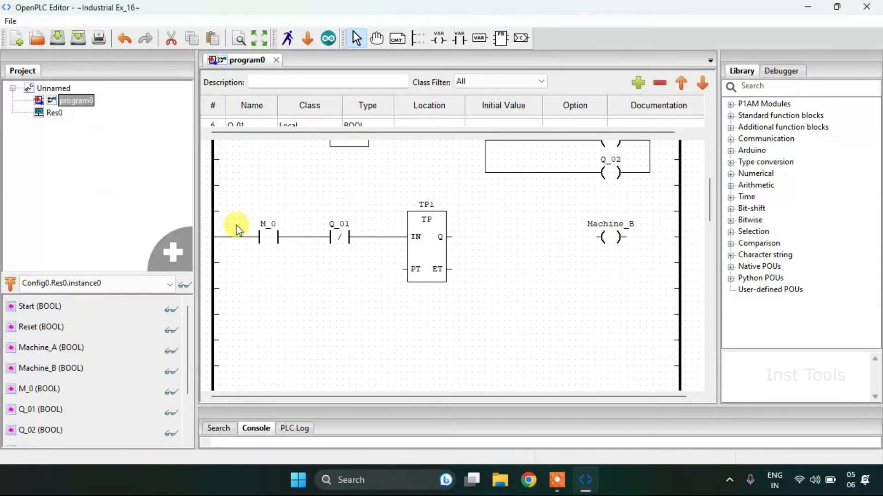
pyautogui.rightClick(611, 270)
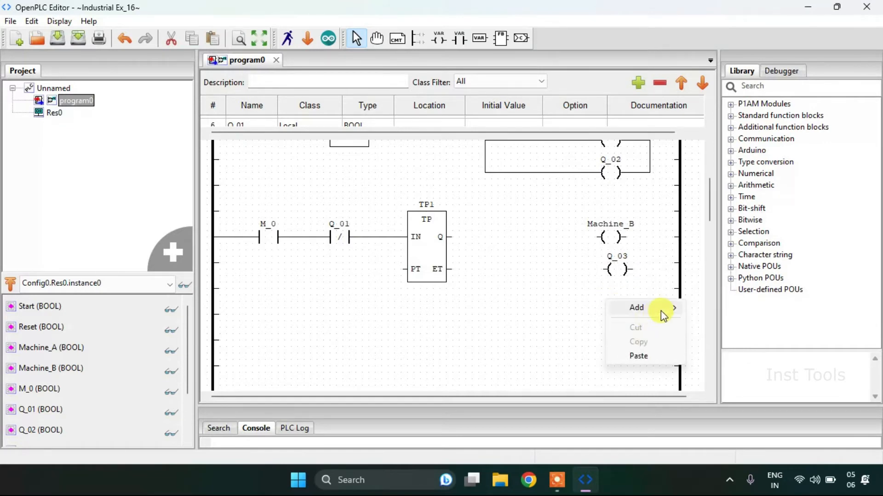
pyautogui.click(130, 217)
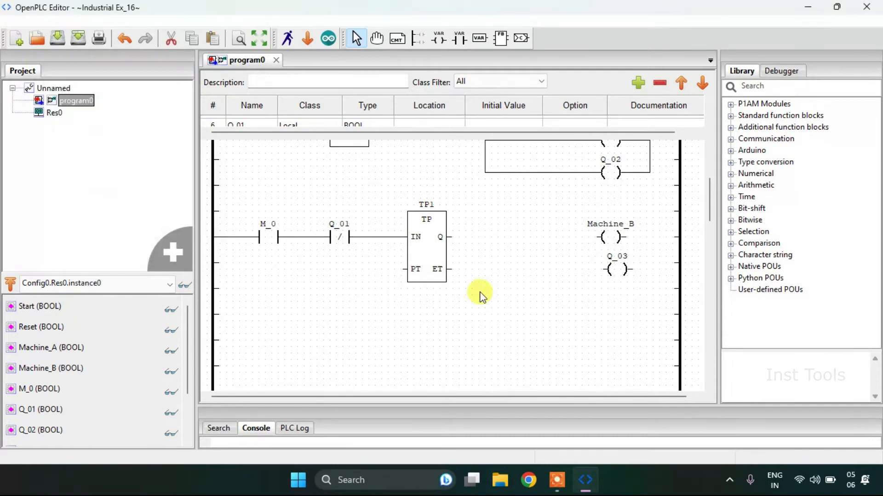
pyautogui.rightClick(610, 309)
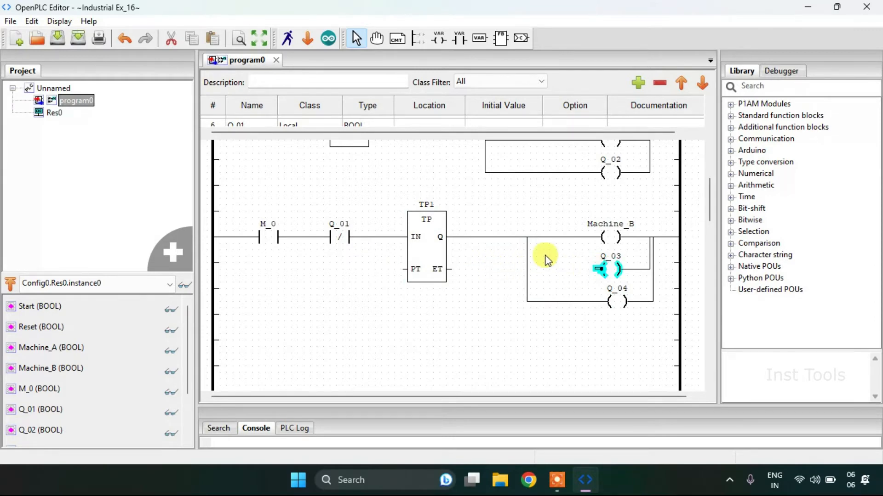
# - Wire TP1's Q output to the Q_03 coil in the parallel branch
pyautogui.click(610, 270)
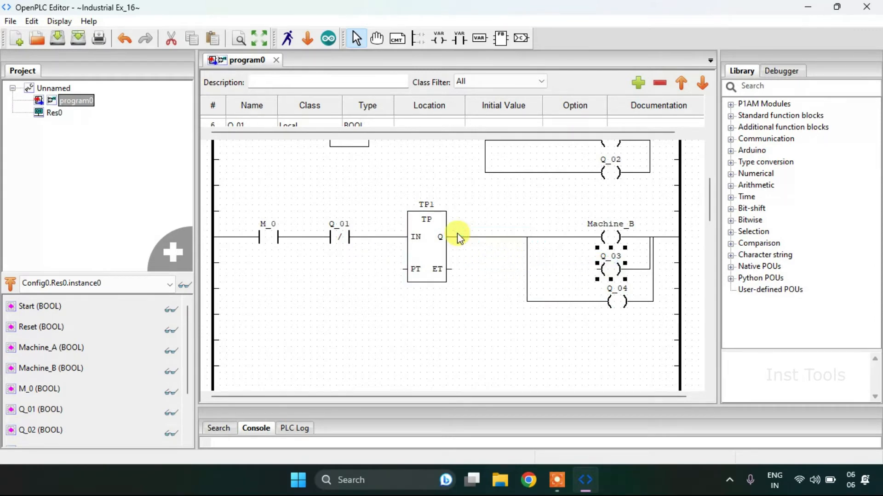
pyautogui.click(610, 269)
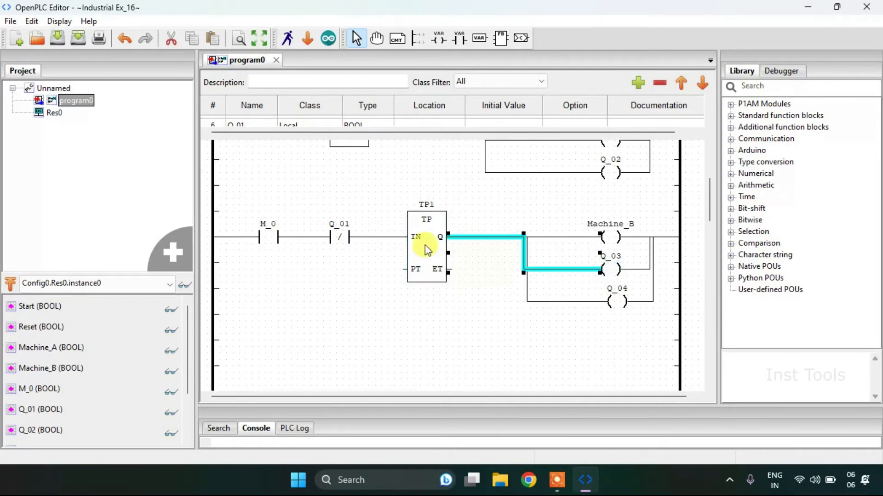
pyautogui.moveTo(517, 250)
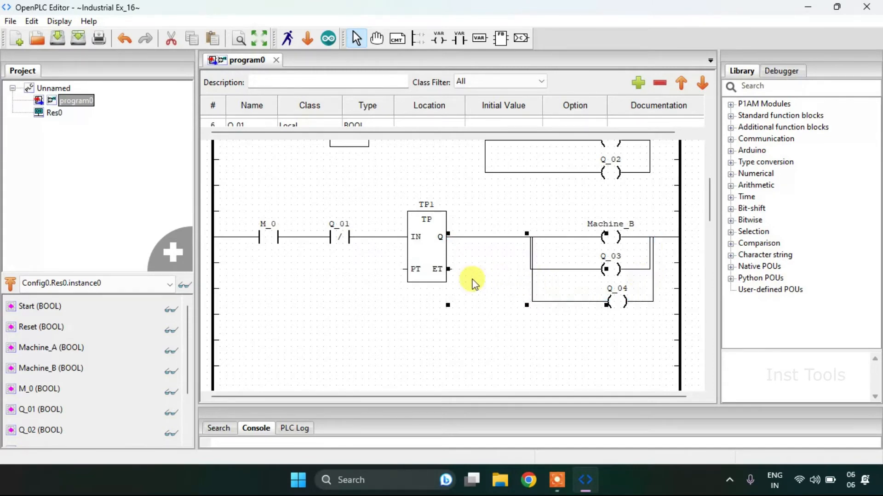
# - Add a T#20s variable as the preset for the TP0 timer
pyautogui.rightClick(273, 191)
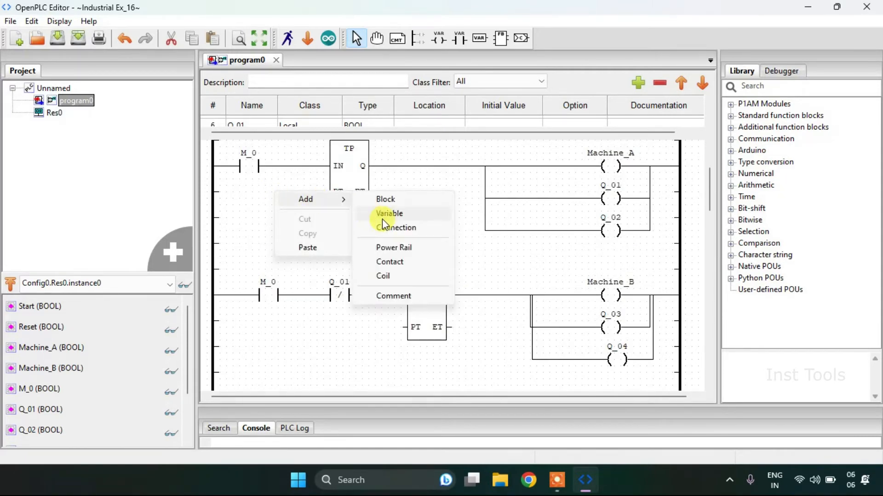
pyautogui.click(388, 213)
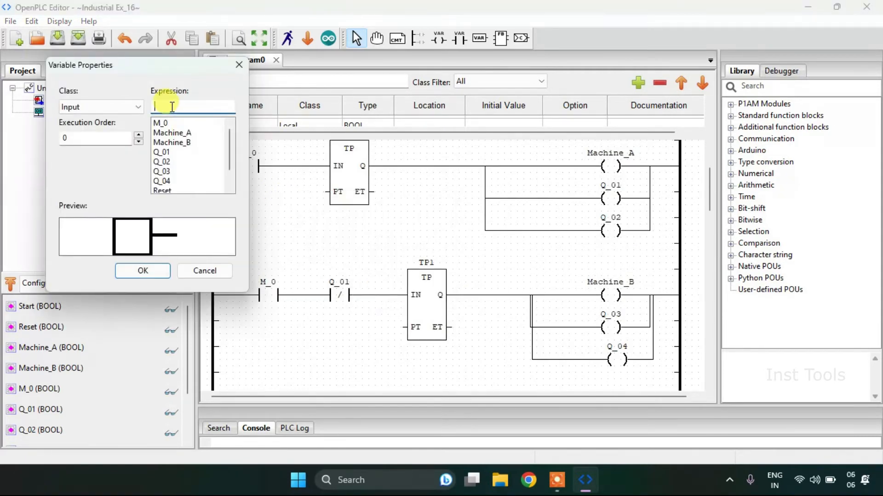
pyautogui.write('T#')
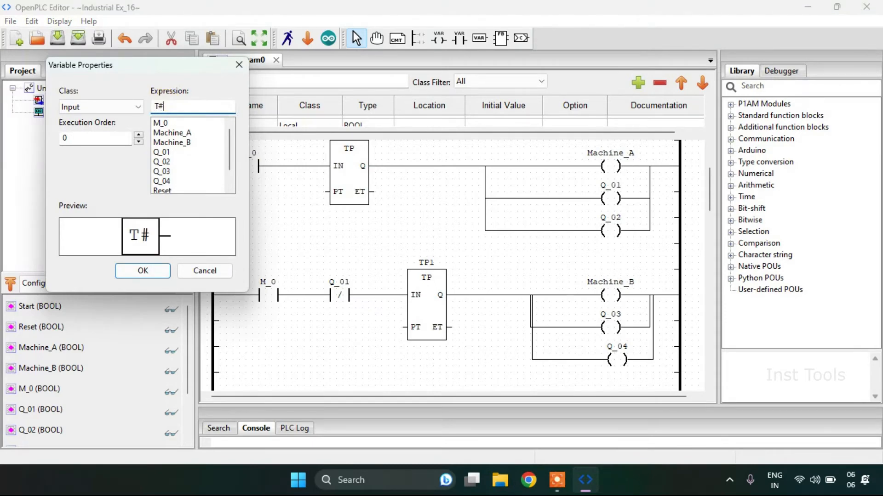
pyautogui.write('20')
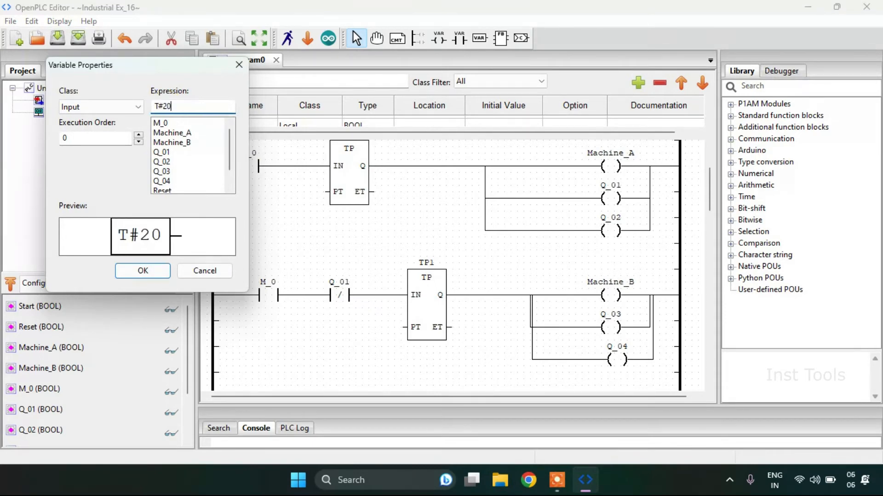
pyautogui.write('s')
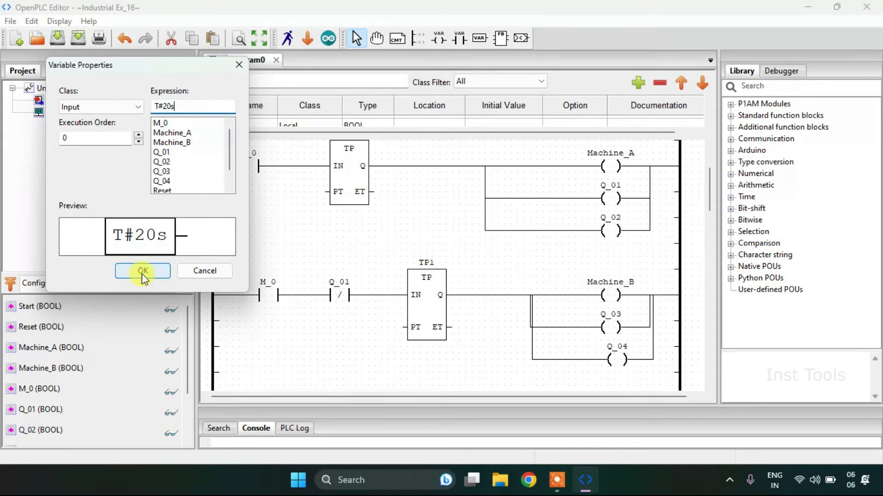
pyautogui.click(142, 271)
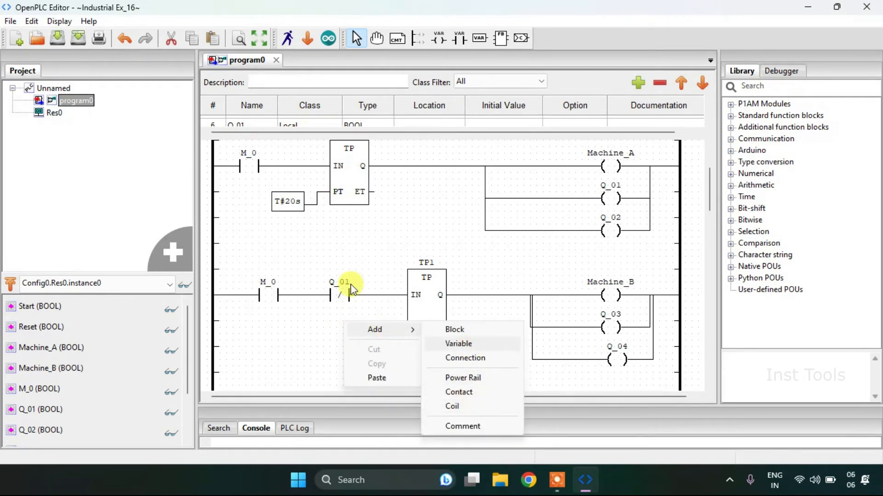
# - Add a T#10s variable as the preset for the TP1 timer
pyautogui.click(458, 343)
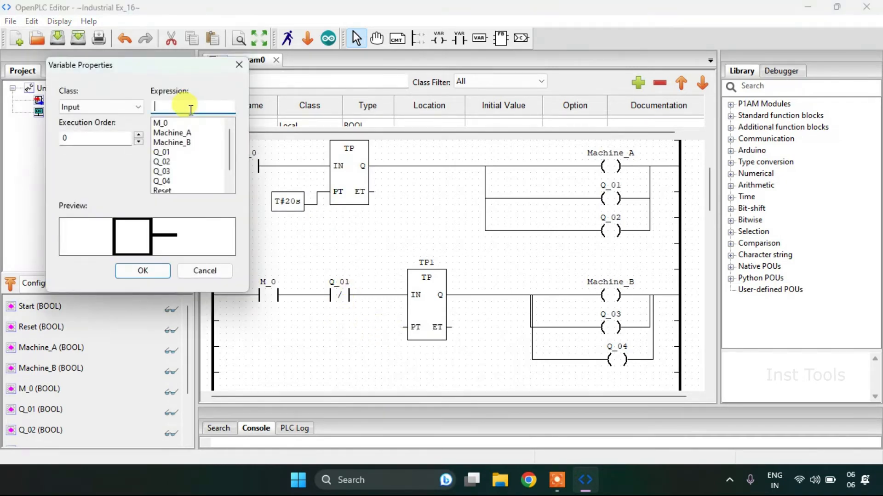
pyautogui.write('T#')
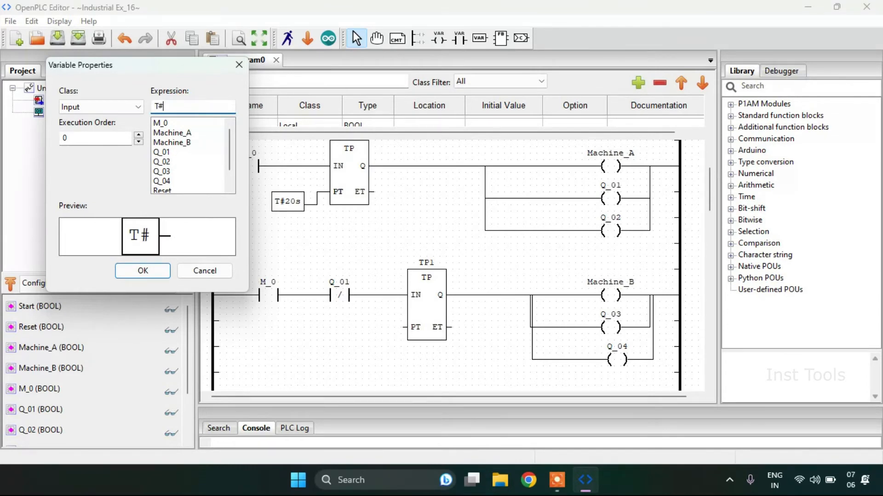
pyautogui.write('10s')
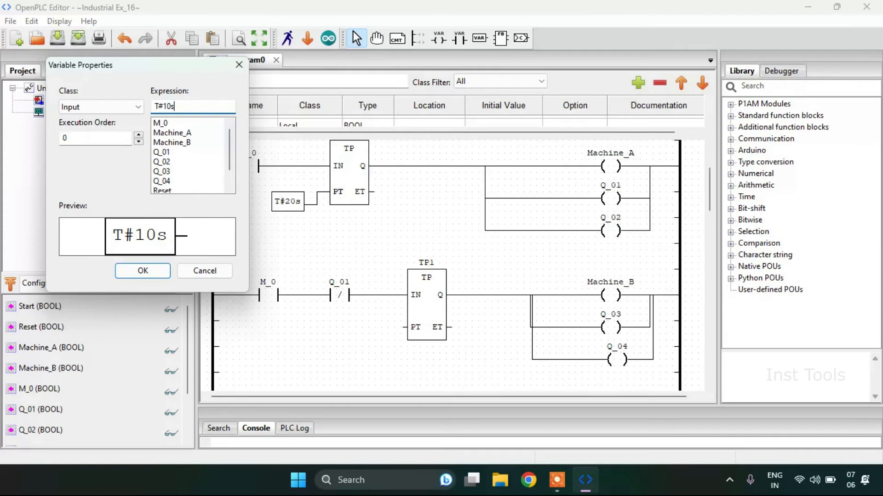
pyautogui.click(141, 271)
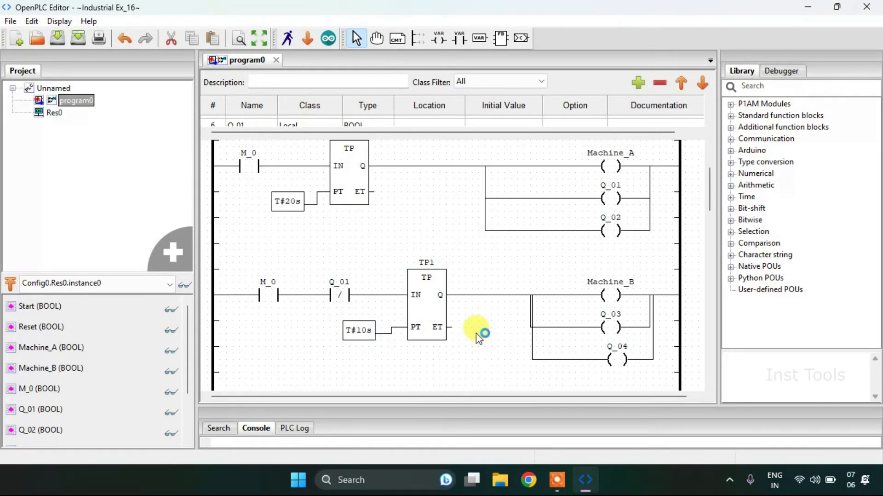
# - Scroll to the top and compile the finished three-rung ladder program
pyautogui.scroll(3)
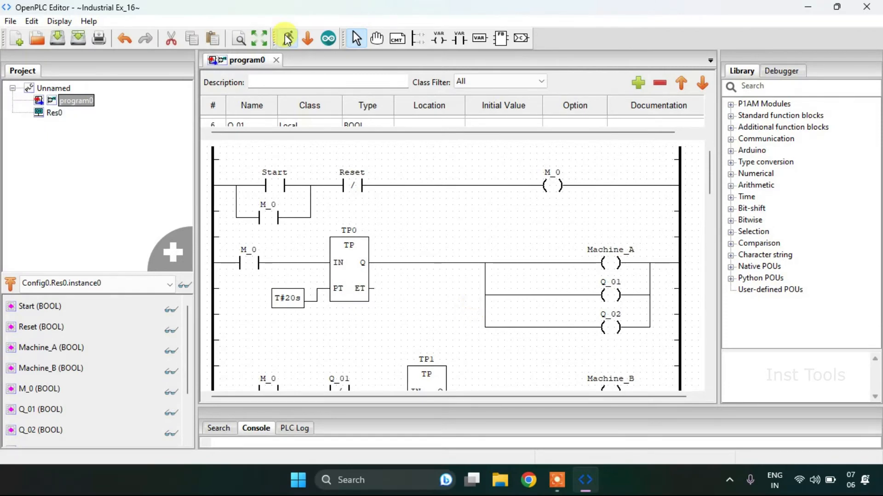
pyautogui.click(327, 38)
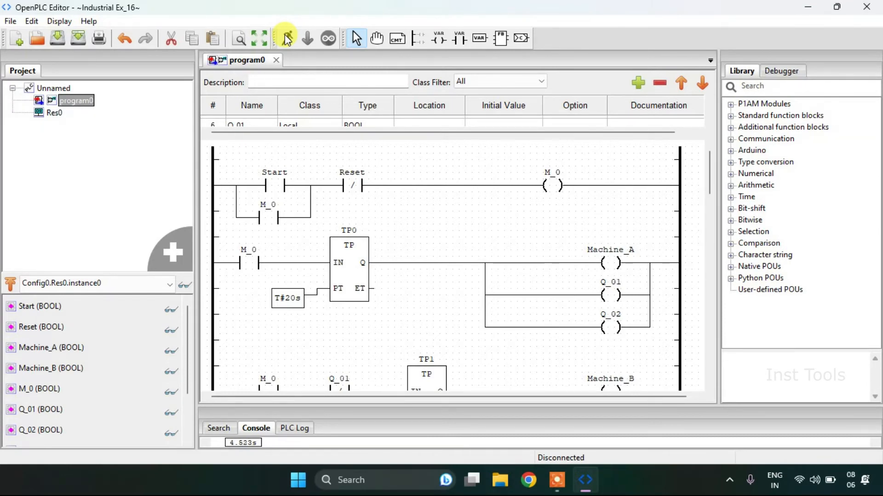
pyautogui.moveTo(287, 36)
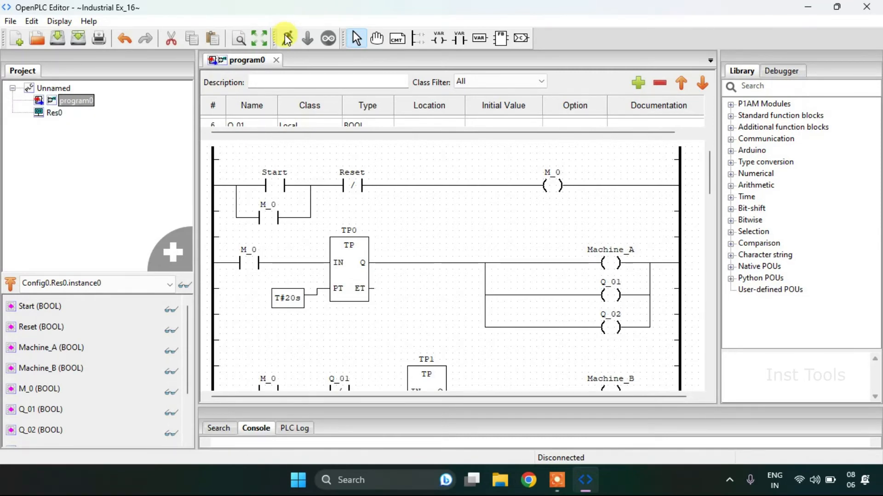
# - Start the PLC simulation and monitor Machine_A and Machine_B in the live debug view
pyautogui.click(286, 37)
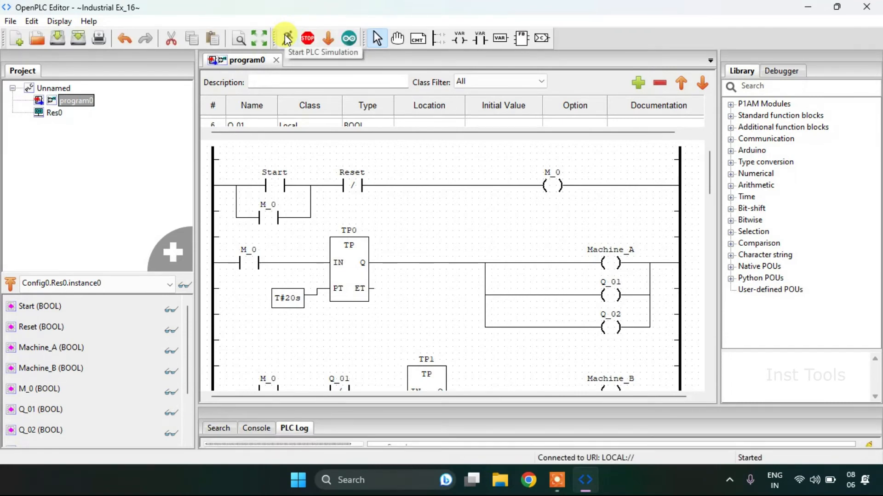
pyautogui.moveTo(181, 288)
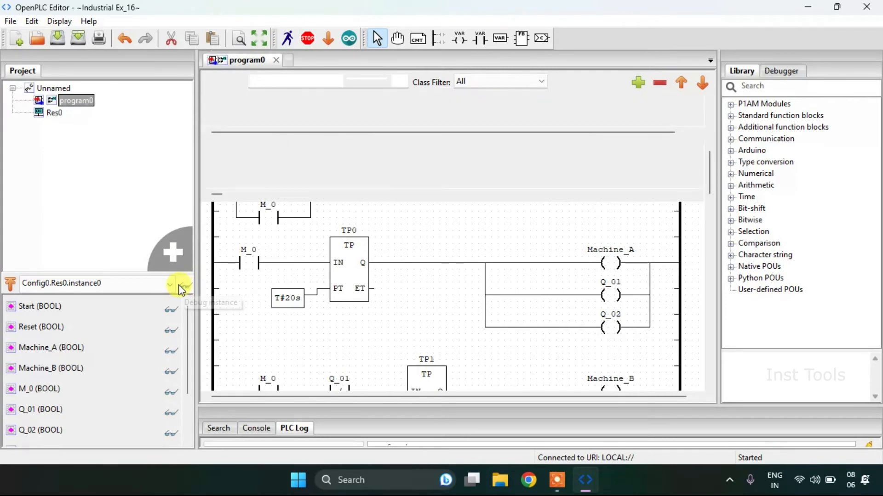
pyautogui.click(179, 283)
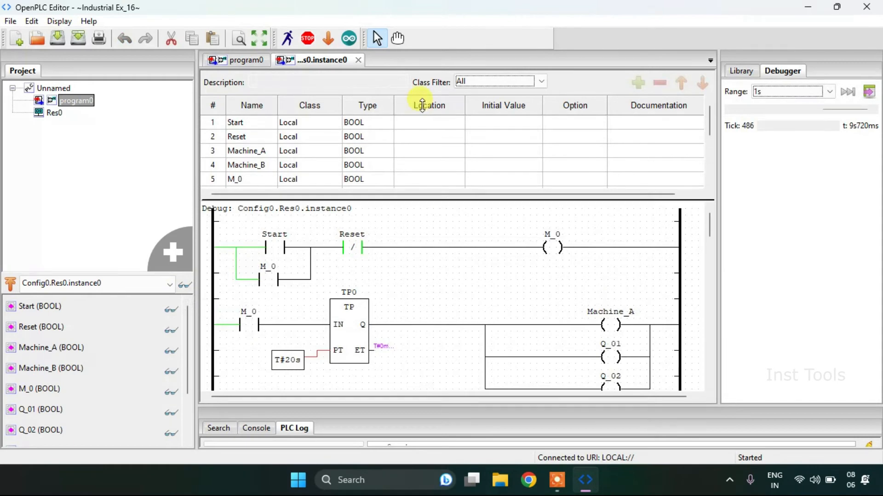
pyautogui.scroll(3)
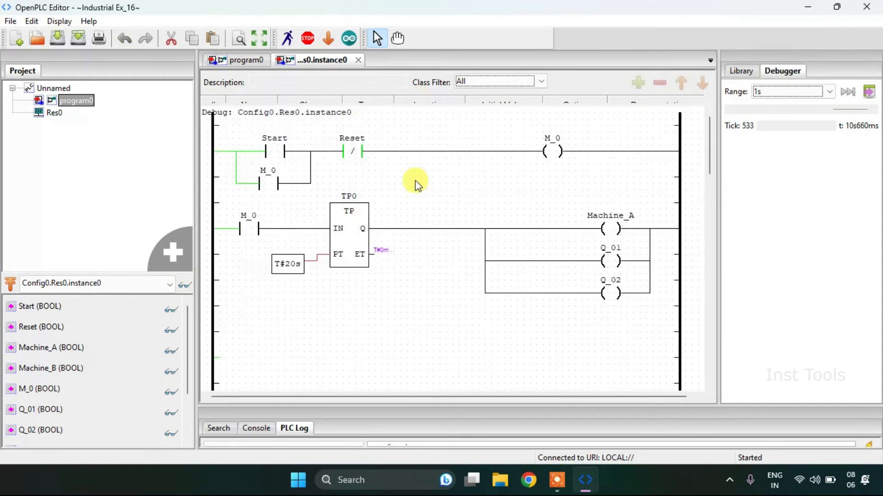
pyautogui.scroll(-3)
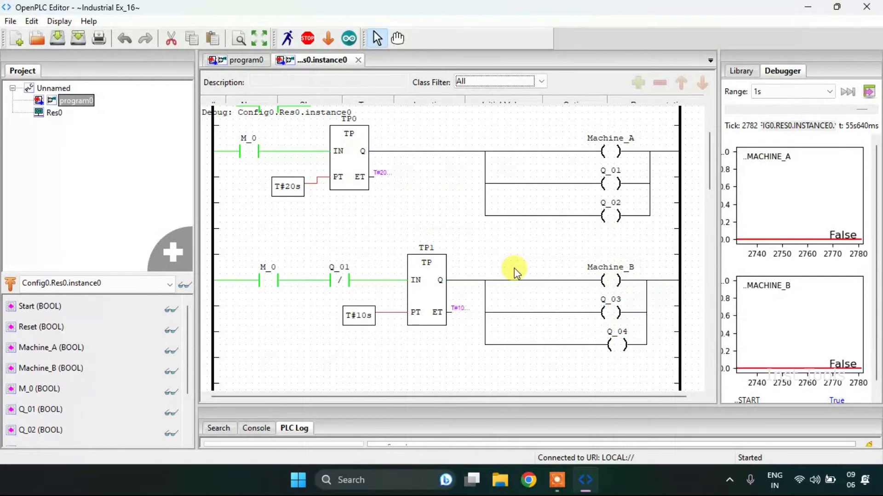
# - Force a value on the Reset contact and watch Machine_B's pulse drop back to False
pyautogui.rightClick(353, 151)
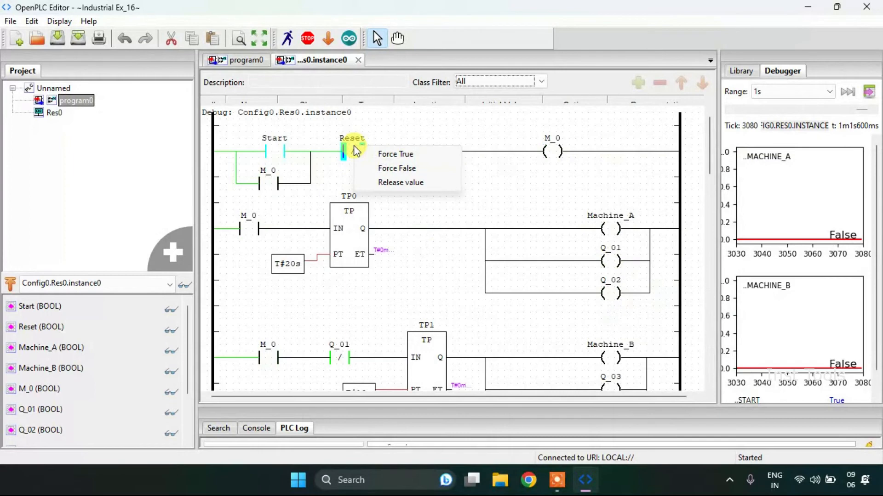
pyautogui.click(396, 167)
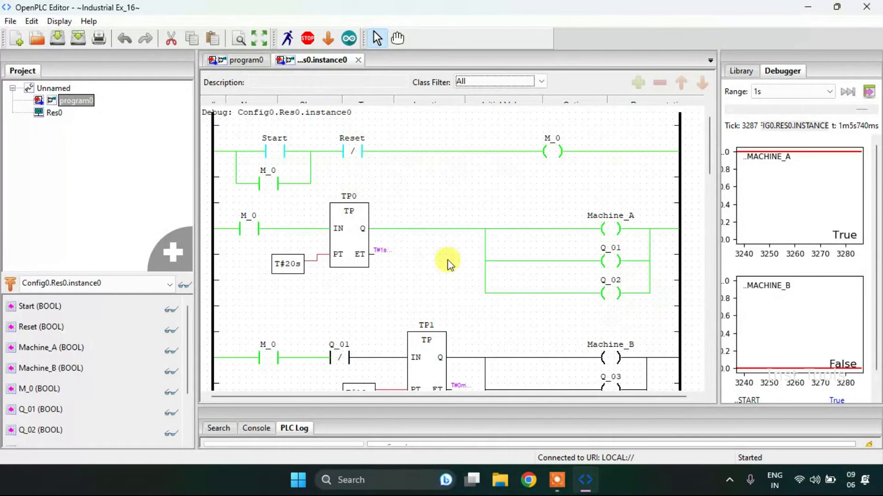
pyautogui.scroll(-3)
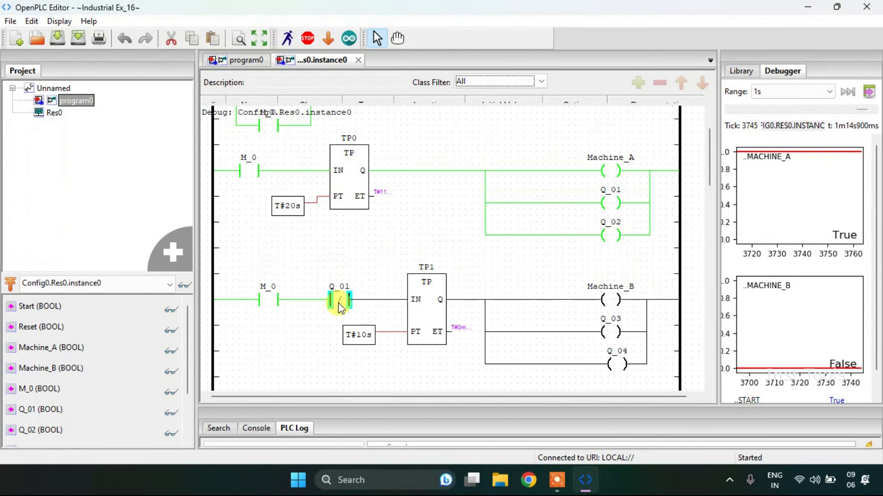
pyautogui.moveTo(362, 294)
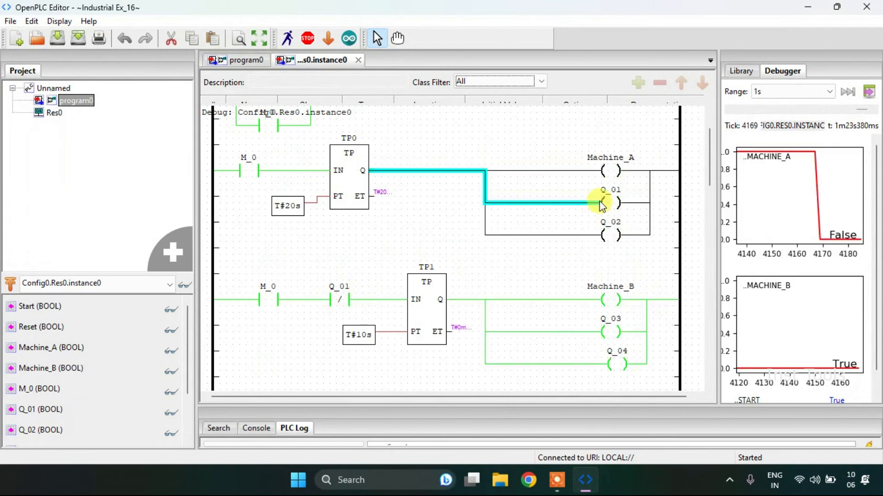
pyautogui.moveTo(439, 155)
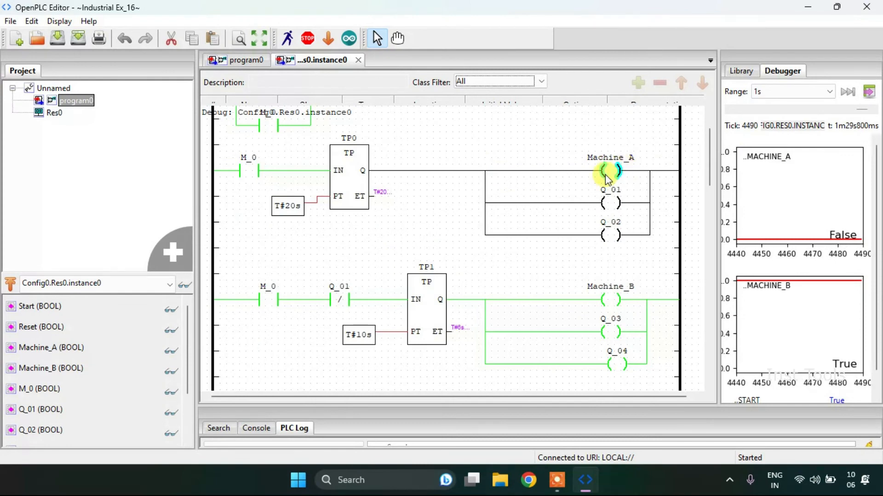
pyautogui.moveTo(353, 274)
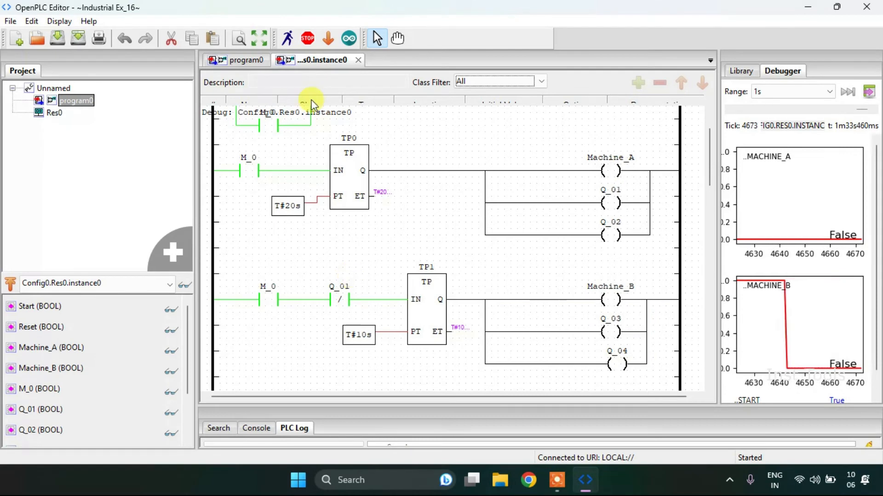
# - Stop the running simulation and close the instance's debug view
pyautogui.click(307, 38)
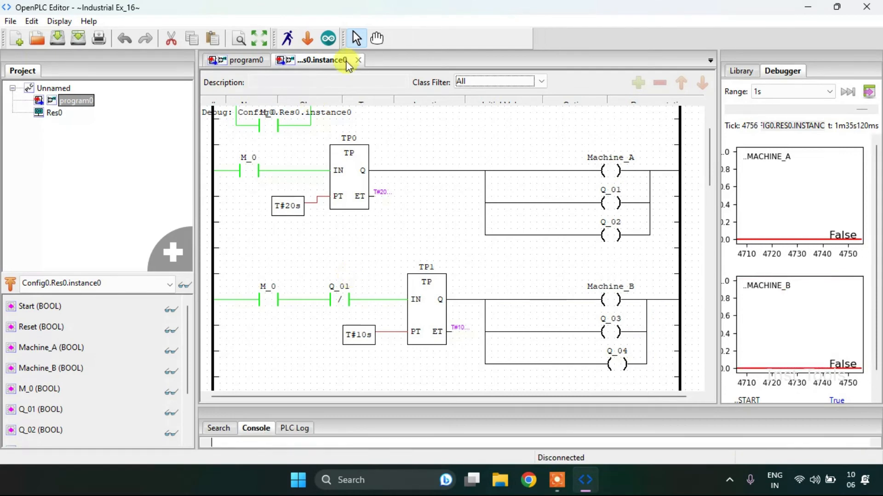
pyautogui.click(357, 61)
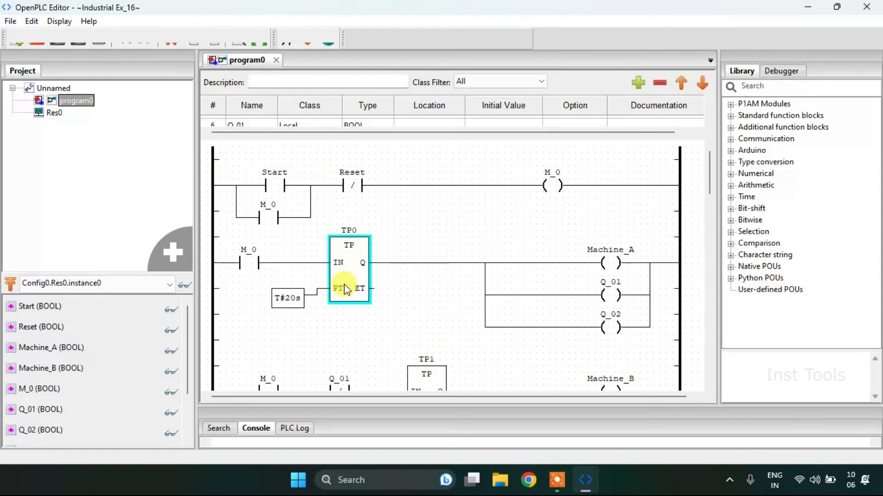
pyautogui.scroll(-3)
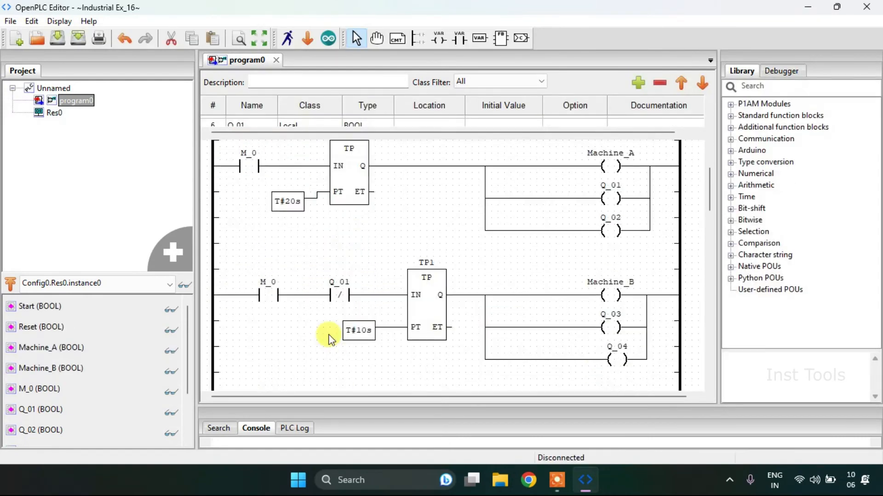
# - Change the second rung's negated contact variable from Q_01 to Machine_A
pyautogui.doubleClick(339, 294)
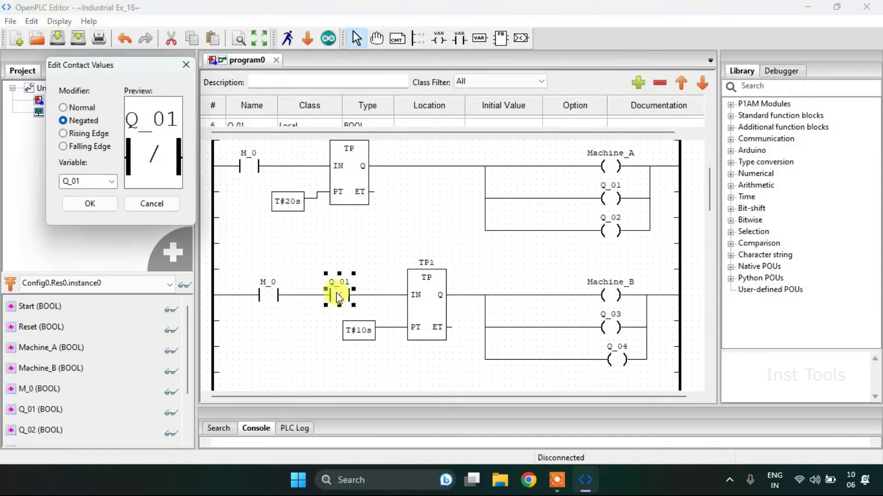
pyautogui.click(112, 181)
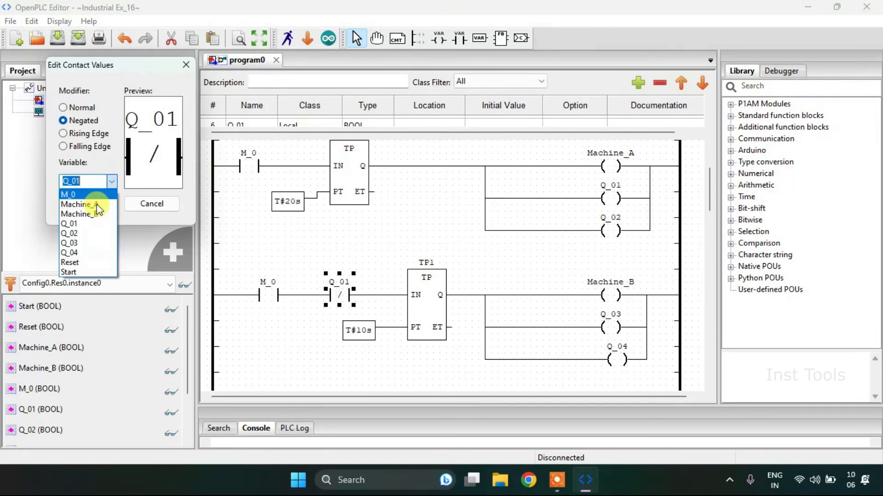
pyautogui.click(79, 204)
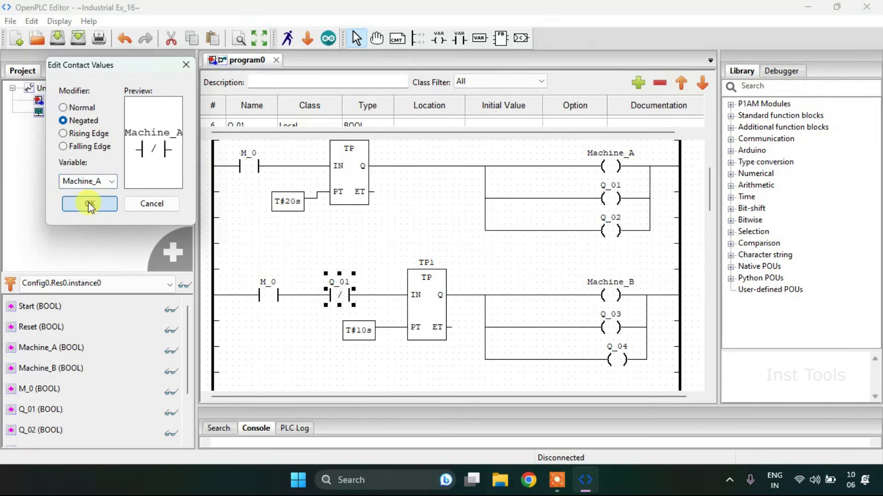
pyautogui.click(89, 204)
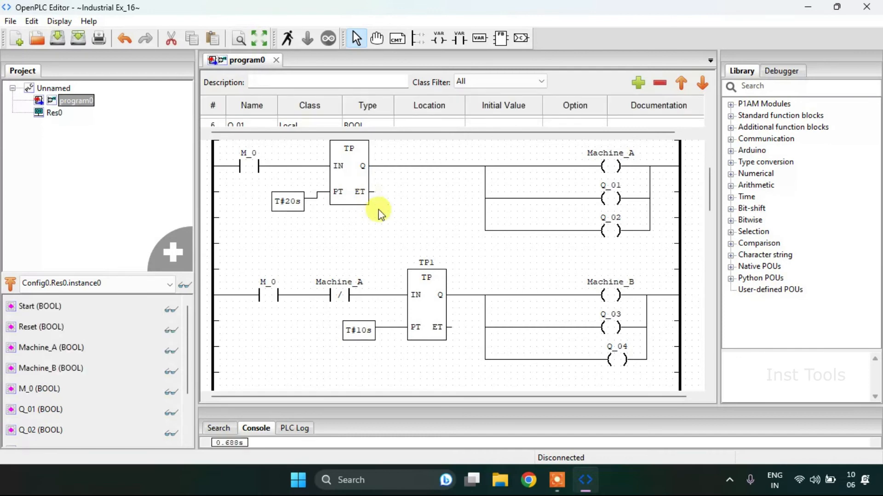
pyautogui.moveTo(370, 280)
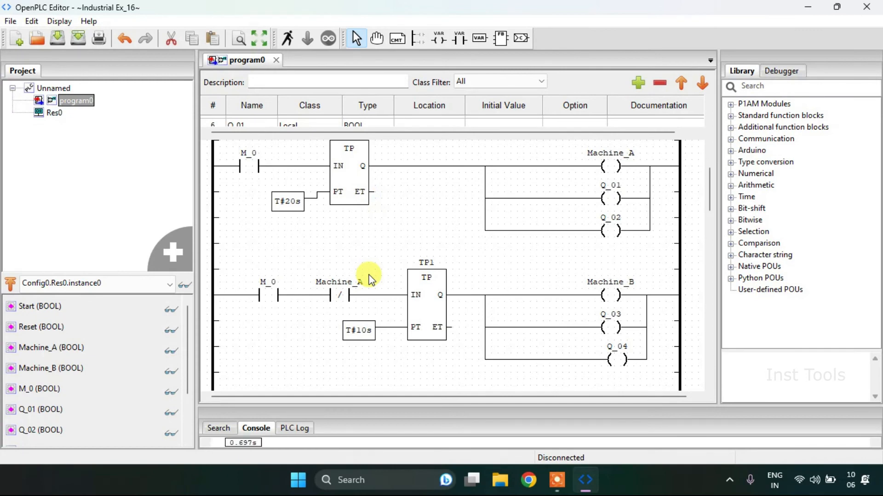
pyautogui.moveTo(558, 212)
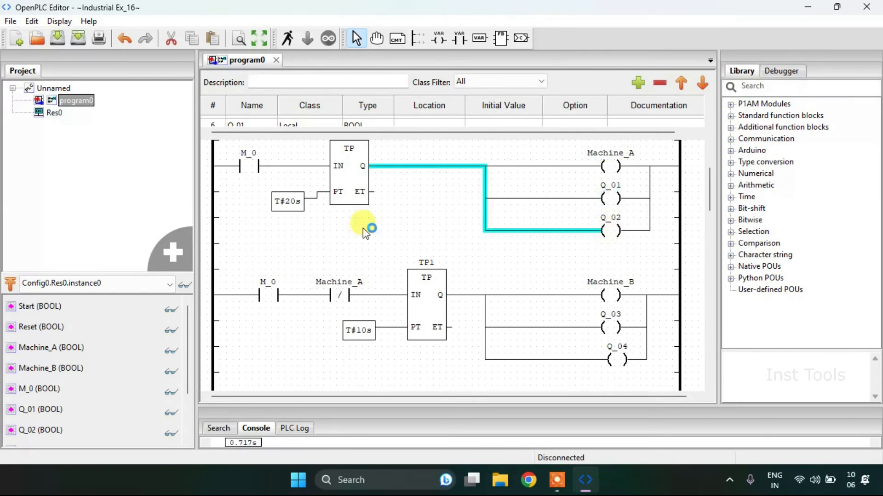
# - Clear the selection and restart the PLC simulation with the modified program
pyautogui.click(363, 231)
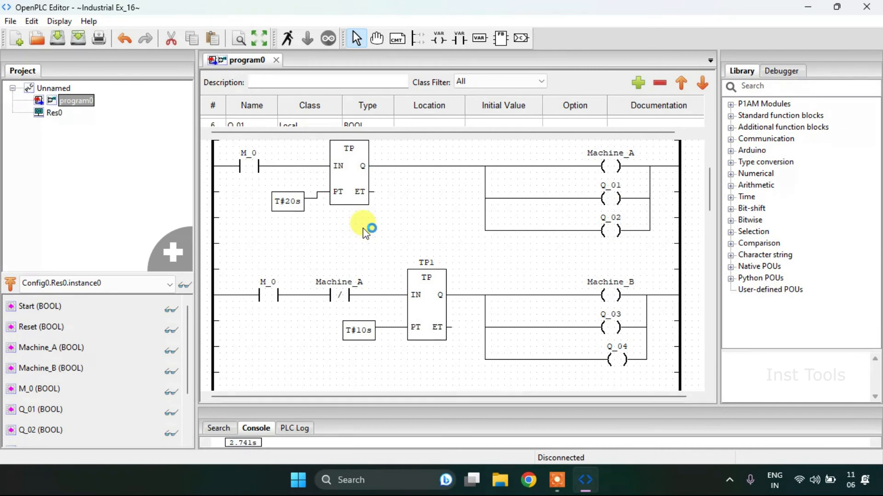
pyautogui.moveTo(363, 231)
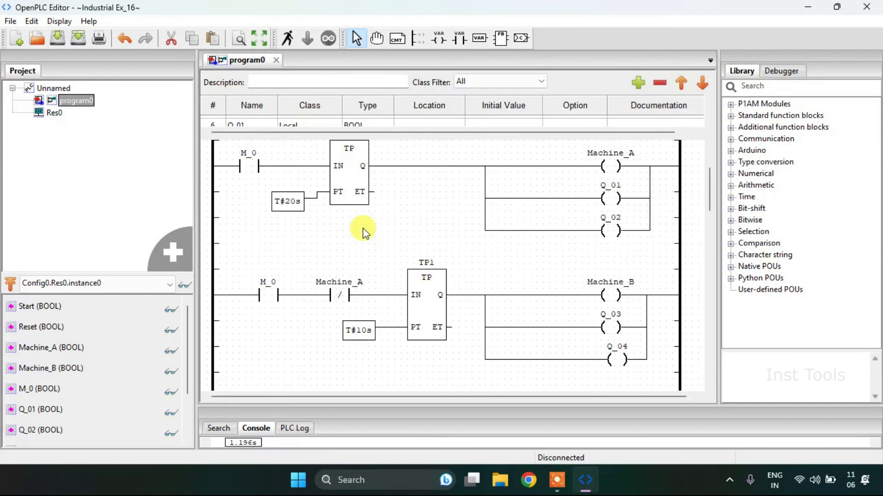
pyautogui.click(286, 38)
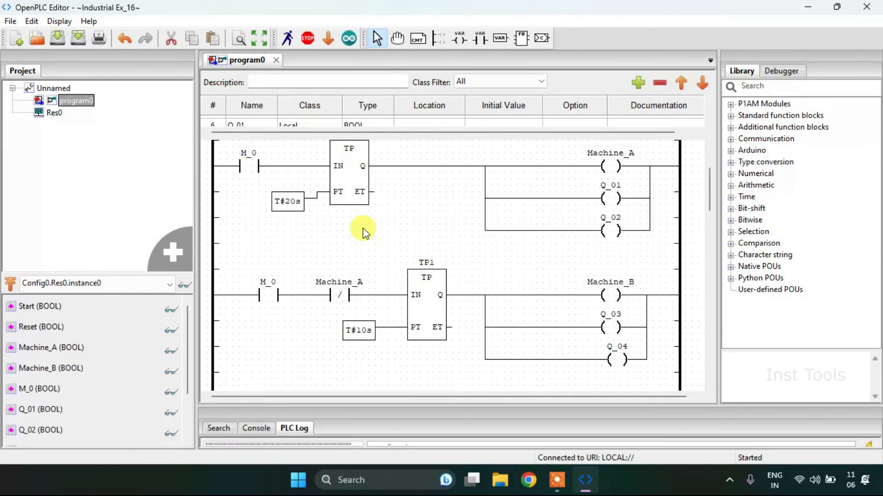
pyautogui.moveTo(181, 281)
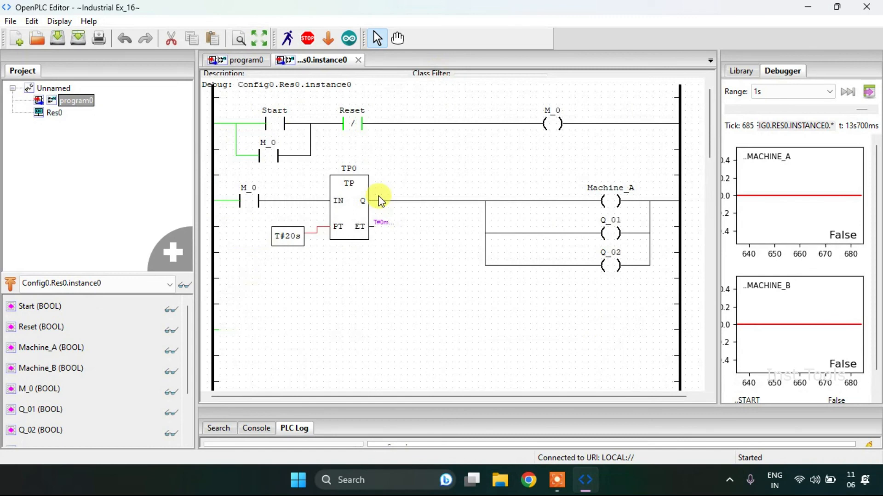
# - Watch Machine_A pulse for 20 s, then Machine_B energize after it ends
pyautogui.scroll(-3)
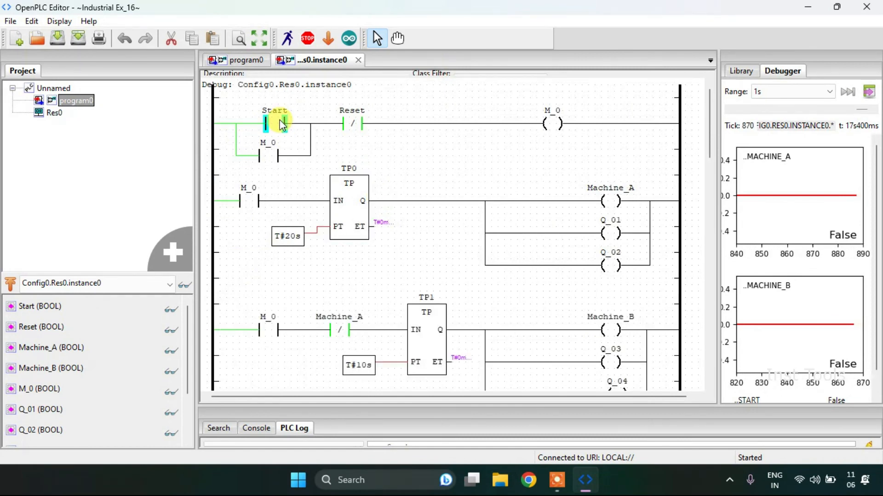
pyautogui.moveTo(402, 157)
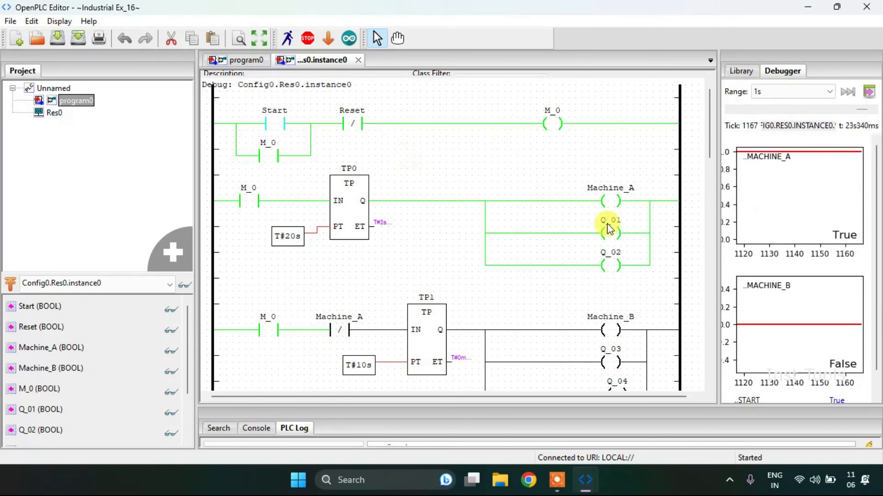
pyautogui.moveTo(667, 321)
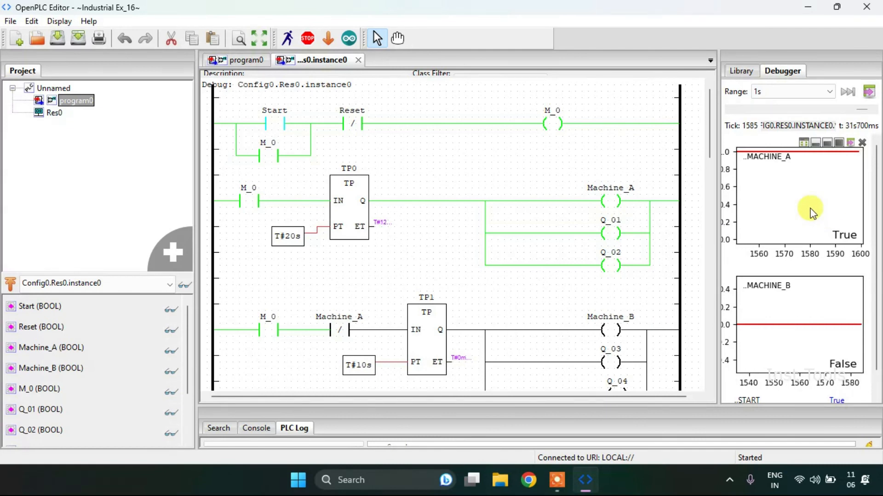
pyautogui.moveTo(784, 292)
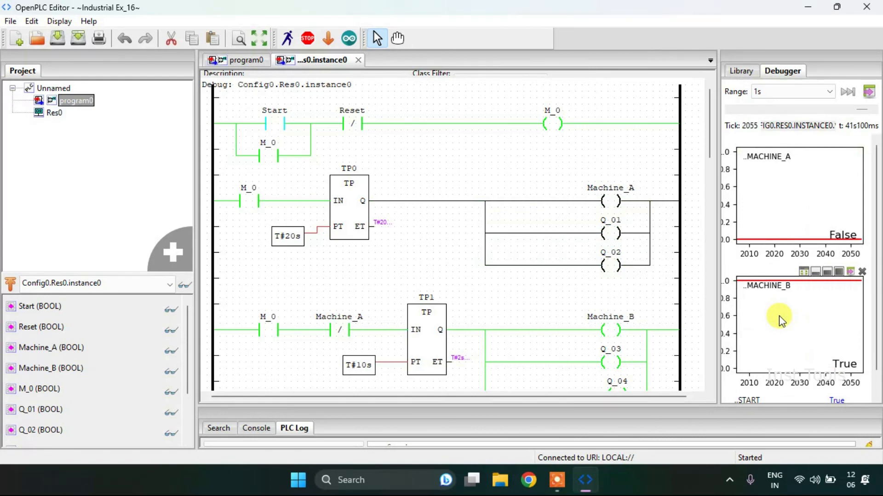
pyautogui.moveTo(540, 292)
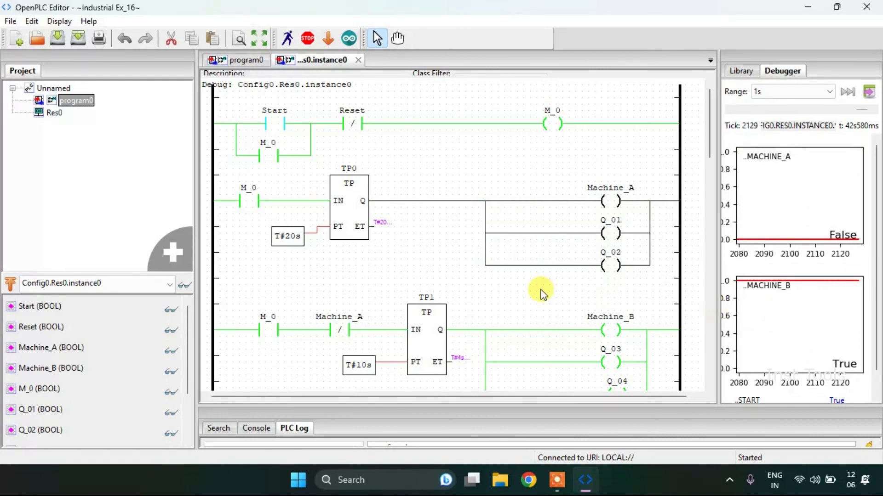
pyautogui.moveTo(469, 250)
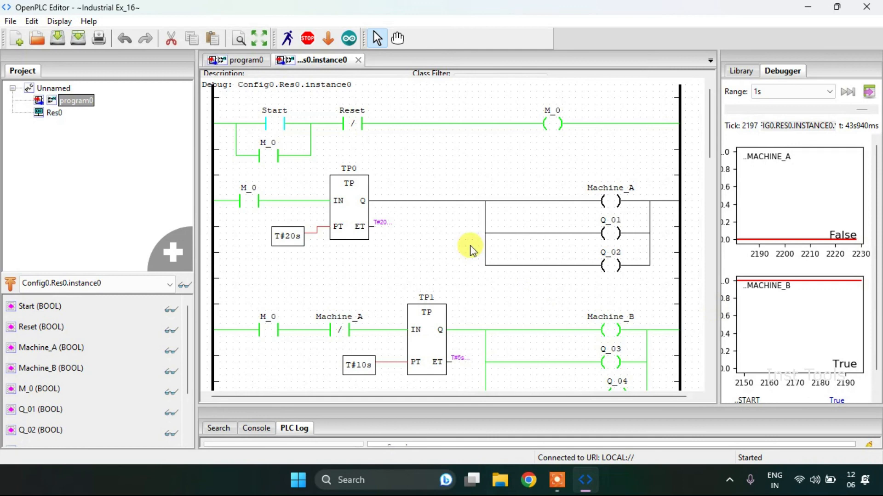
pyautogui.moveTo(397, 295)
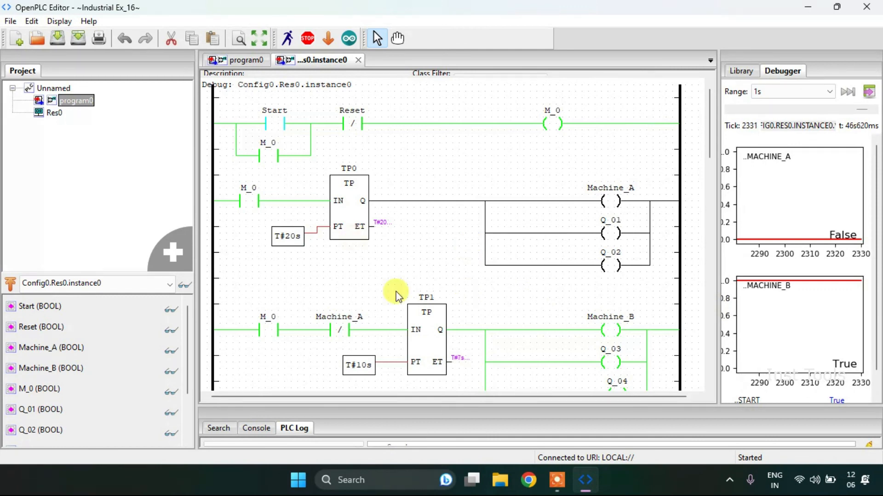
pyautogui.click(425, 332)
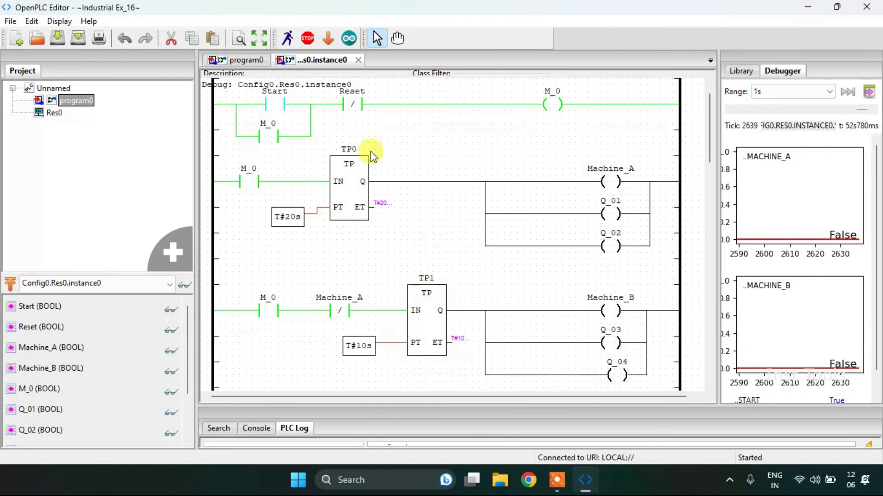
# - Force Reset True to clear the latch, then release it so Machine_A pulses again
pyautogui.rightClick(350, 120)
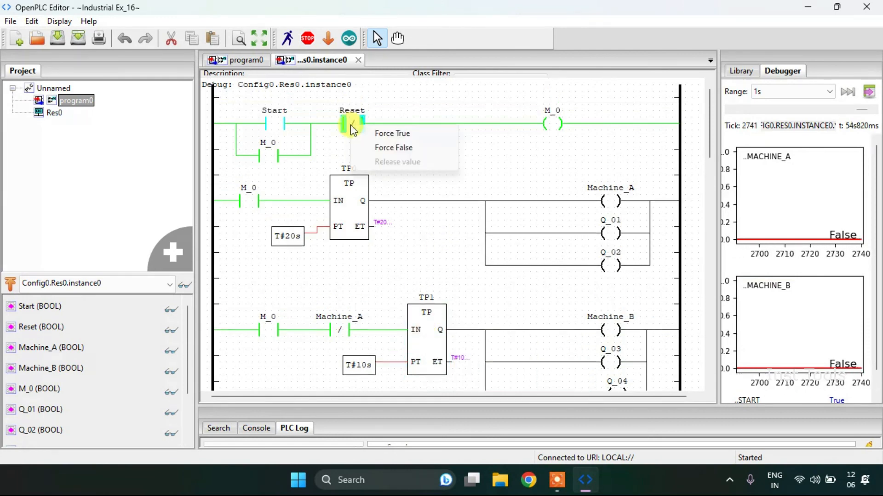
pyautogui.click(391, 132)
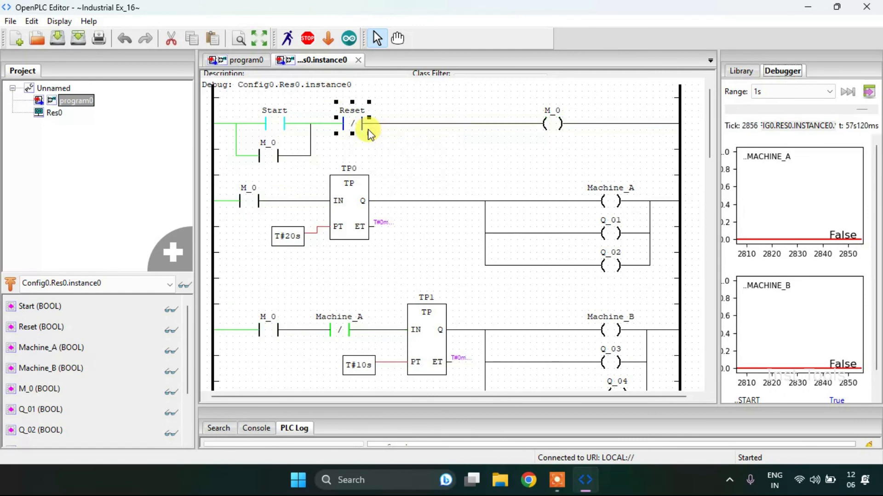
pyautogui.rightClick(352, 122)
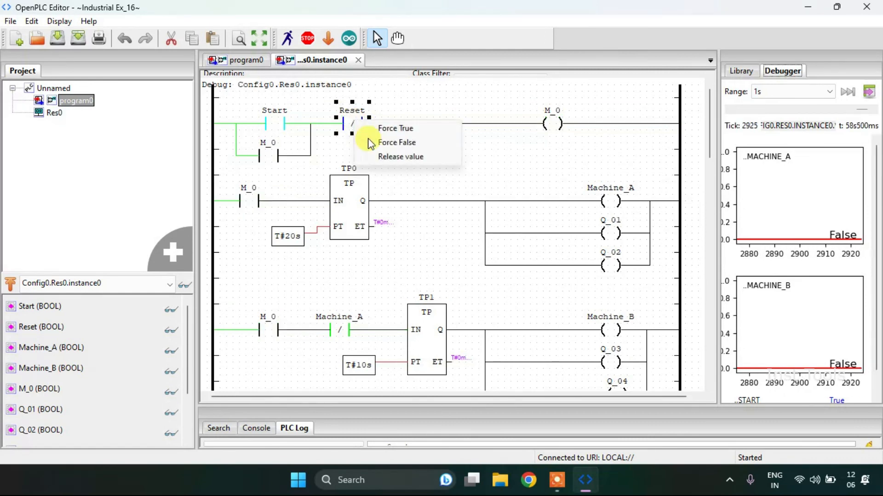
pyautogui.click(396, 142)
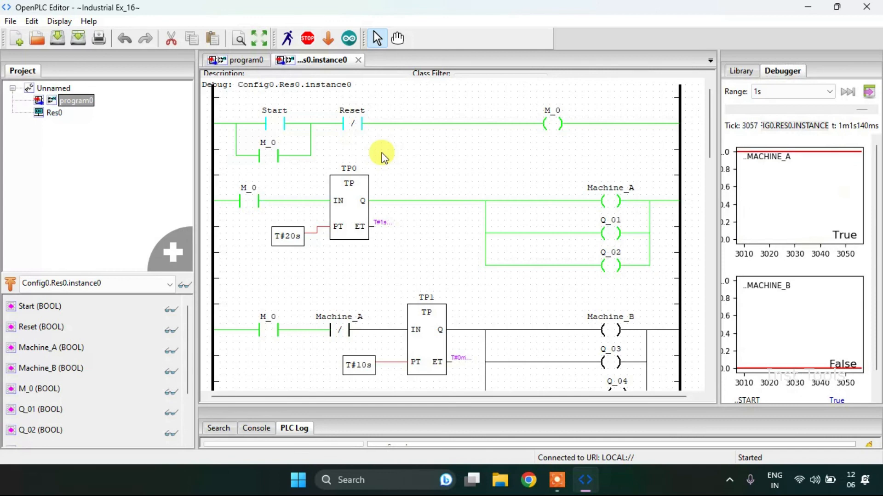